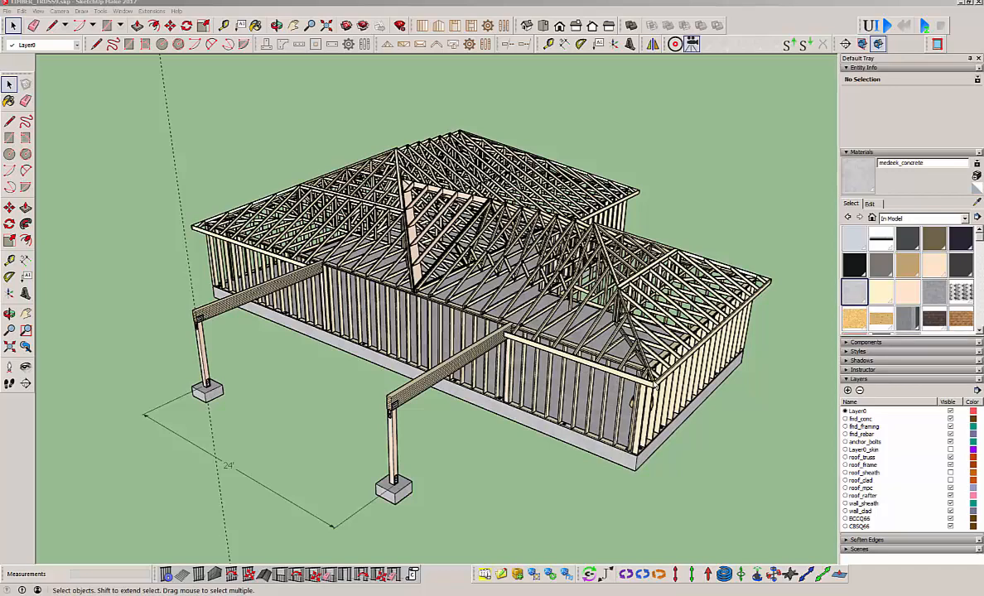
mouse_move(653, 387)
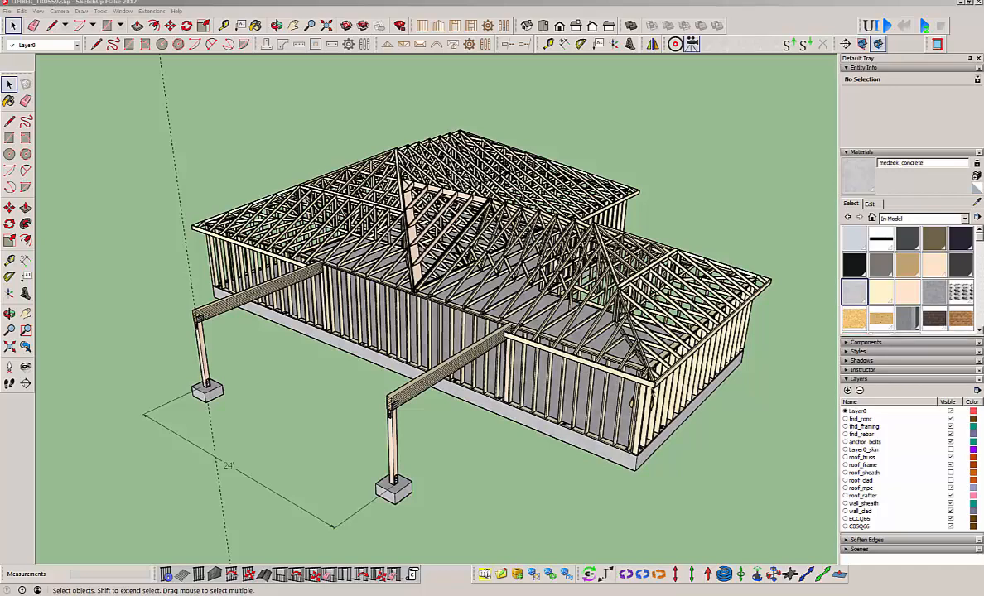
mouse_move(732, 468)
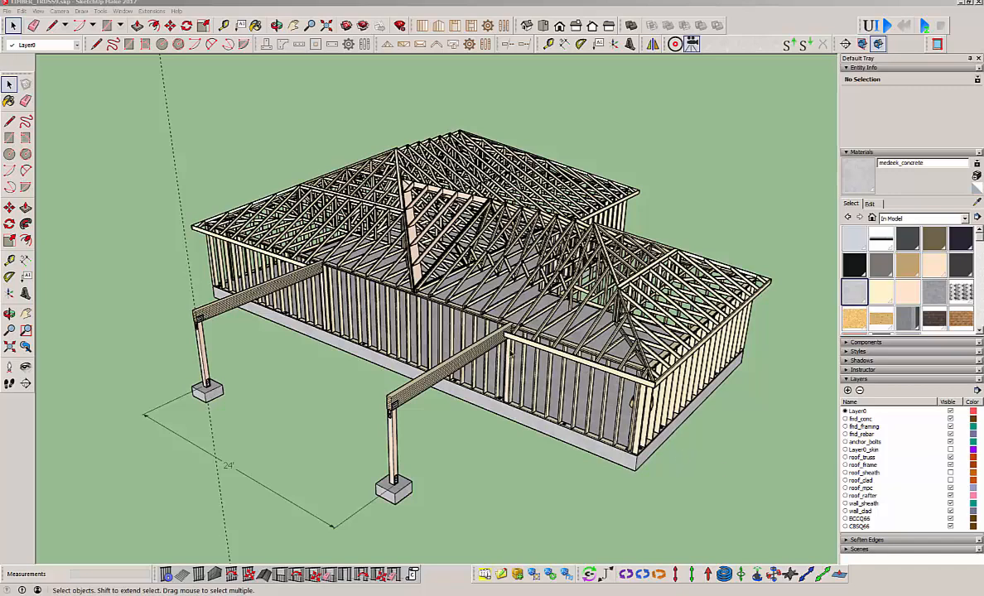
mouse_move(593, 406)
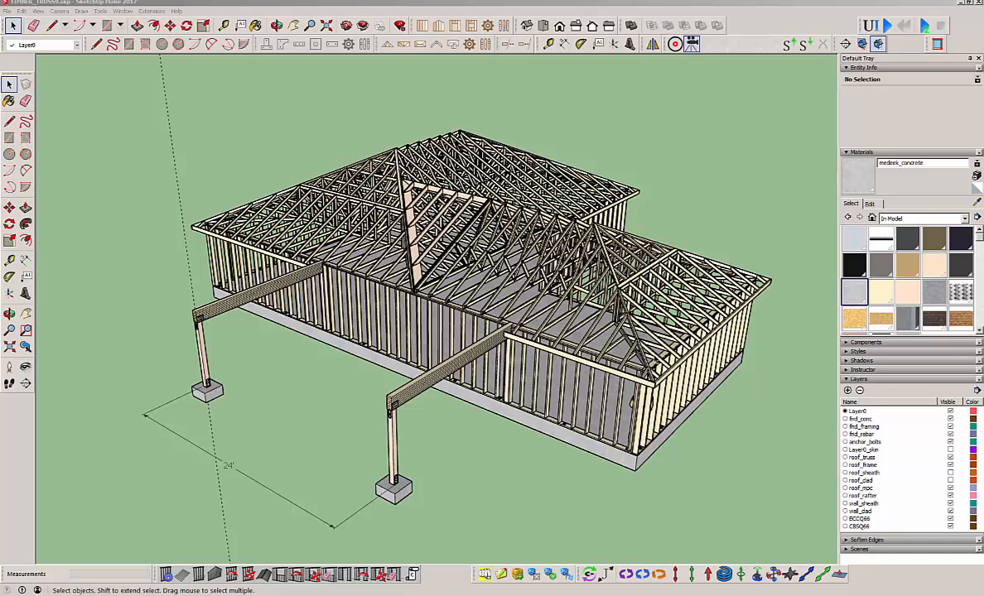
mouse_move(656, 358)
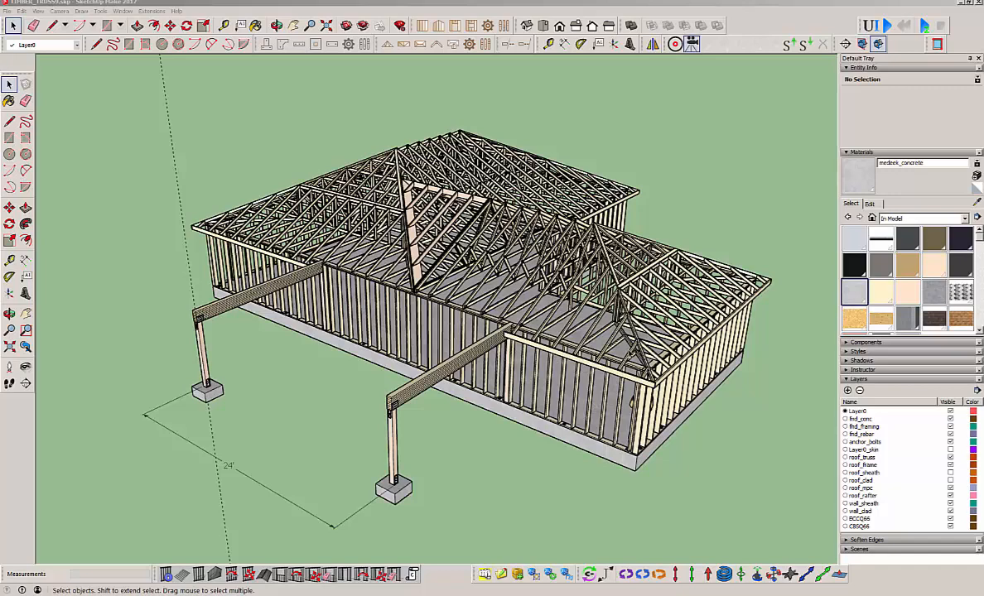
mouse_move(418, 430)
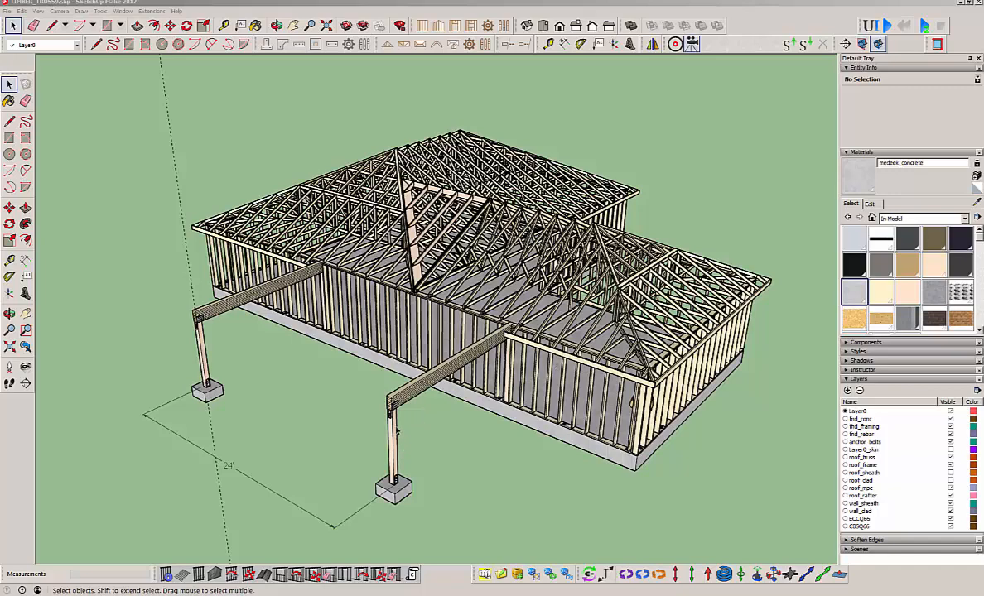
mouse_move(339, 378)
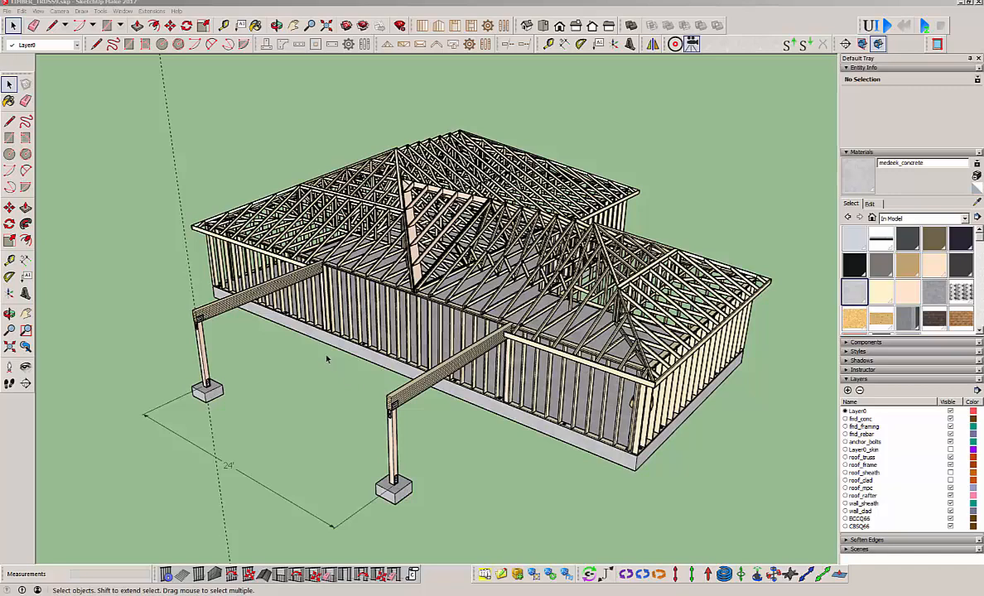
mouse_move(318, 366)
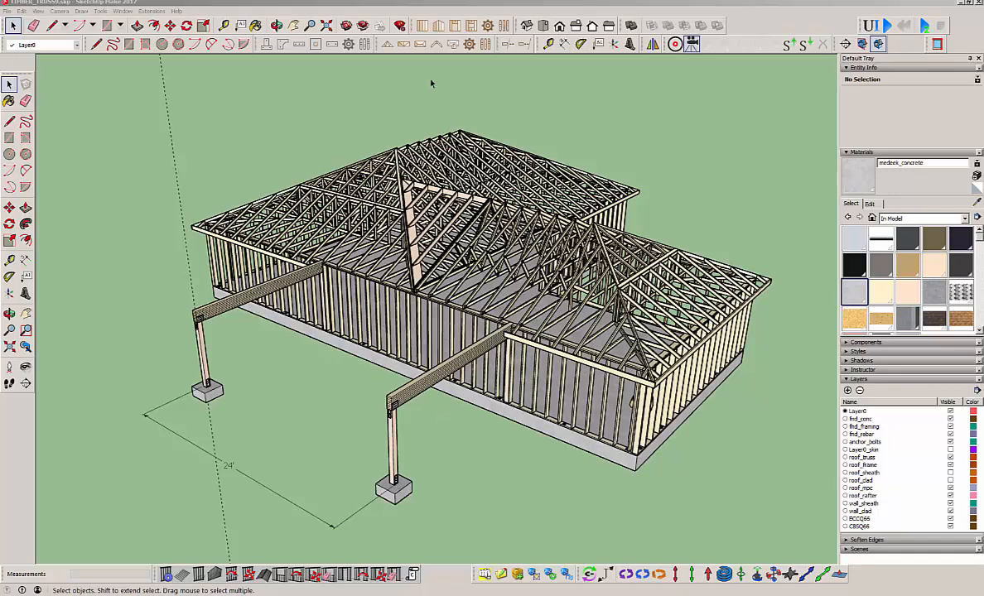
mouse_move(483, 43)
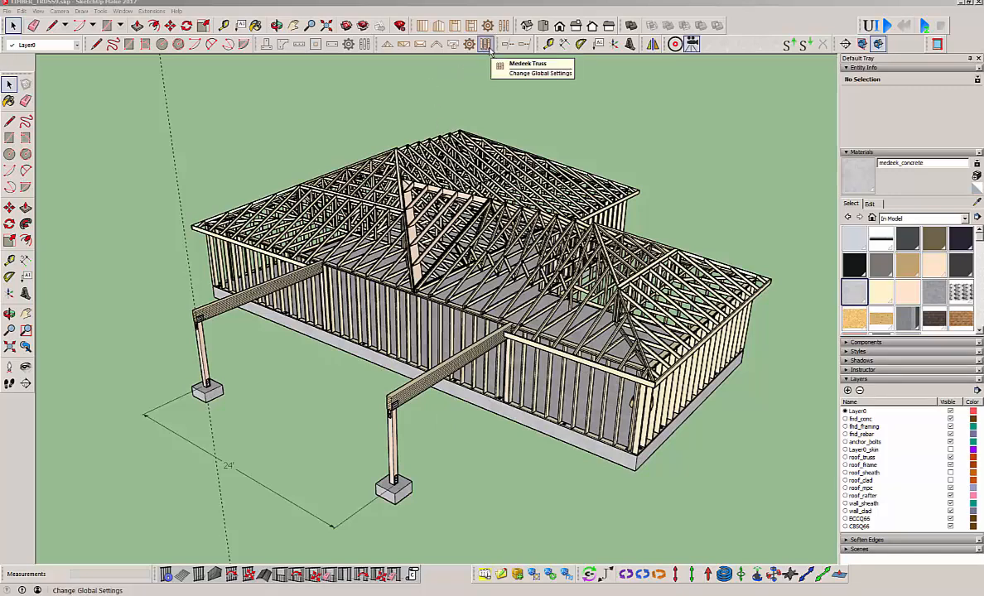
- Review the timber truss washer options in the plugin's global material settings and save them
left_click(484, 43)
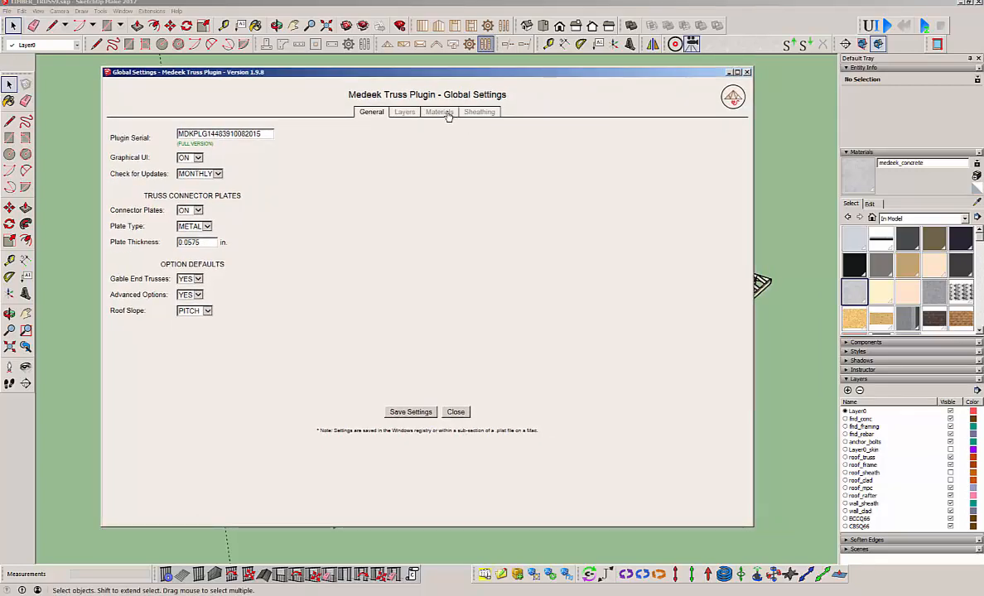
left_click(439, 113)
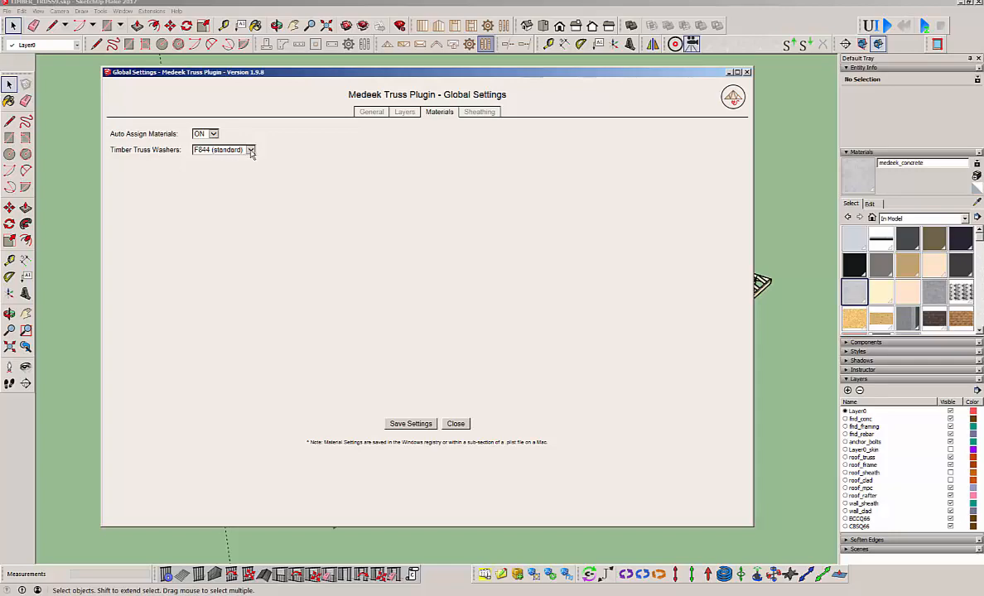
left_click(250, 149)
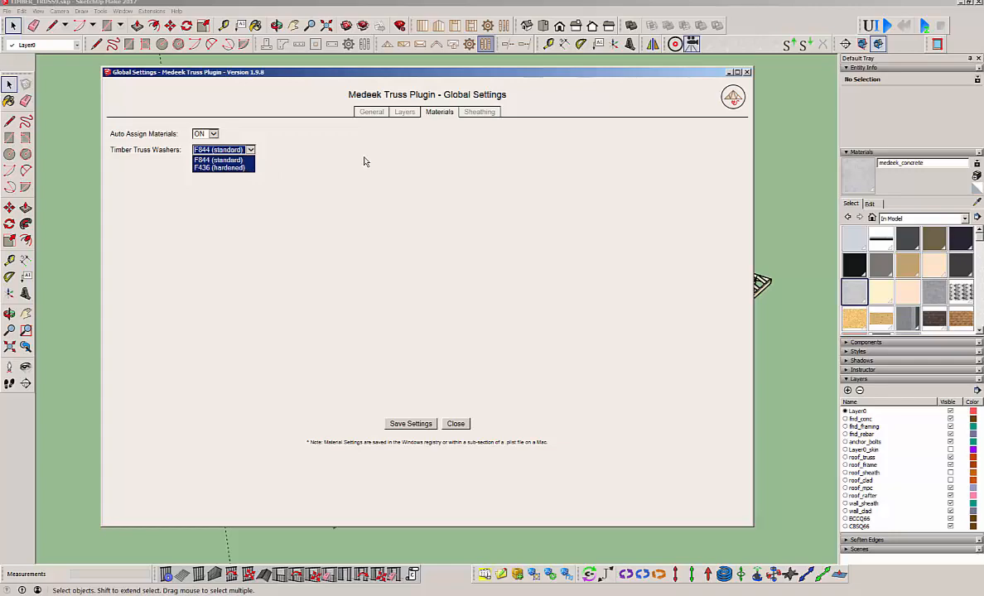
mouse_move(383, 159)
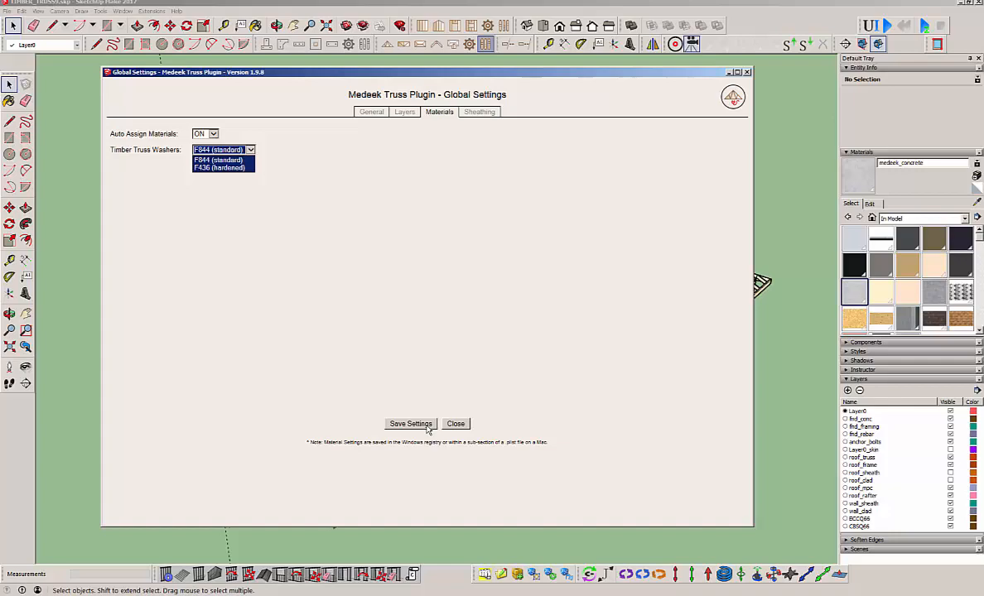
left_click(219, 149)
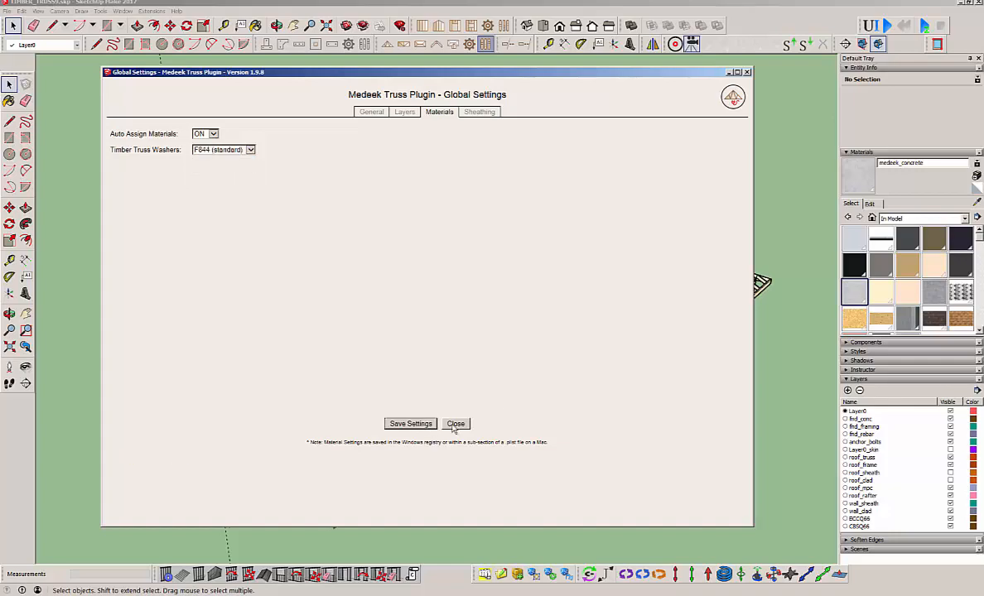
left_click(456, 424)
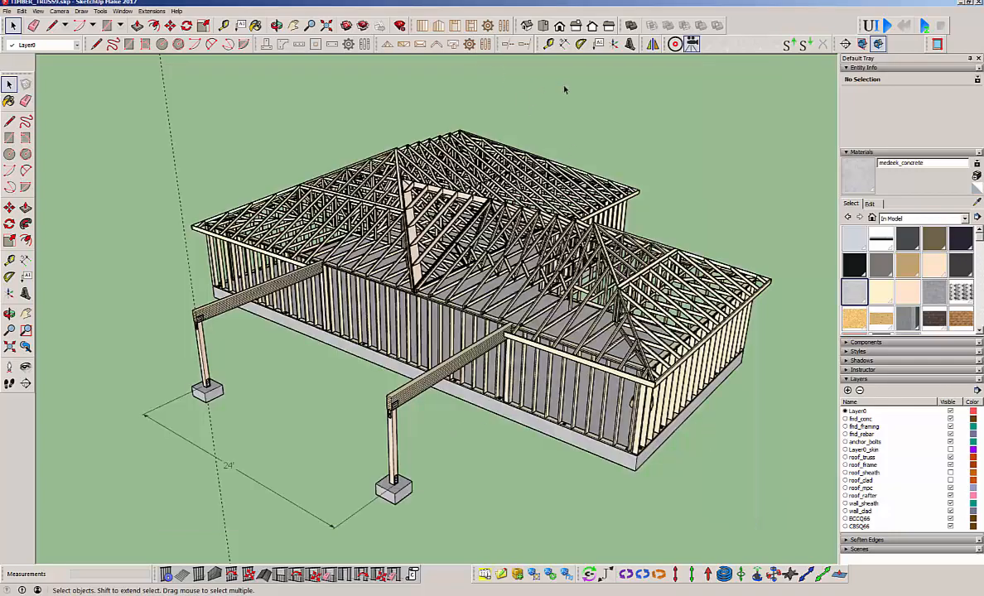
- Start a new roof truss and choose the Timber truss family
left_click(388, 45)
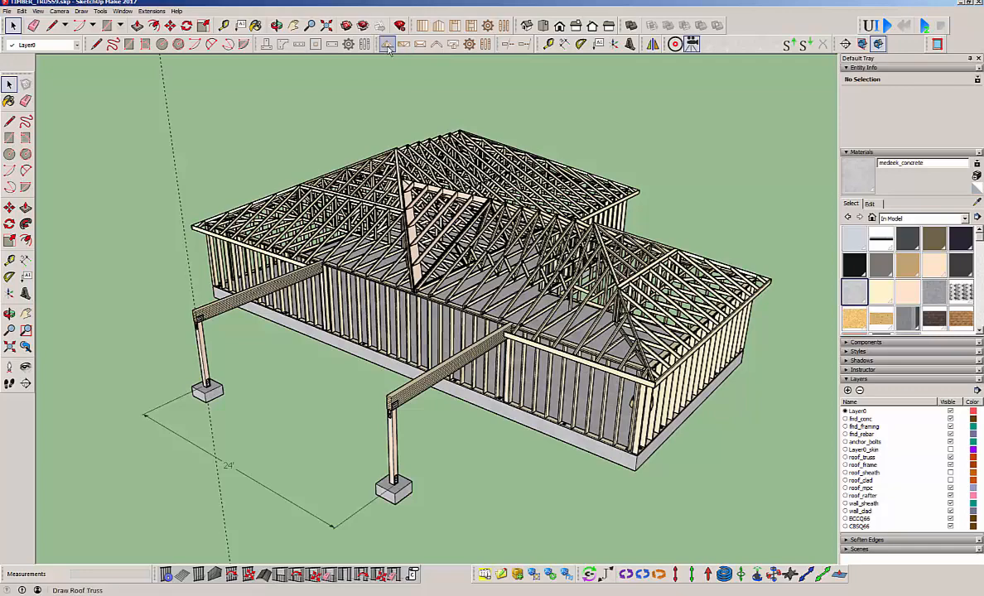
left_click(388, 45)
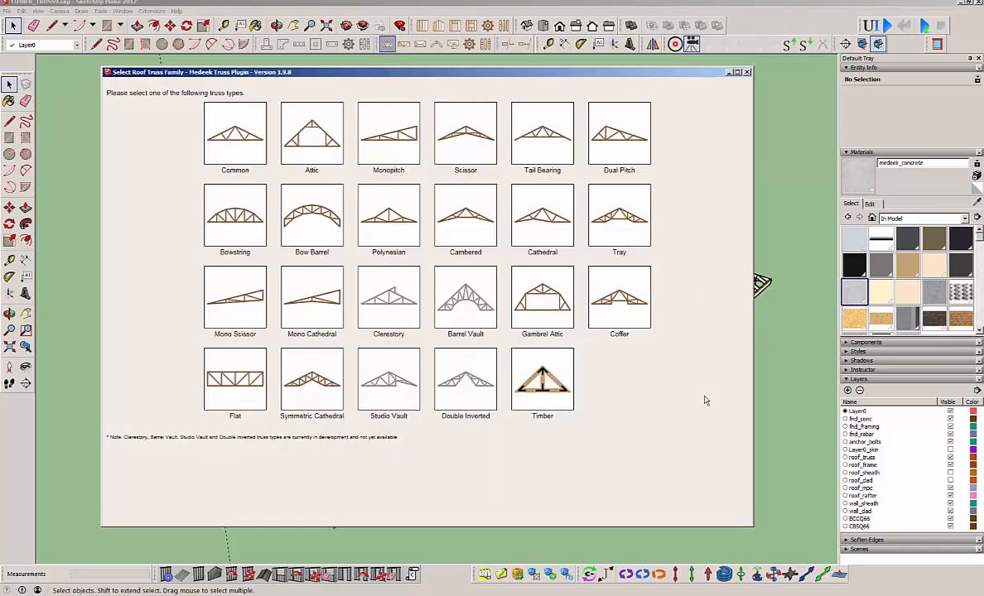
mouse_move(566, 379)
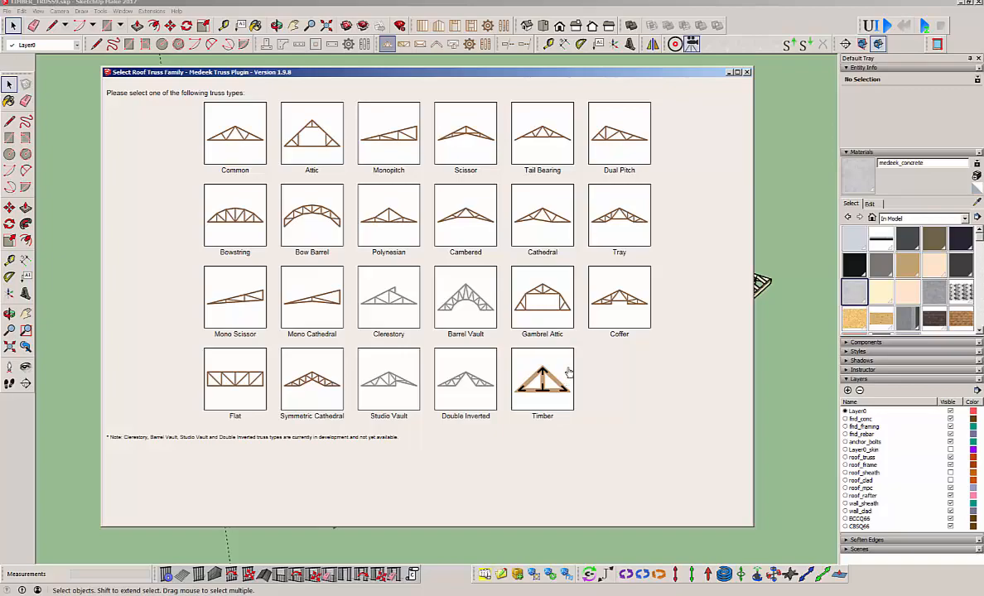
left_click(541, 381)
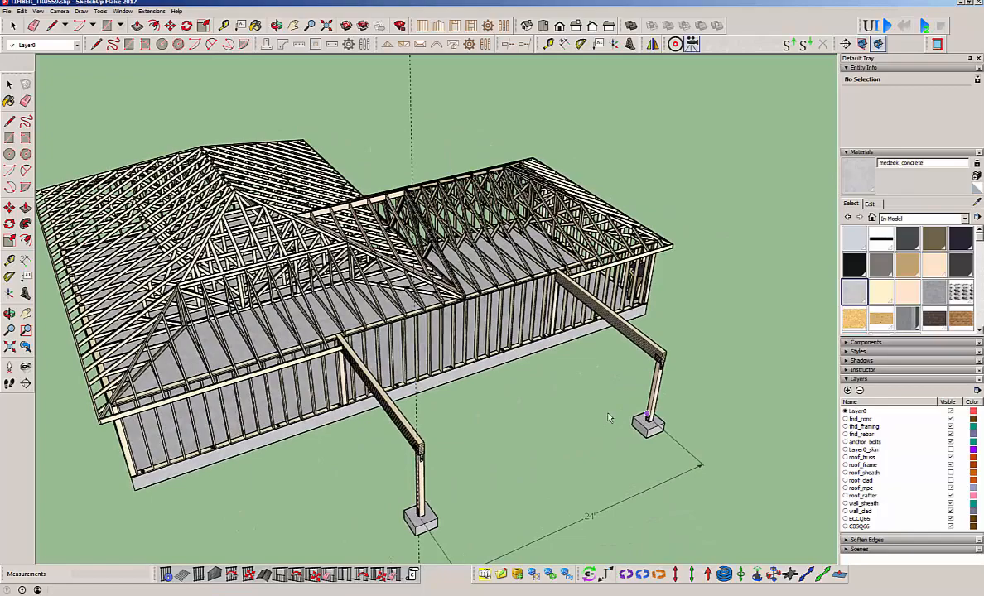
mouse_move(439, 460)
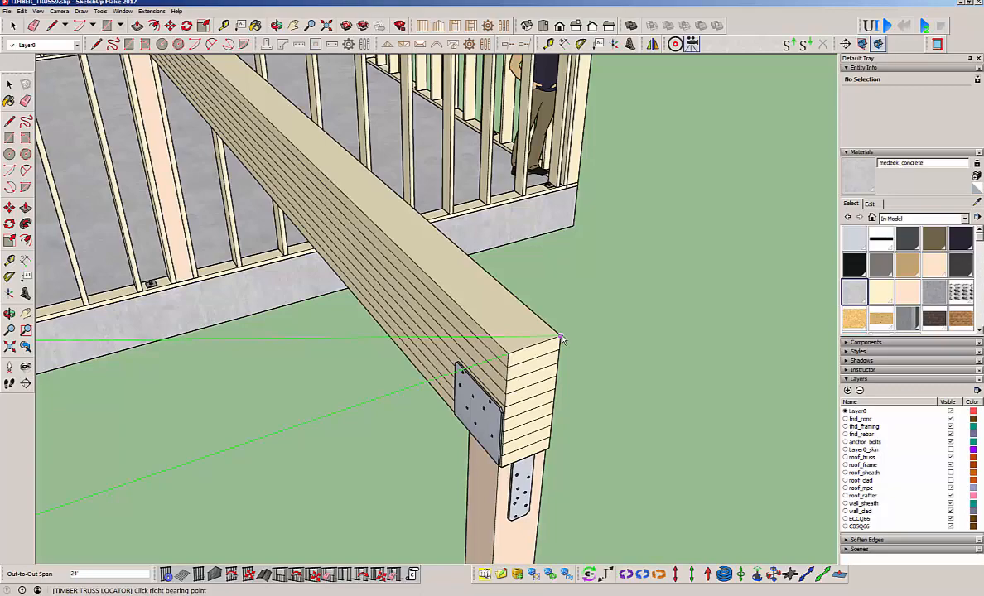
- Pick the truss bearing point on the porch beam and raise the roof pitch to 6:12
left_click(560, 338)
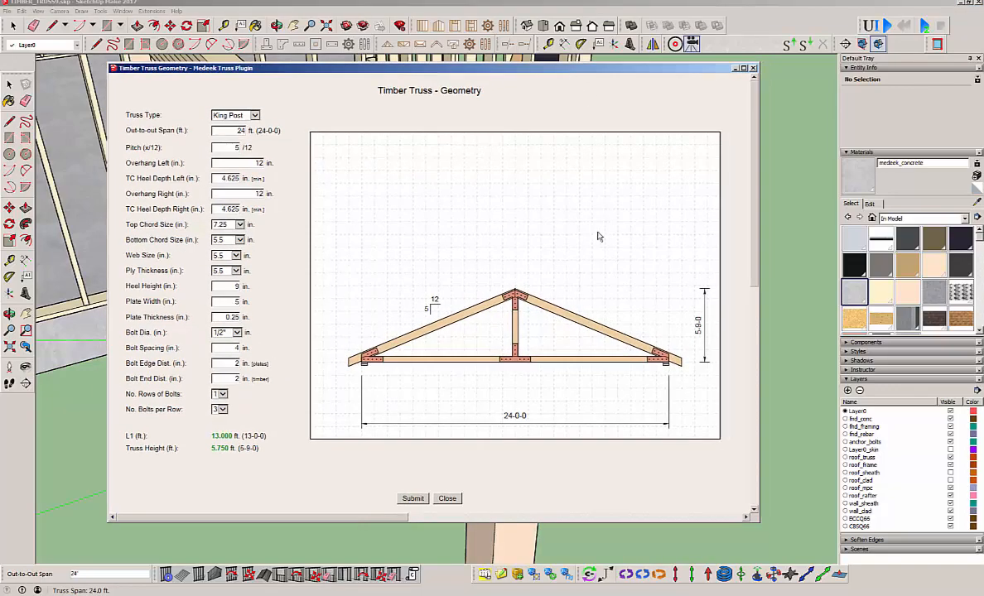
mouse_move(298, 136)
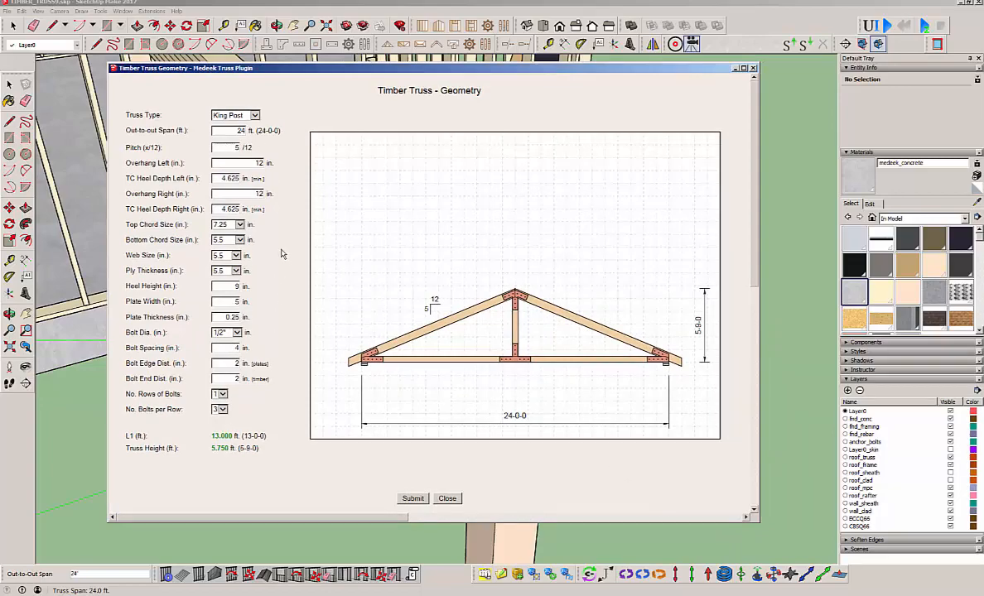
mouse_move(374, 303)
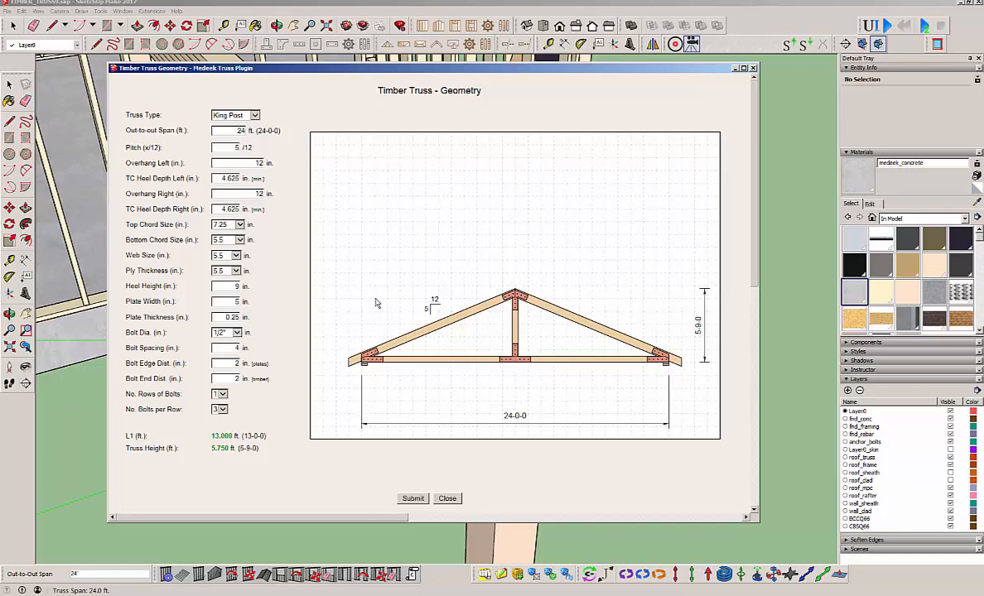
mouse_move(278, 179)
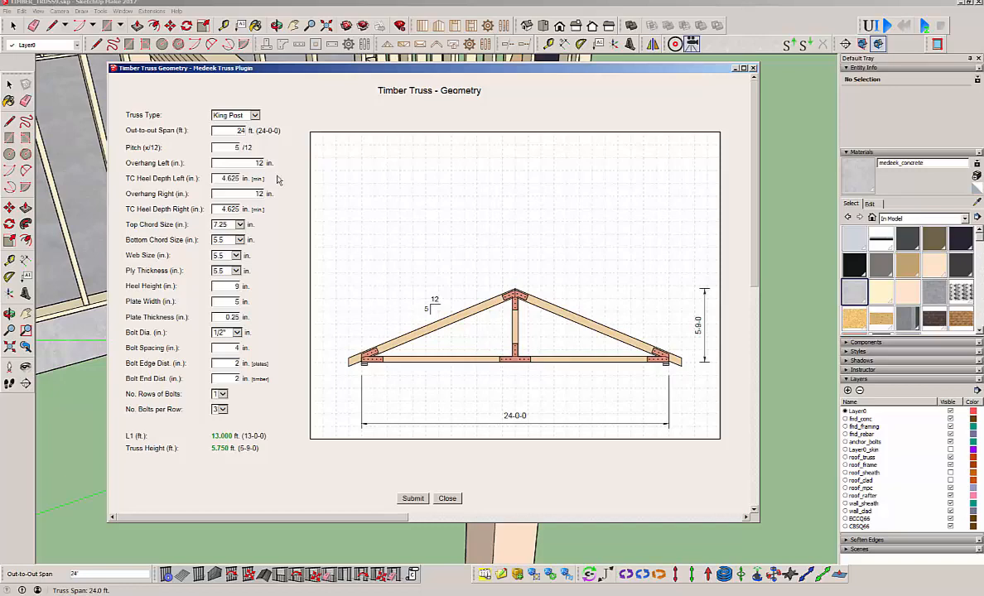
left_click(228, 148)
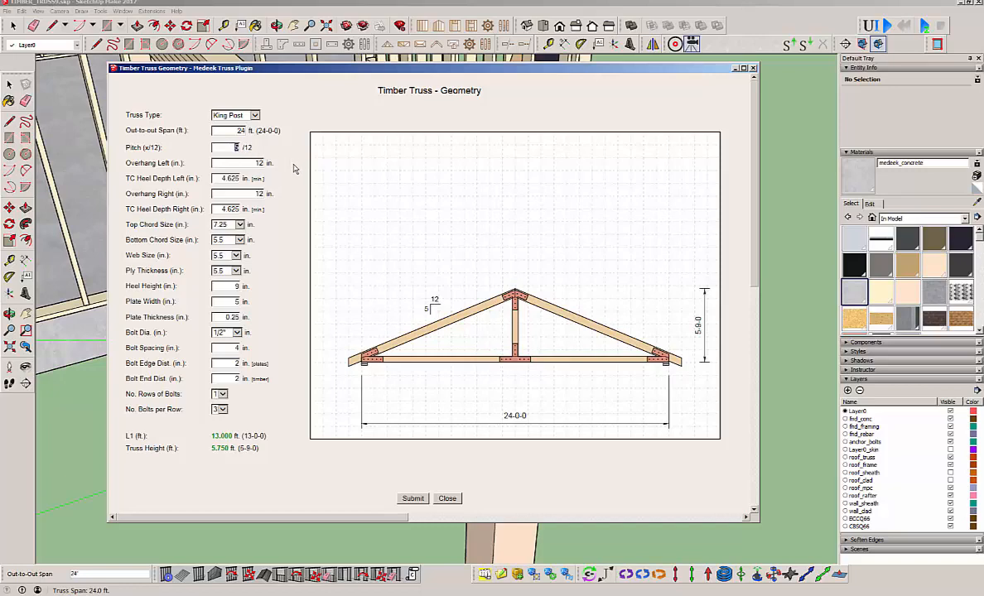
type("6")
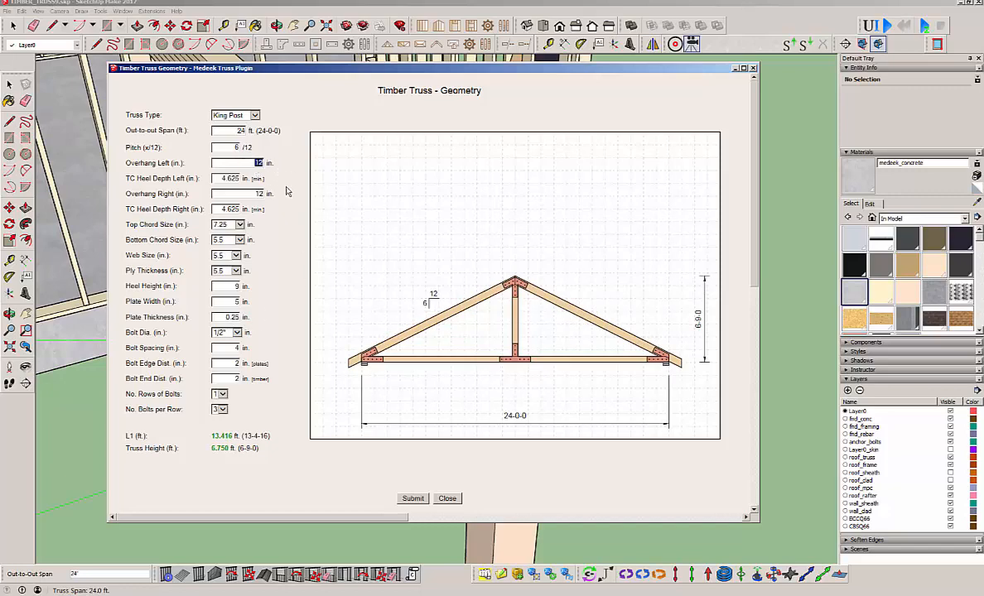
type("0")
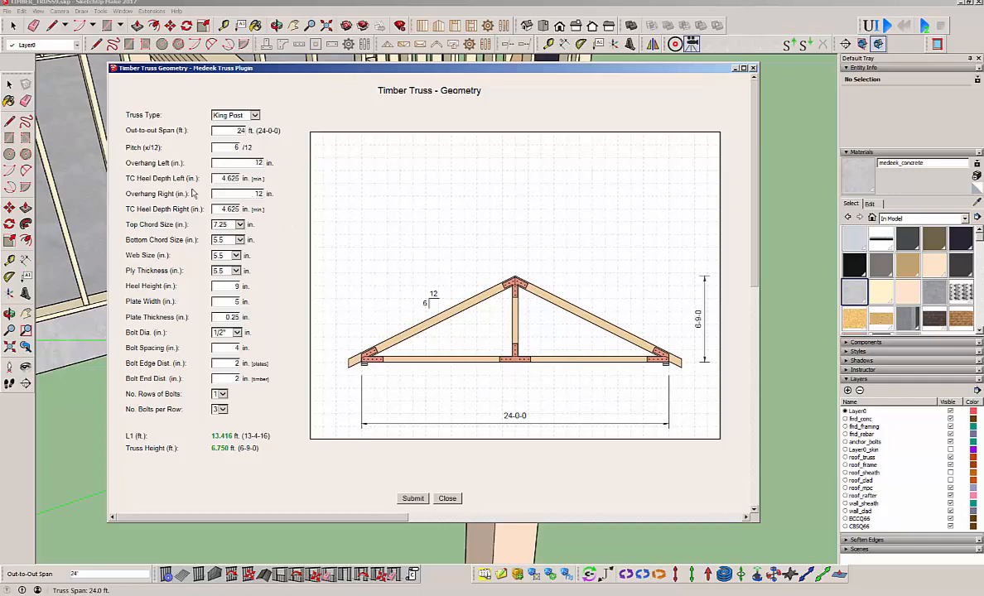
mouse_move(192, 194)
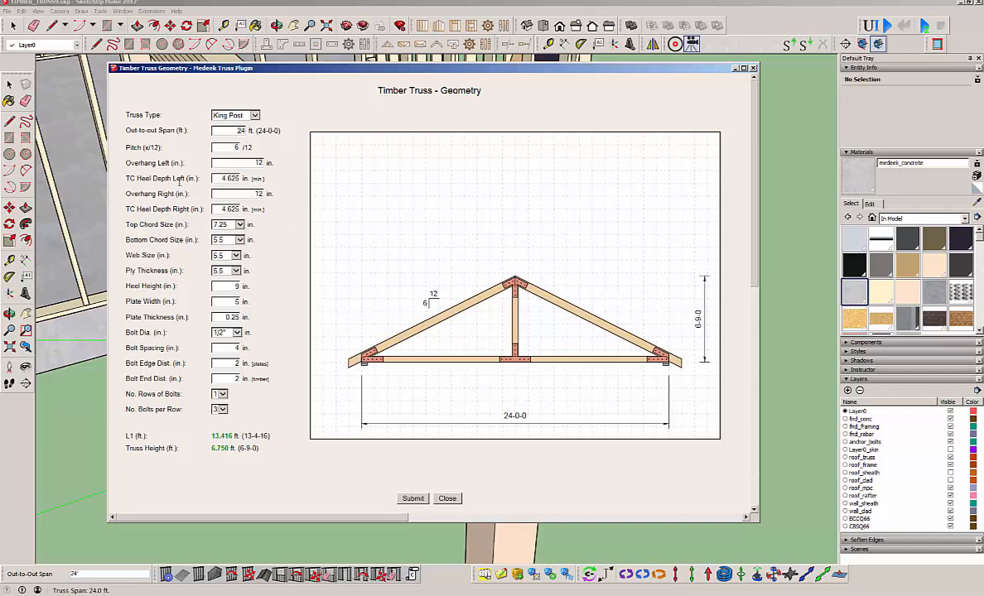
mouse_move(338, 351)
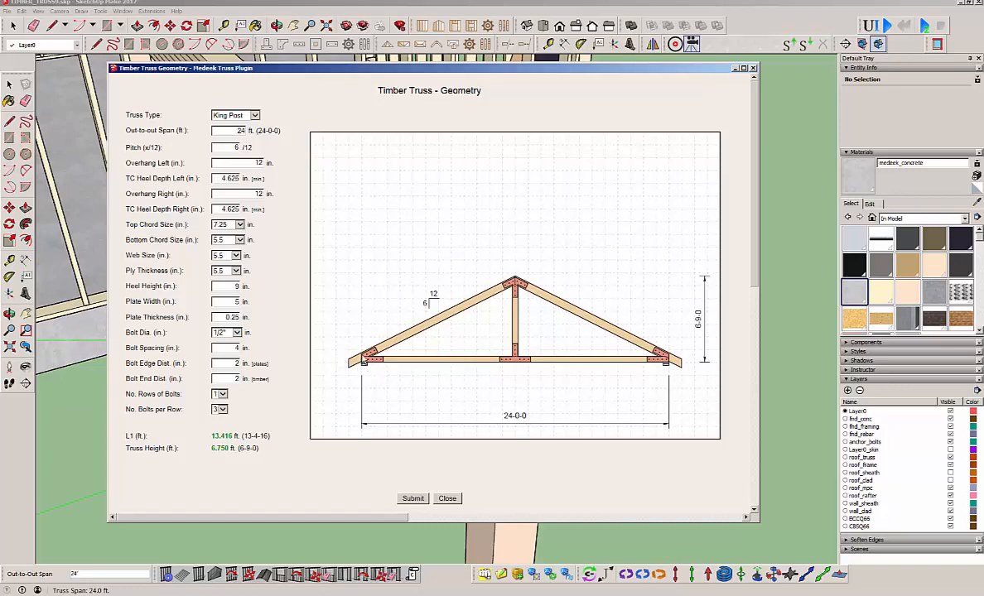
mouse_move(365, 361)
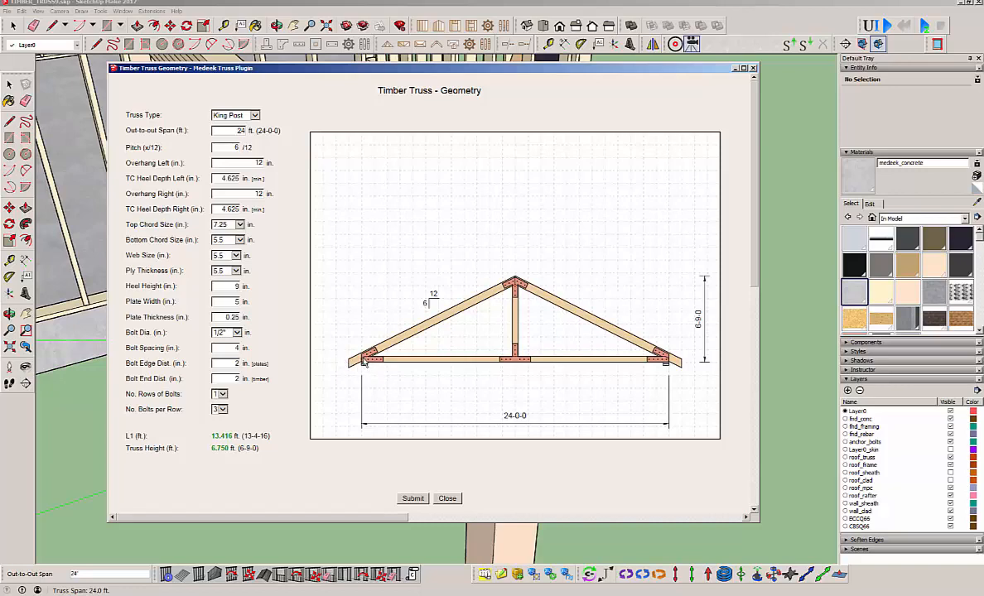
mouse_move(386, 348)
type("4")
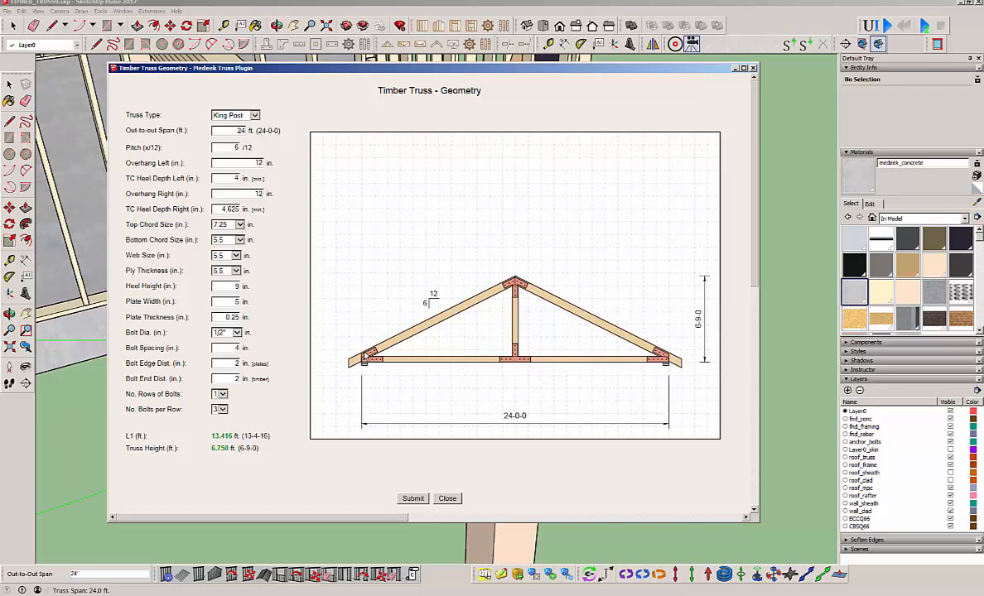
mouse_move(389, 354)
type("4")
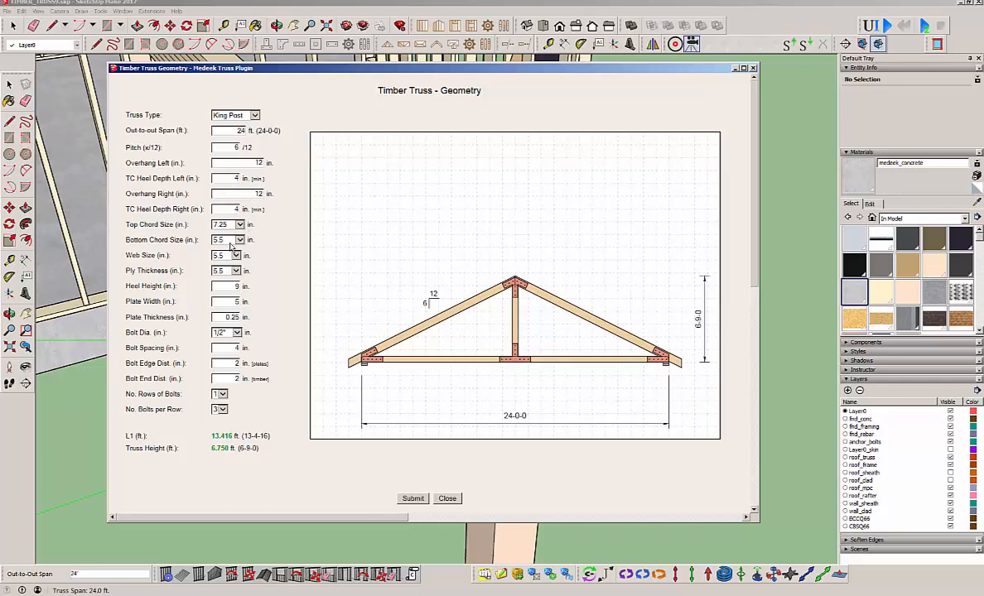
- Try a 9.25 top chord, revert to 7.25, and set the heel height to 10 inches
left_click(240, 225)
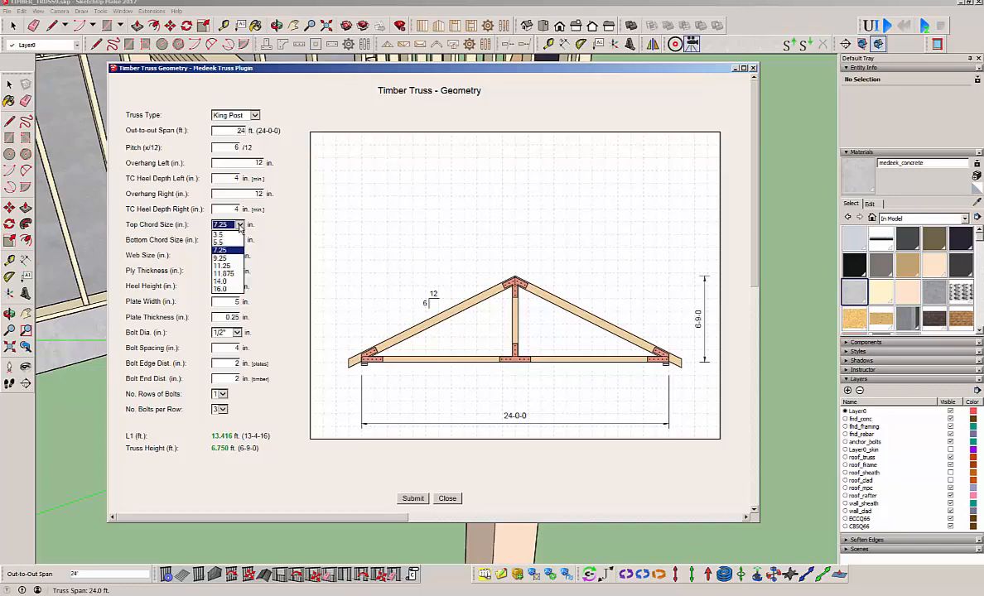
left_click(225, 225)
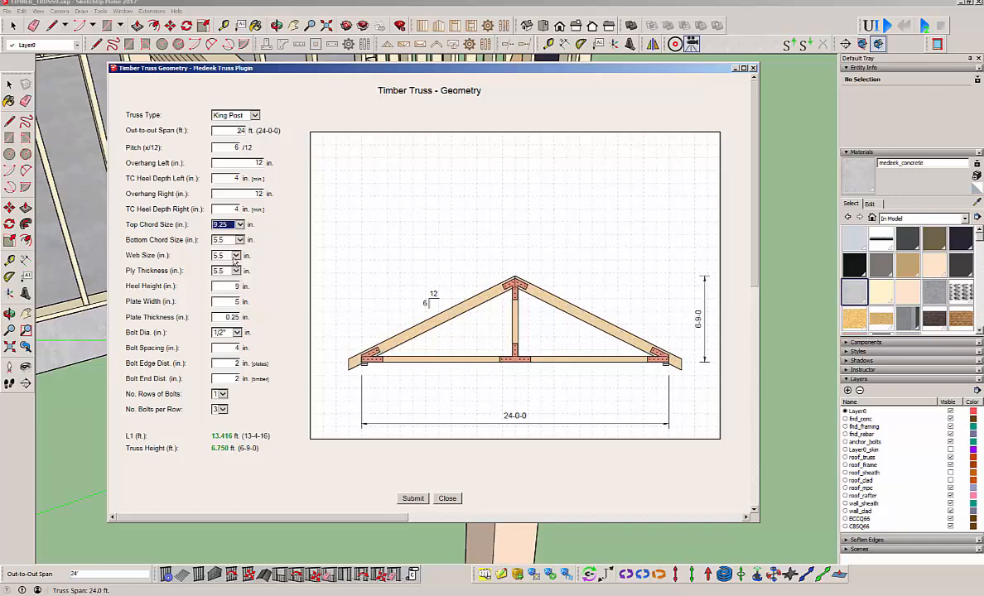
left_click(241, 225)
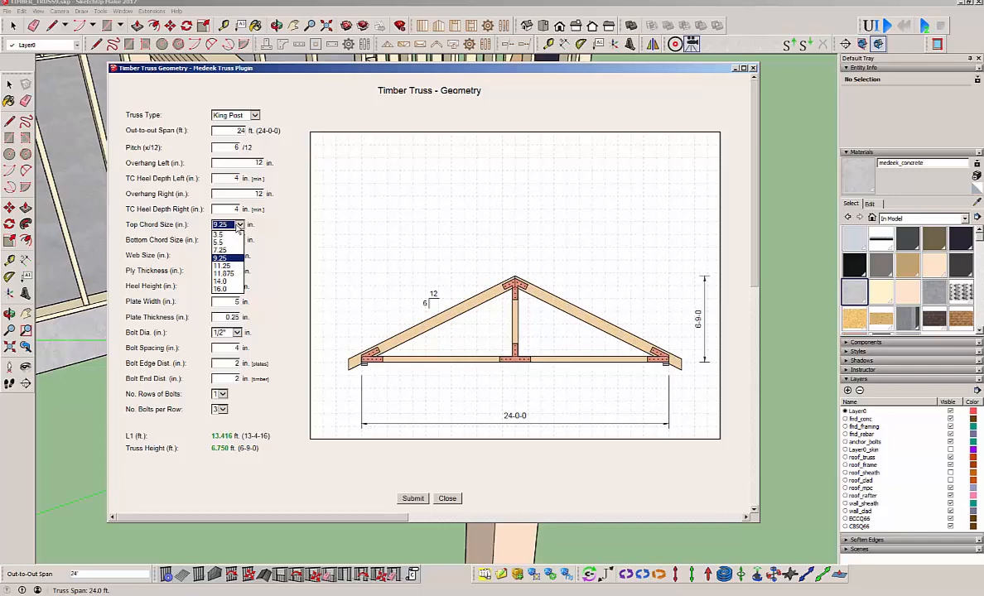
left_click(224, 257)
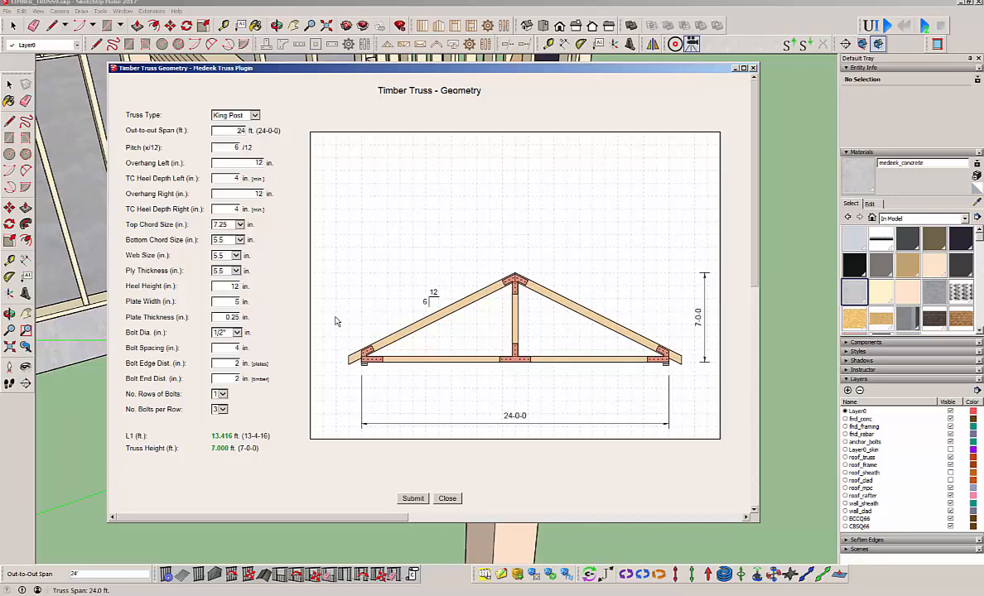
mouse_move(366, 367)
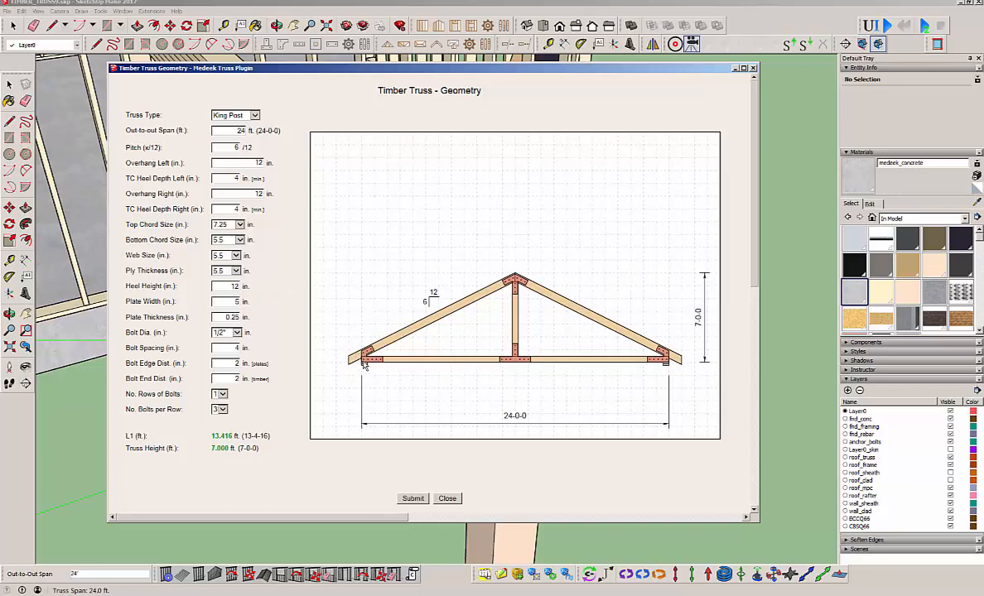
mouse_move(589, 384)
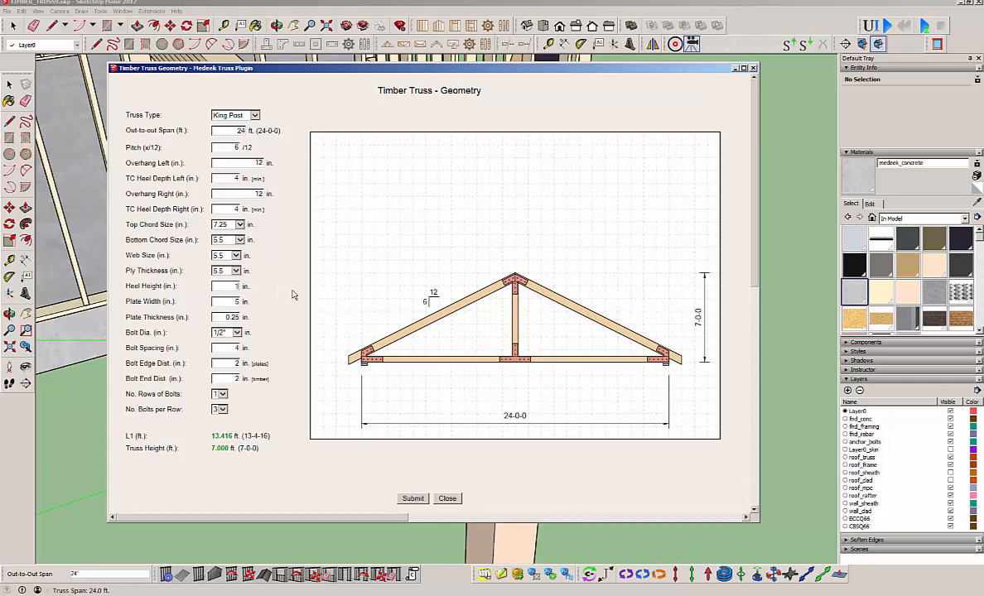
type("10")
left_click(227, 301)
type("4")
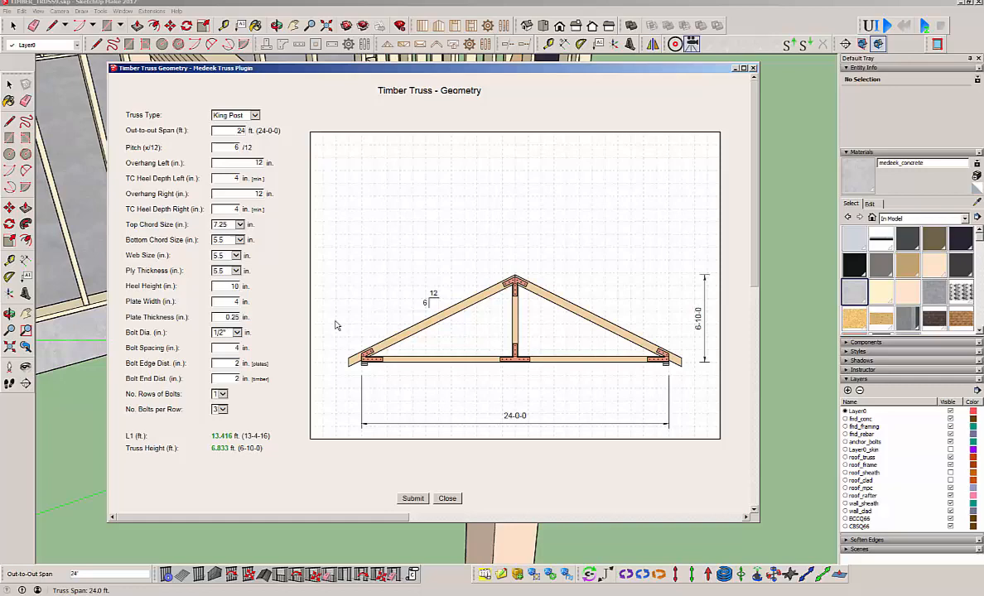
mouse_move(295, 341)
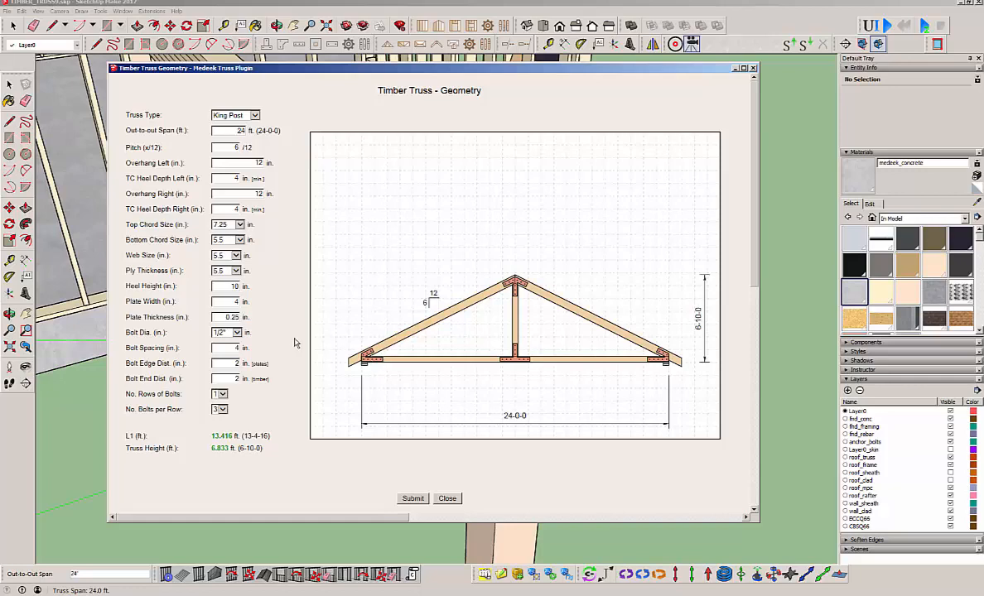
- Try another bolt diameter, settle back on 1/2 inch, and enter 5 for the plate value
left_click(235, 331)
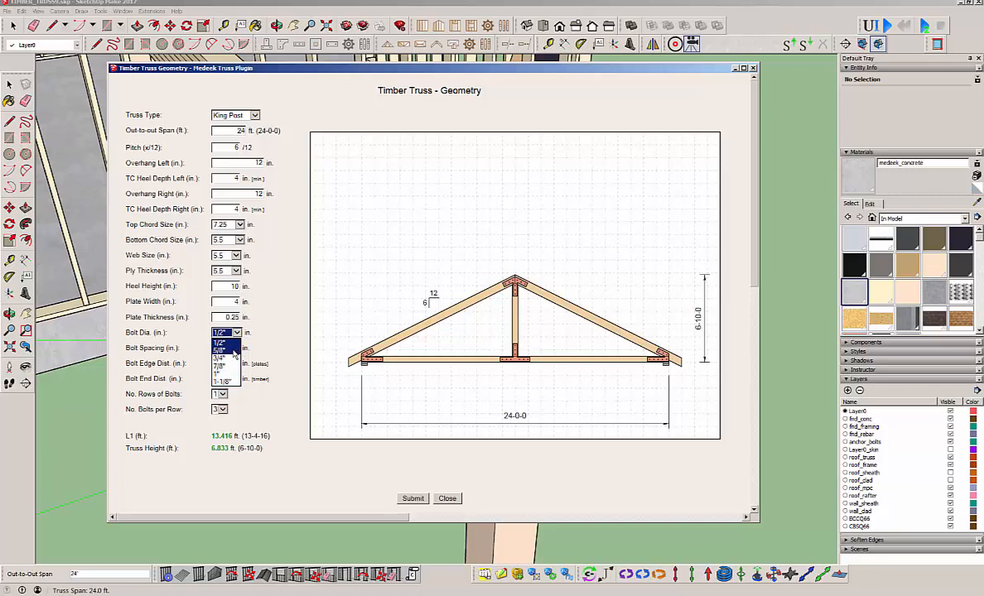
left_click(222, 341)
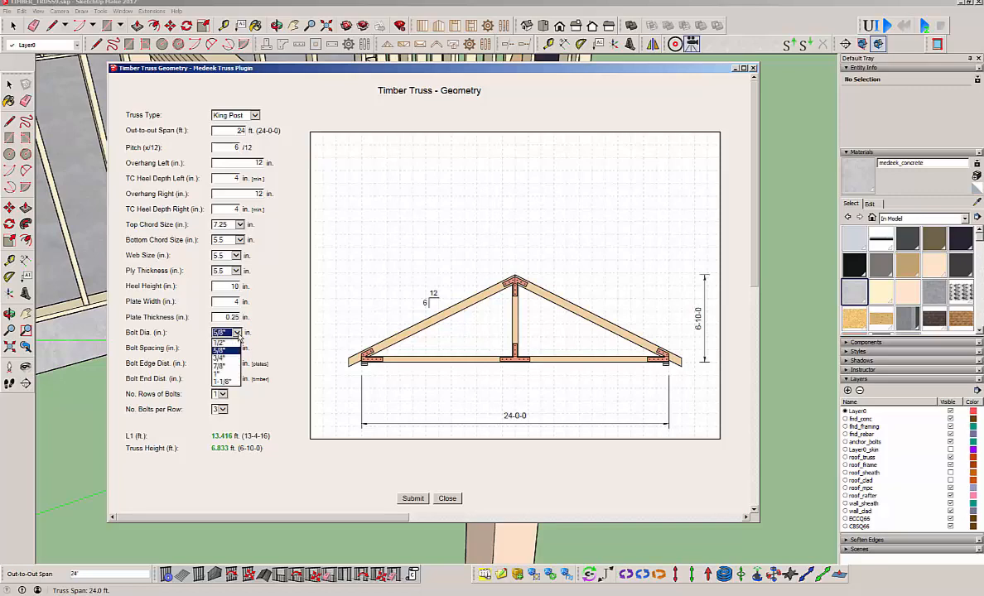
left_click(222, 381)
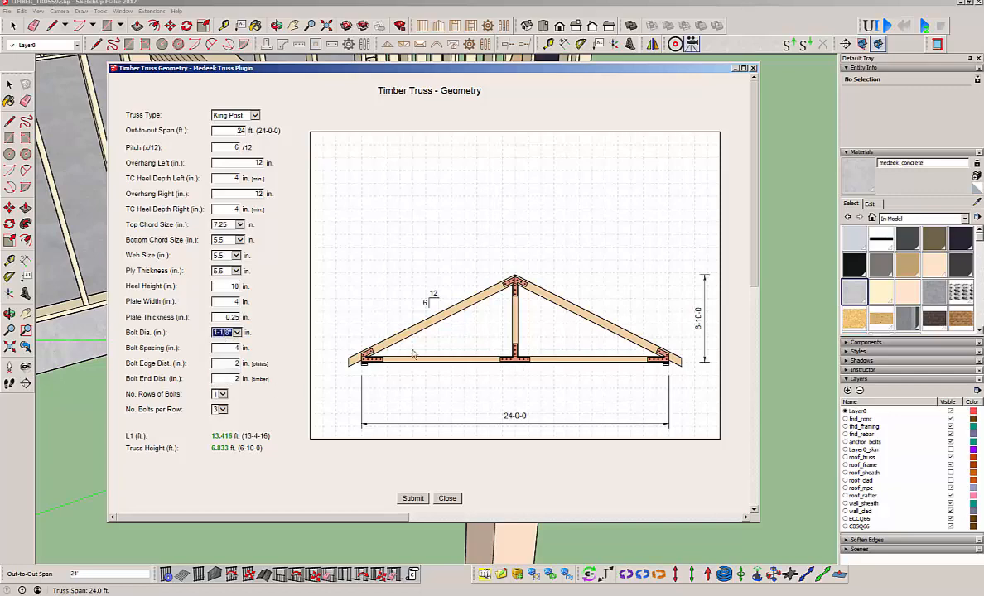
left_click(235, 331)
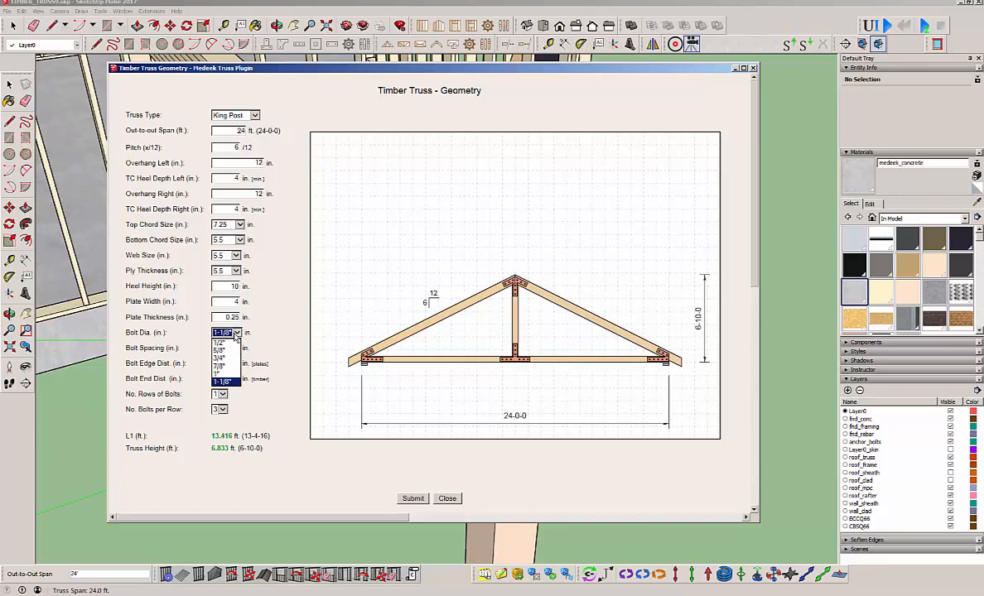
left_click(219, 341)
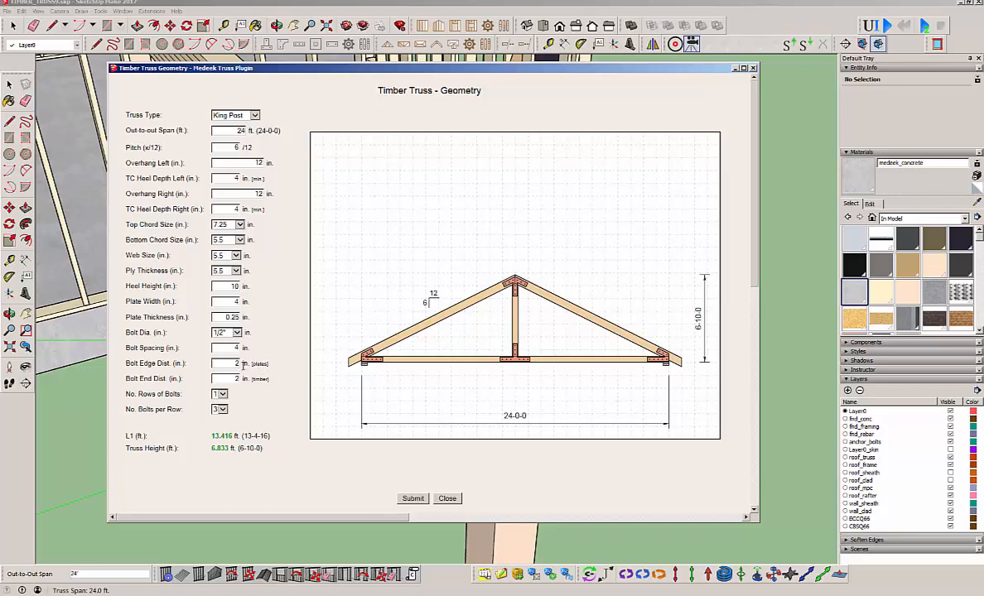
mouse_move(383, 366)
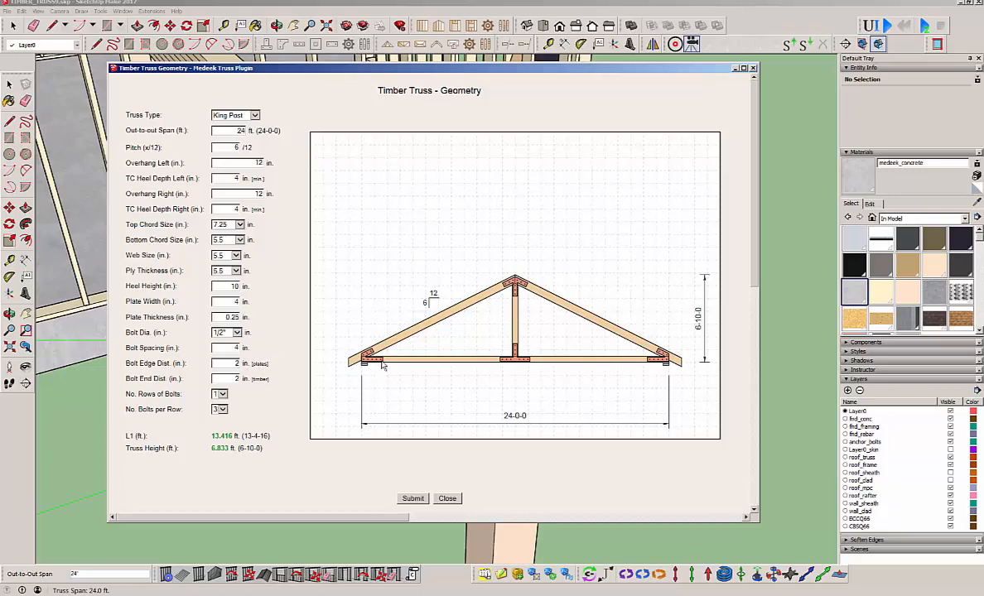
mouse_move(379, 367)
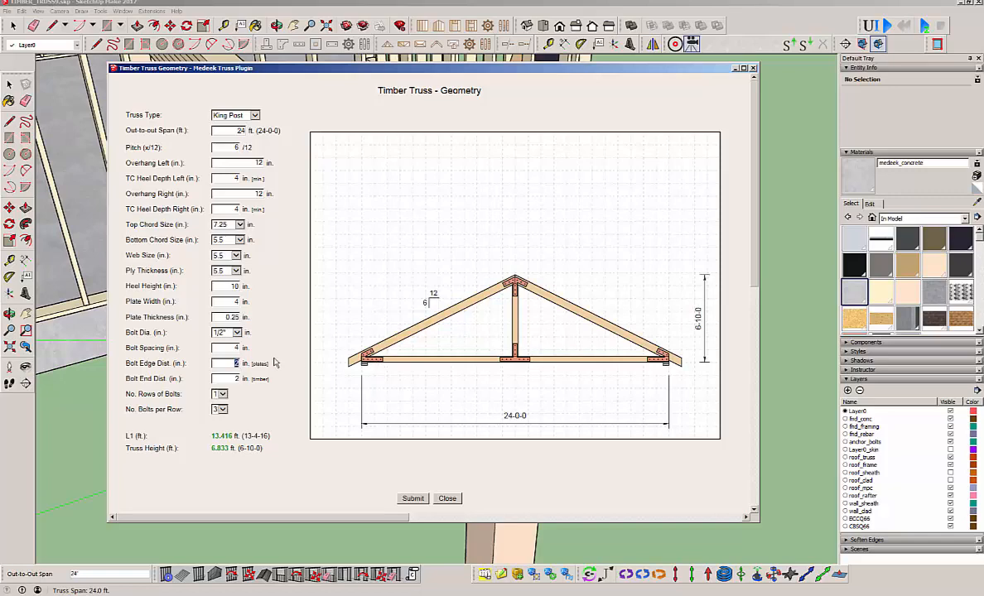
mouse_move(281, 327)
type("4")
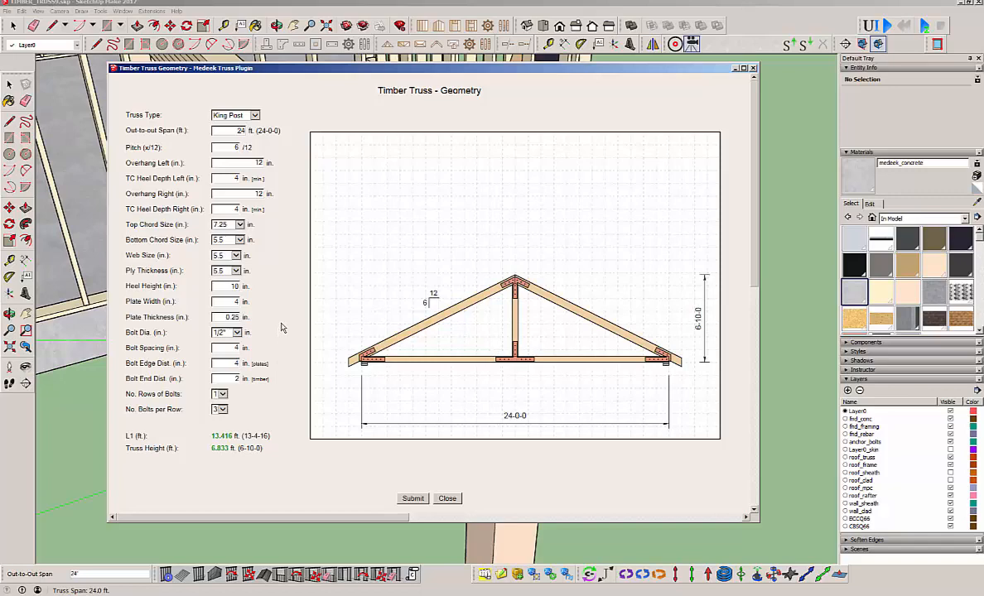
mouse_move(381, 367)
type("2")
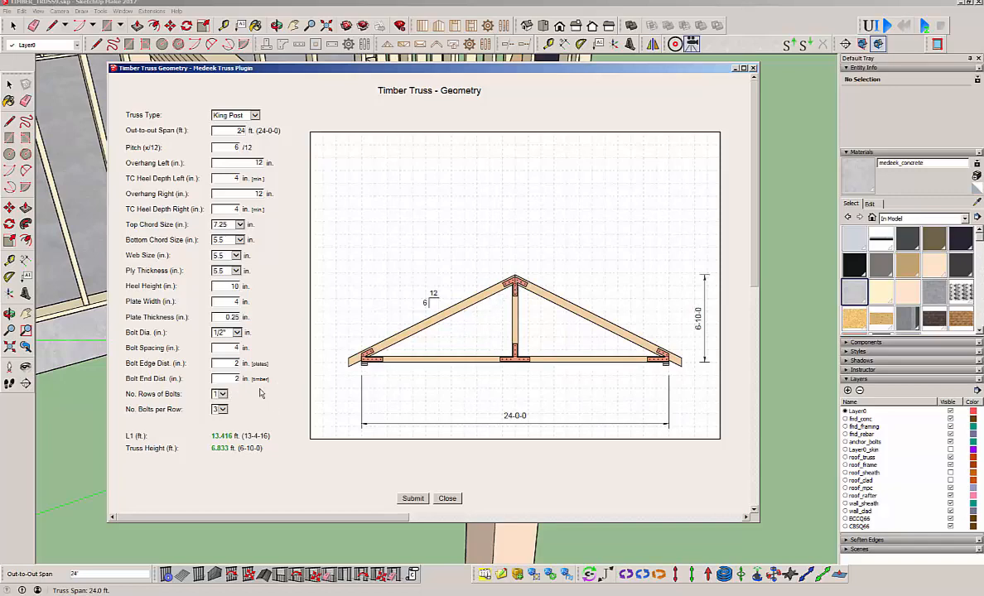
type("5")
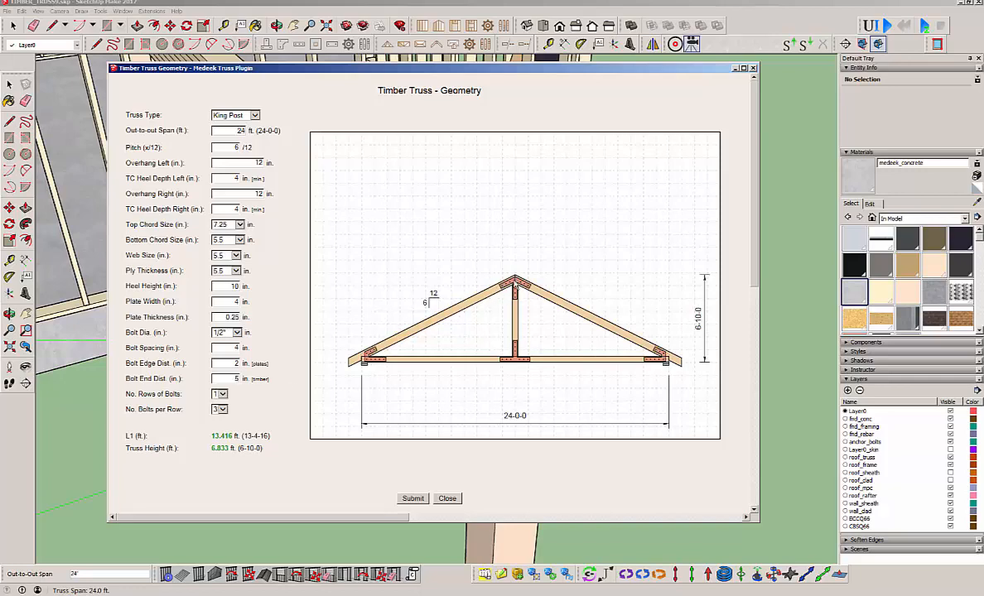
mouse_move(371, 371)
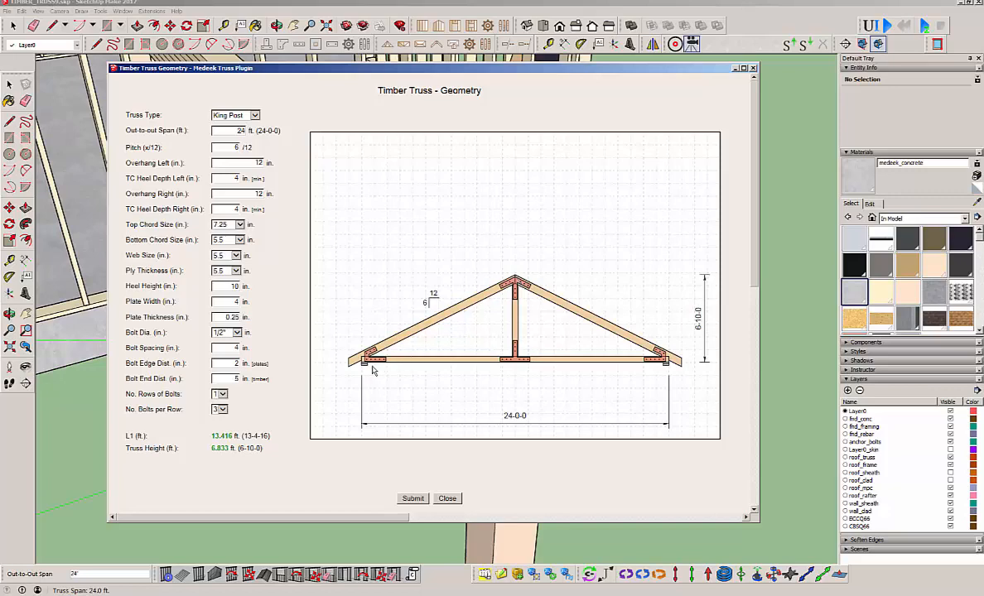
mouse_move(378, 370)
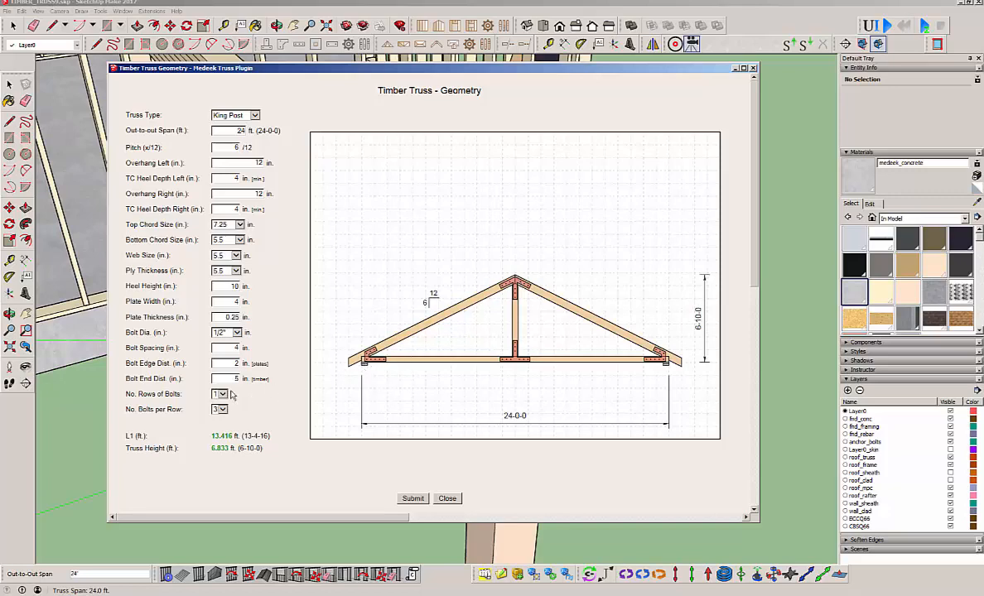
mouse_move(274, 394)
type("2")
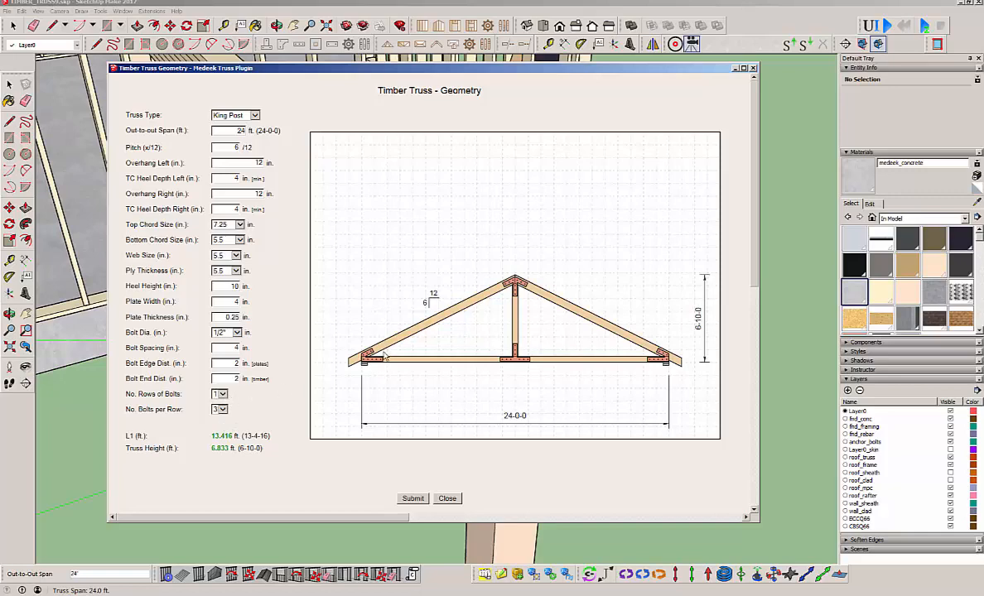
mouse_move(267, 406)
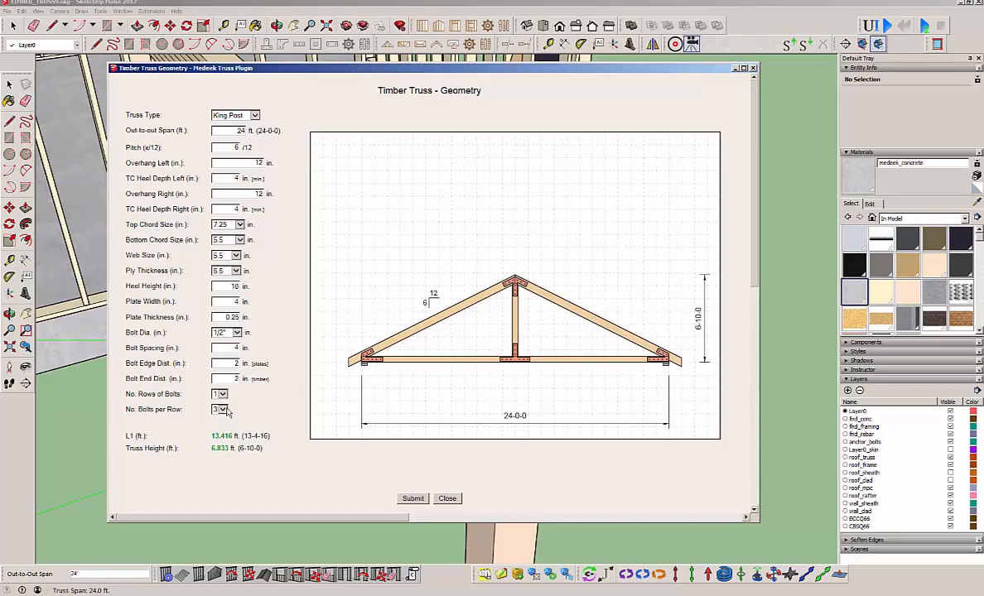
- Choose the number of bolts per row and submit the King Post truss geometry
left_click(222, 409)
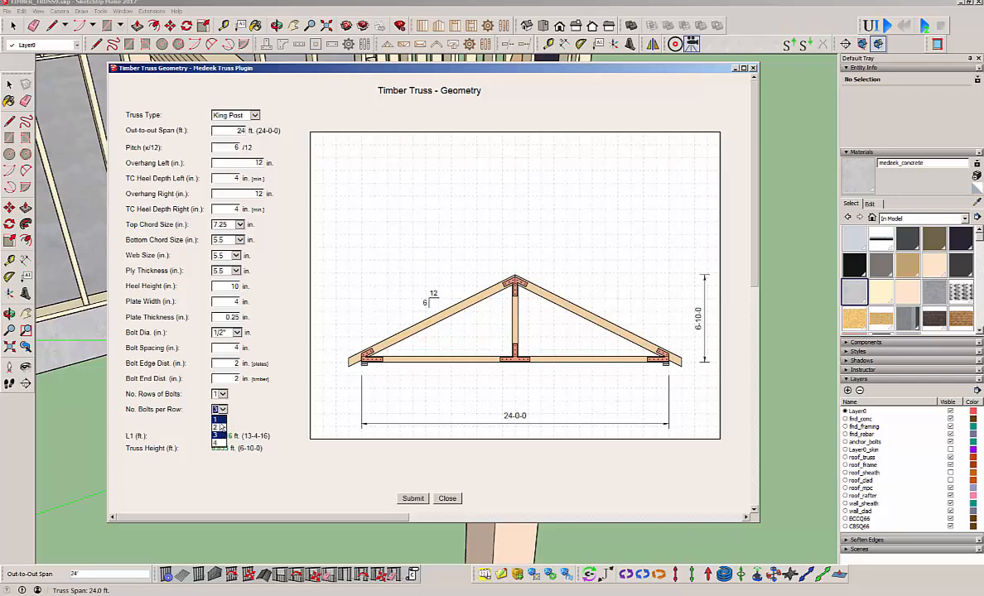
left_click(215, 419)
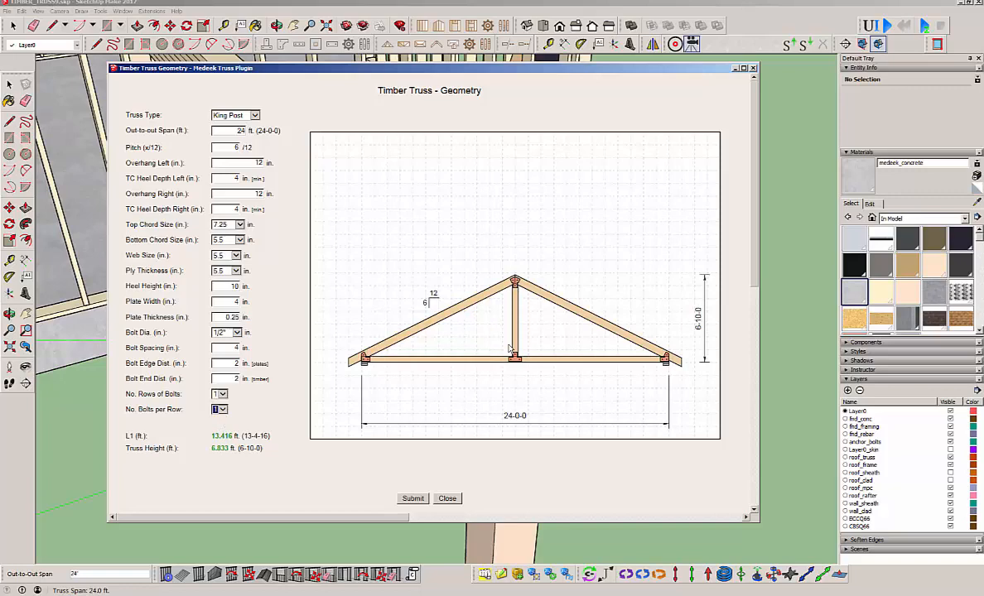
left_click(219, 409)
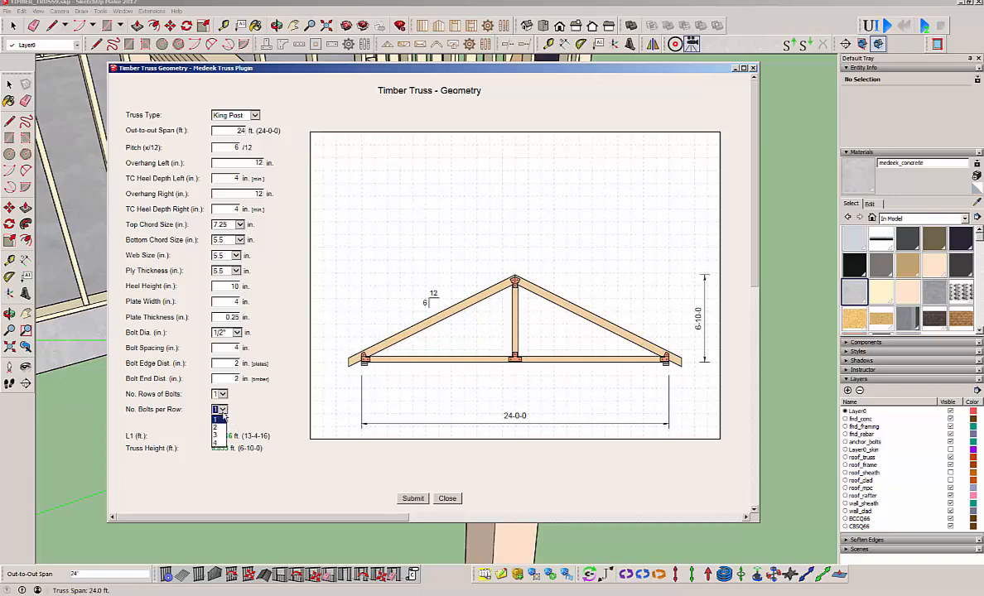
left_click(216, 417)
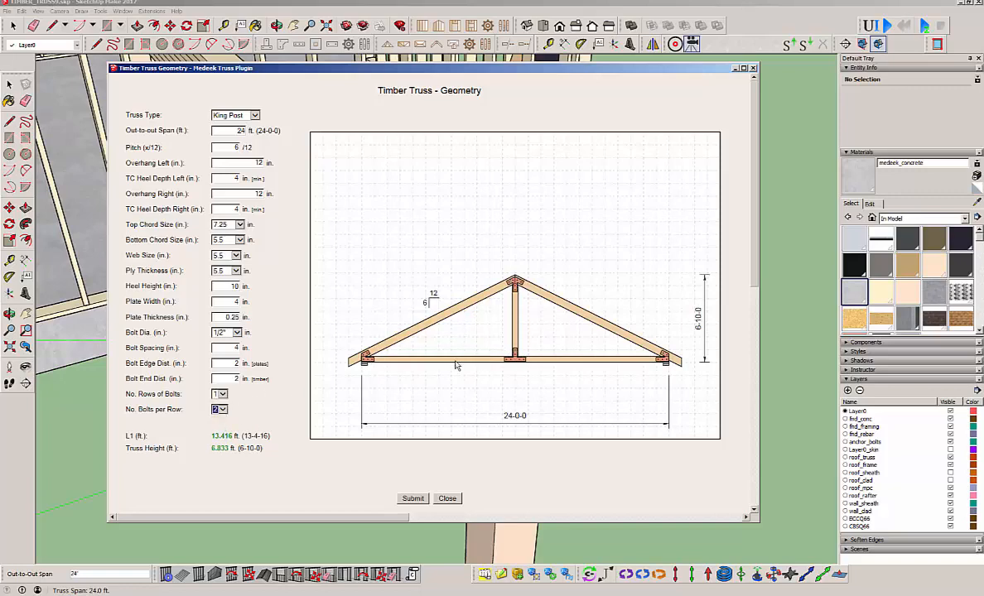
left_click(223, 409)
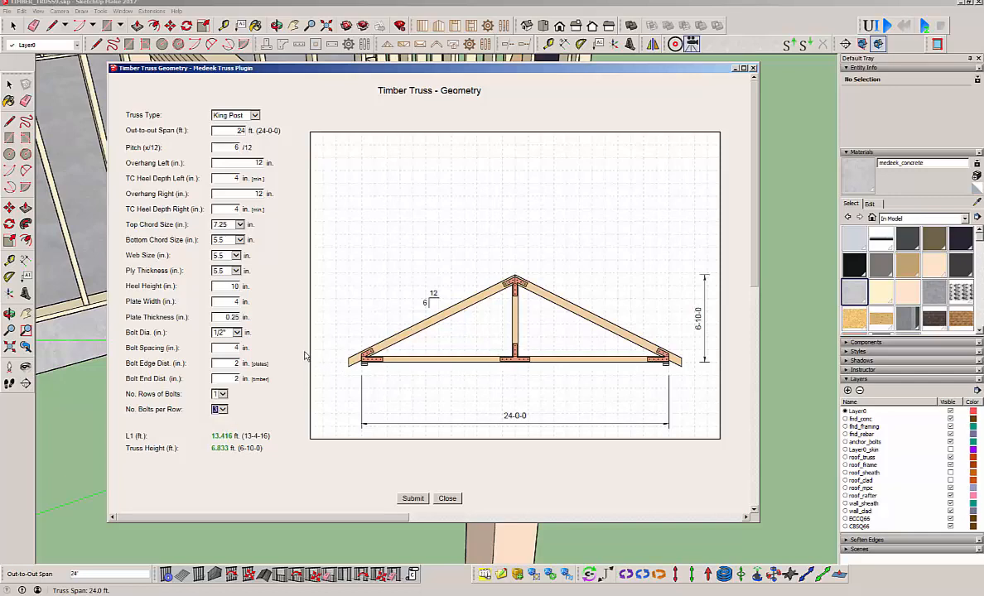
mouse_move(351, 280)
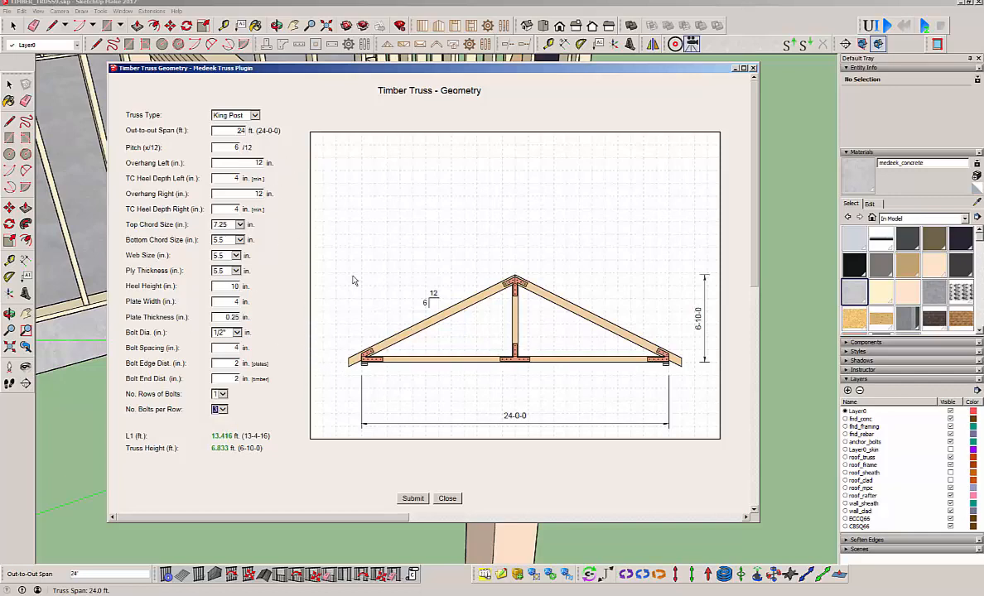
mouse_move(339, 322)
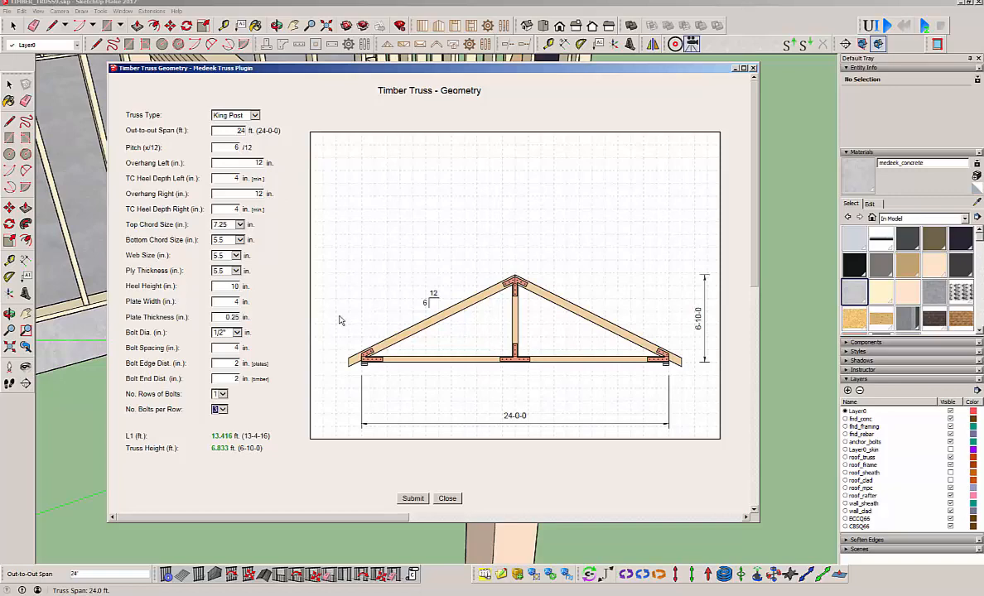
mouse_move(540, 477)
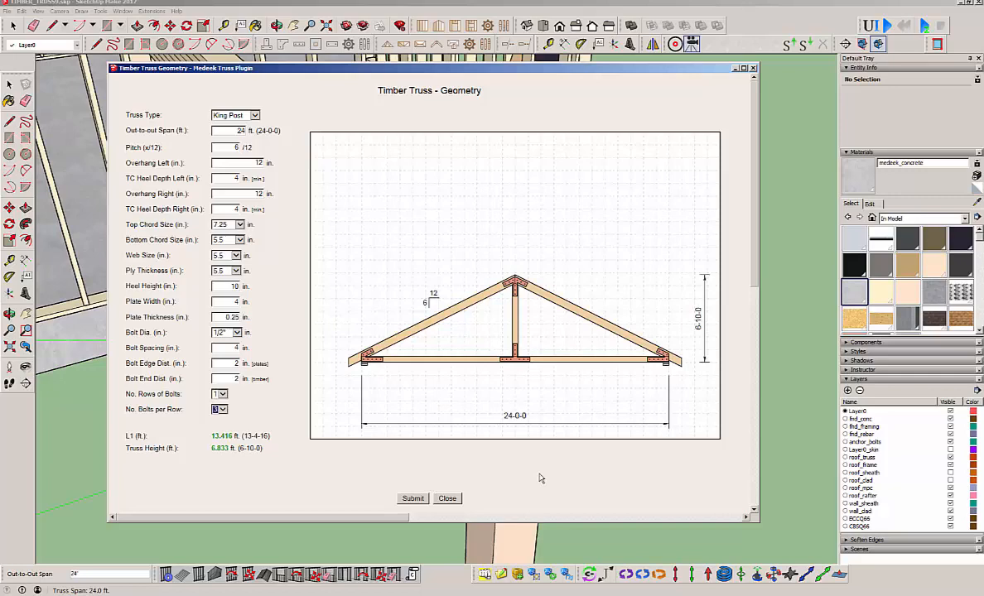
mouse_move(616, 468)
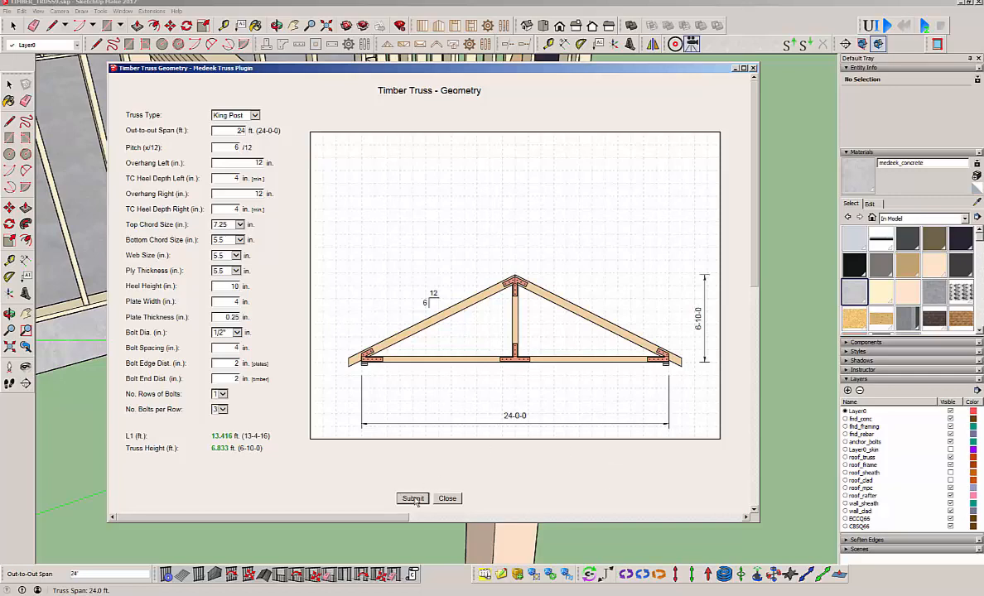
left_click(413, 497)
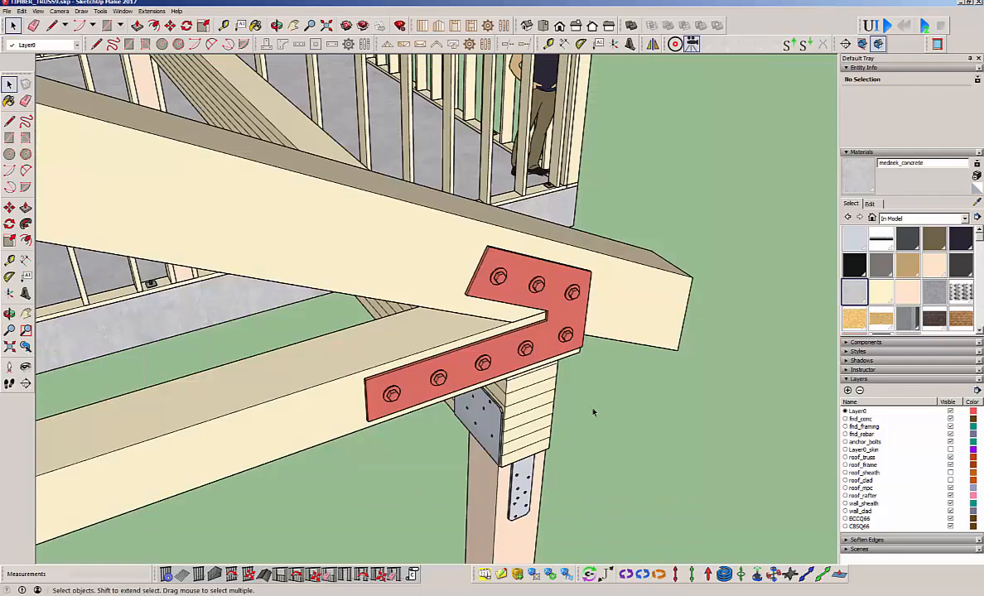
mouse_move(599, 396)
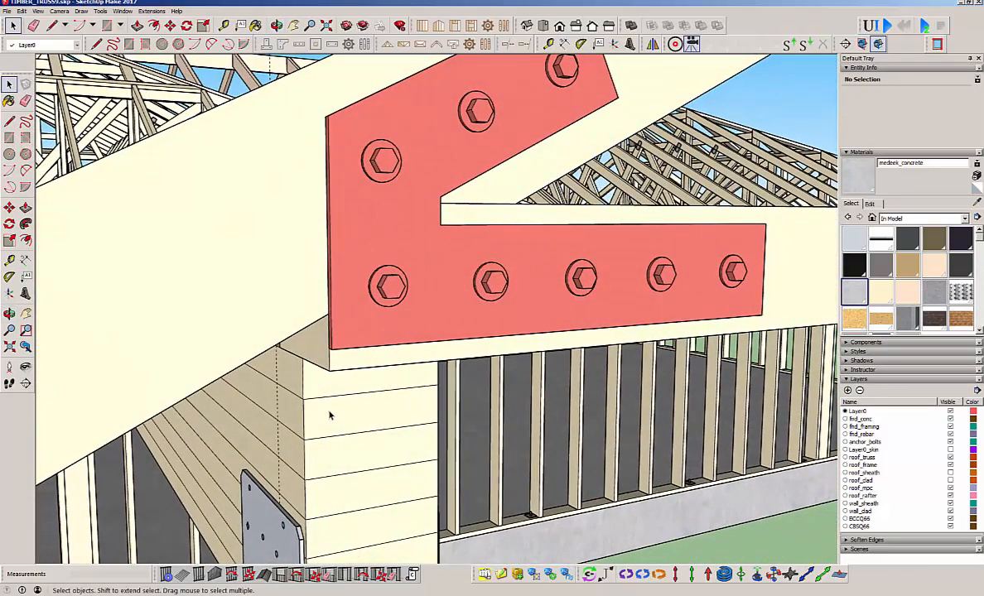
mouse_move(322, 393)
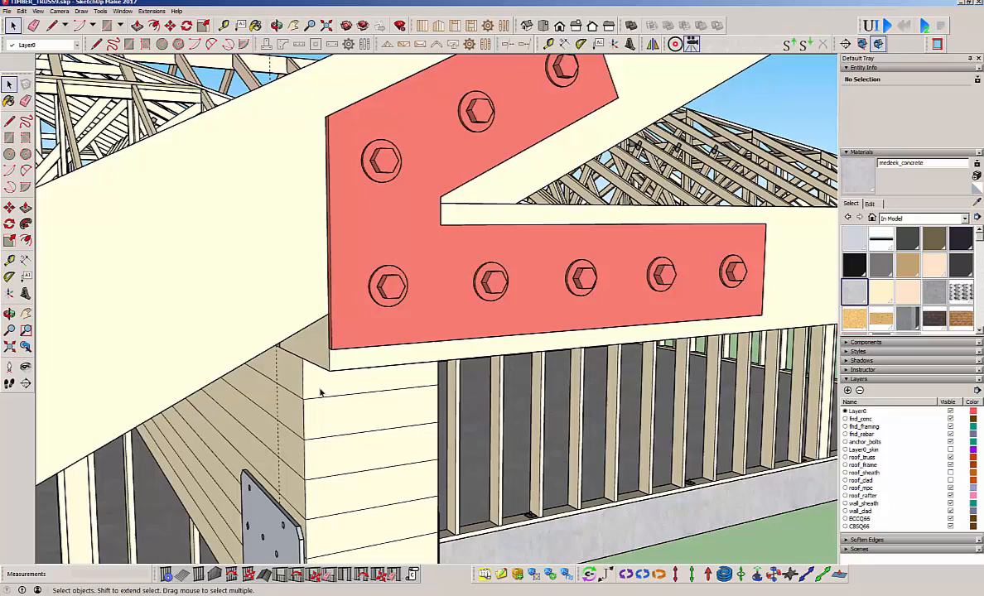
mouse_move(314, 371)
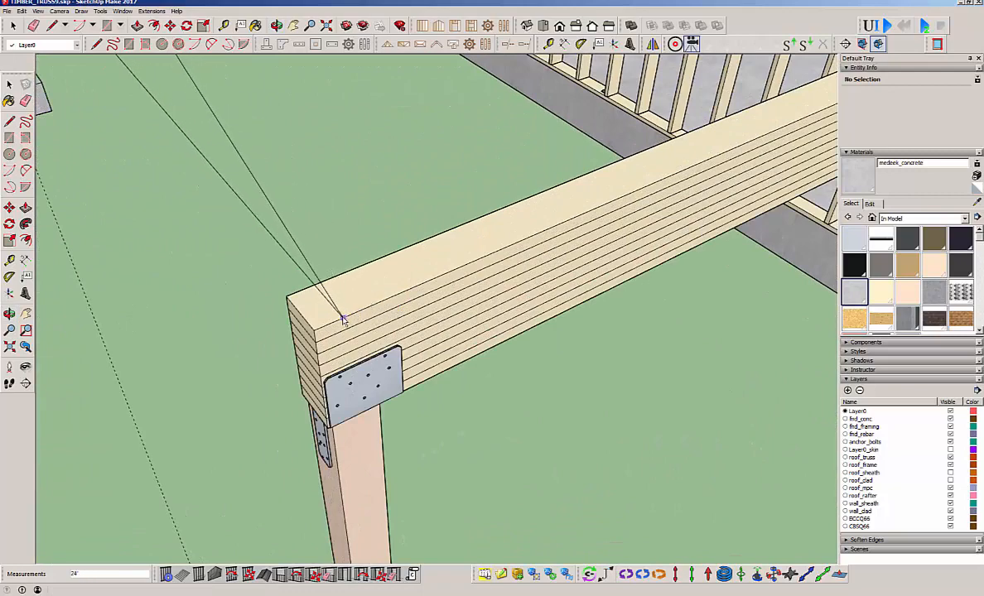
mouse_move(342, 321)
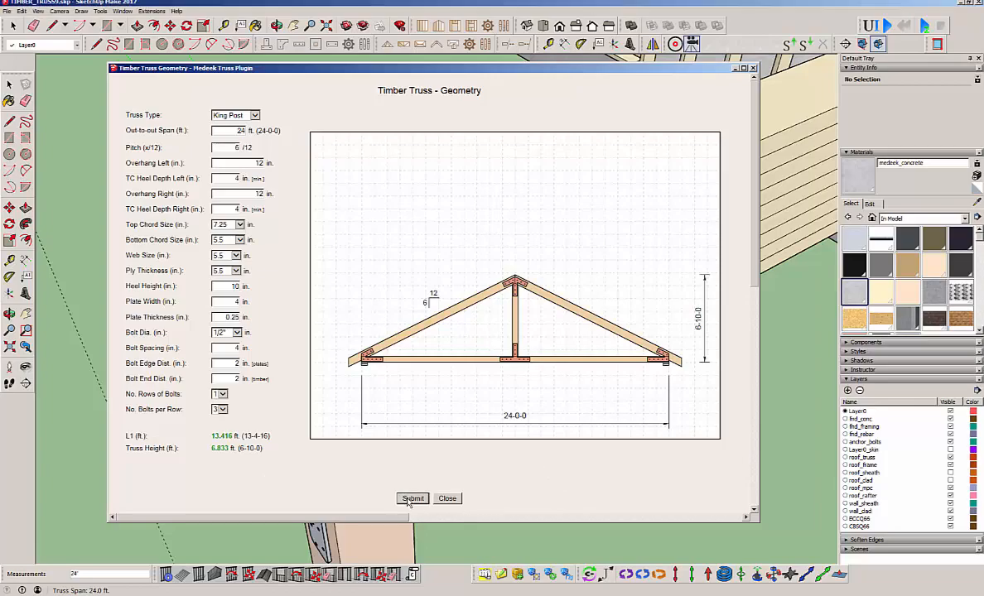
- Submit the King Post settings to generate the truss across the glulam porch beams
left_click(413, 497)
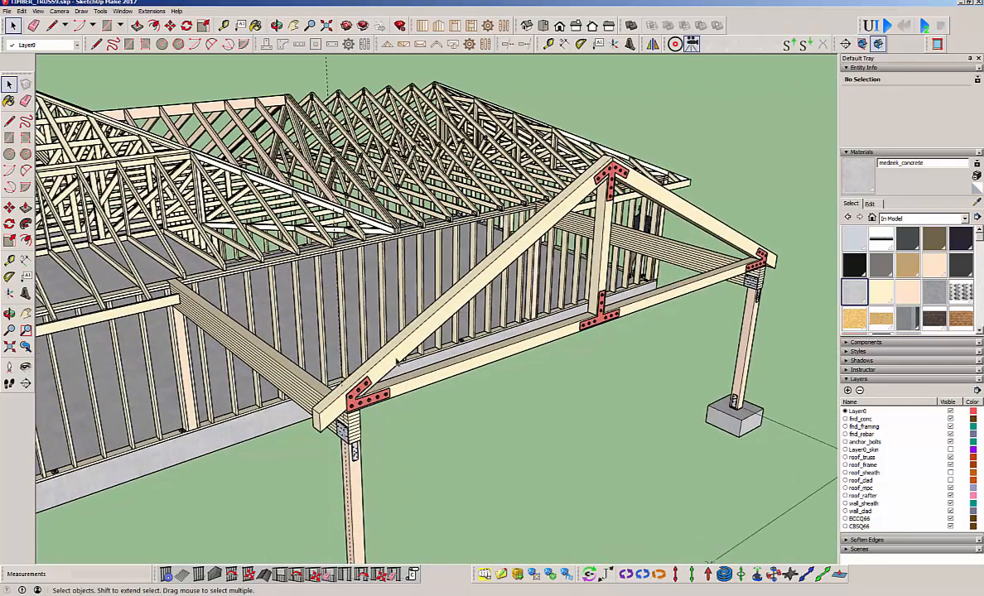
mouse_move(401, 355)
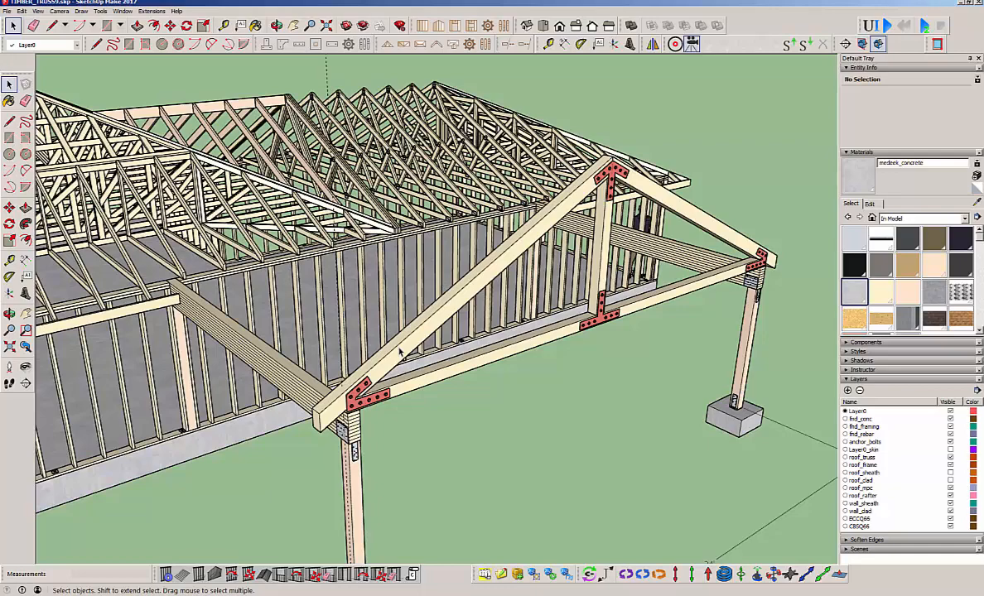
mouse_move(414, 339)
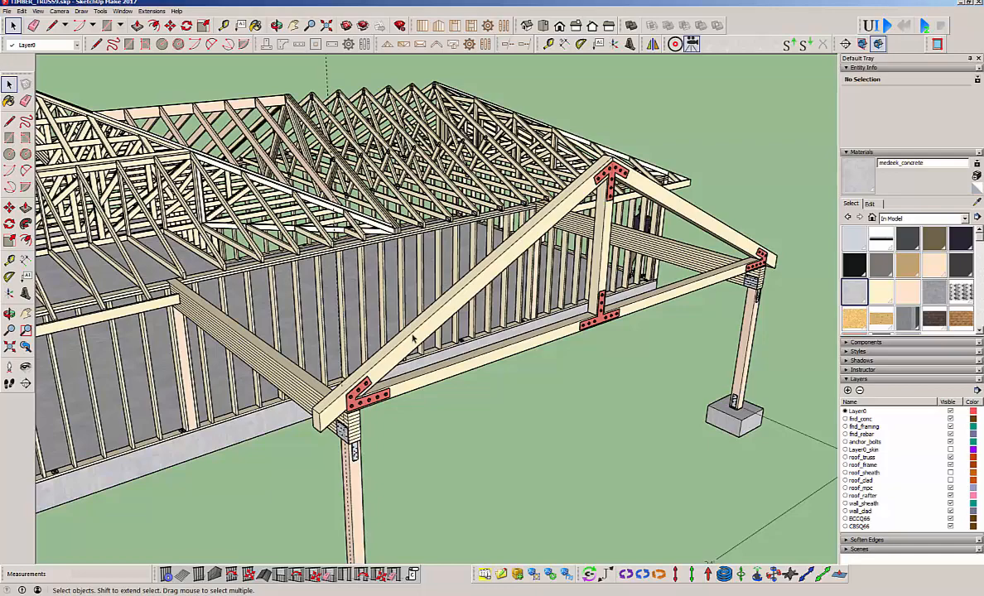
mouse_move(414, 339)
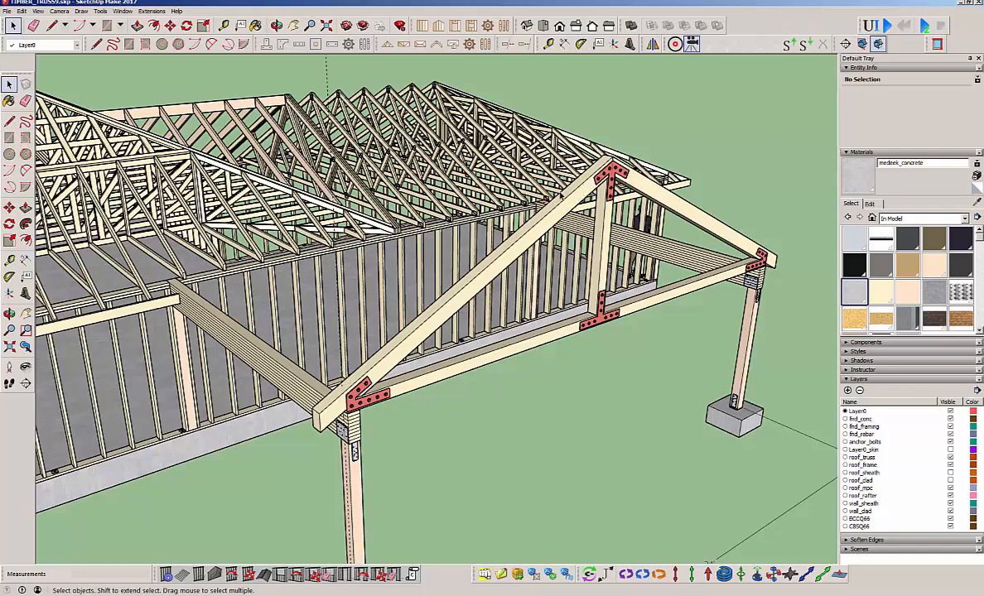
mouse_move(456, 301)
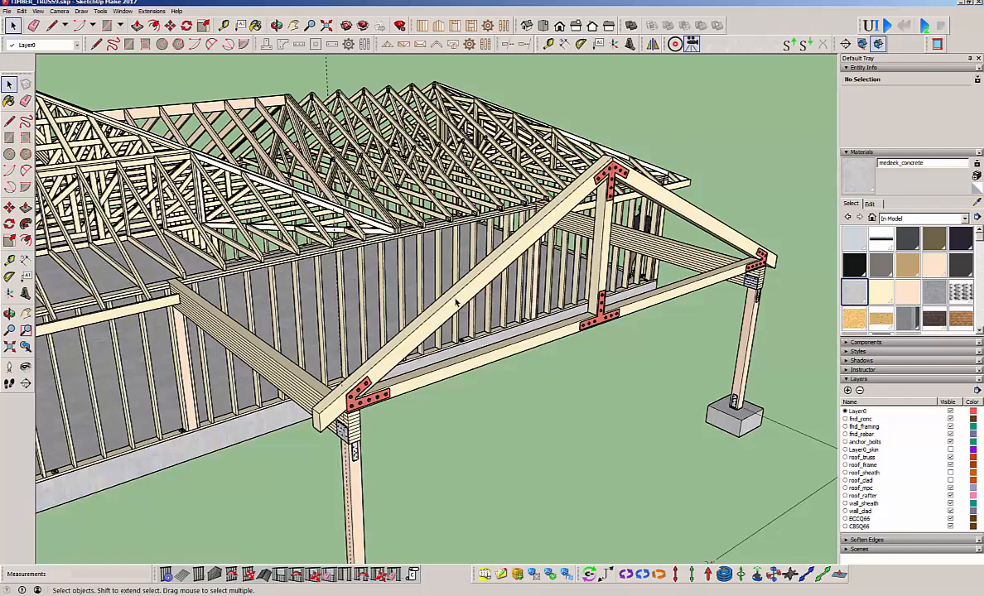
mouse_move(457, 306)
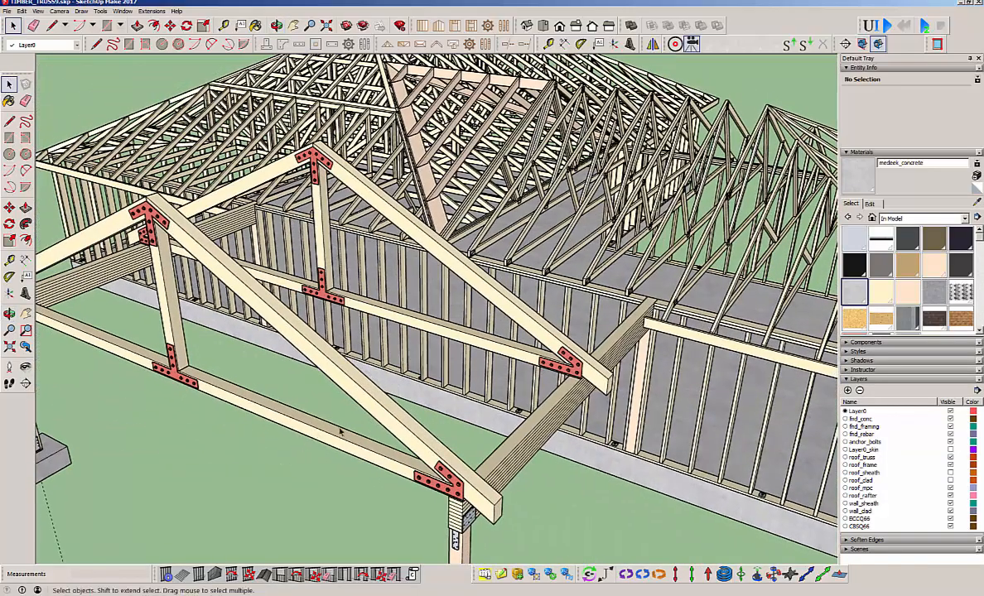
mouse_move(527, 497)
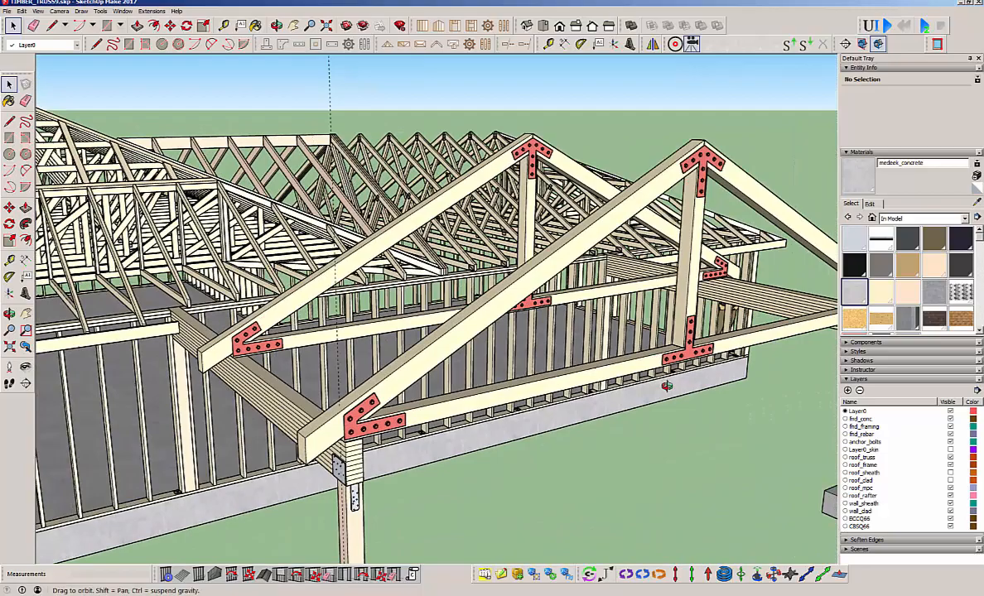
- Orbit the view around the two porch trusses
left_click_drag(667, 384, 444, 438)
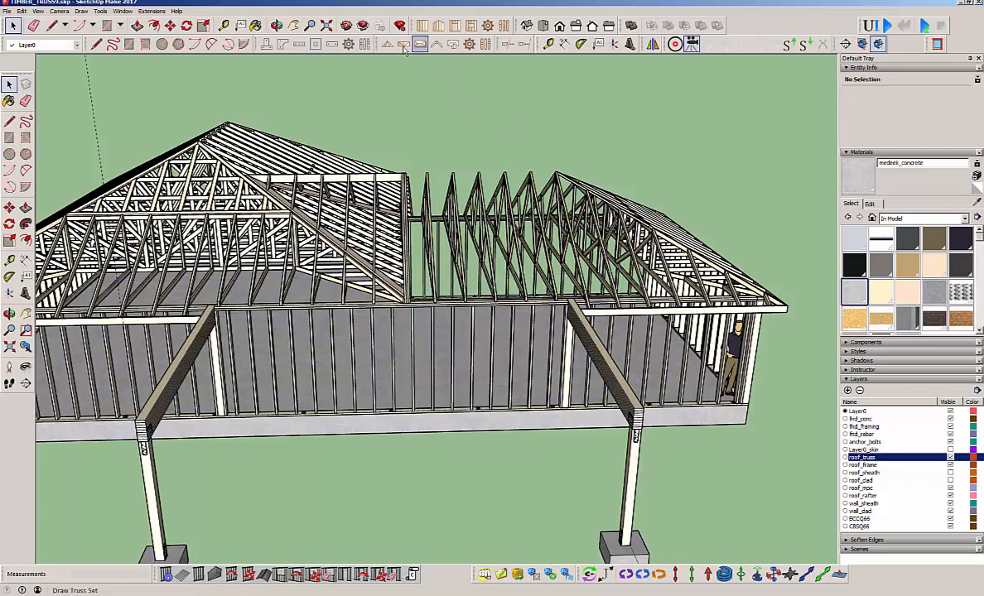
- Start placing a new timber truss with the Truss Locator tool
left_click(404, 44)
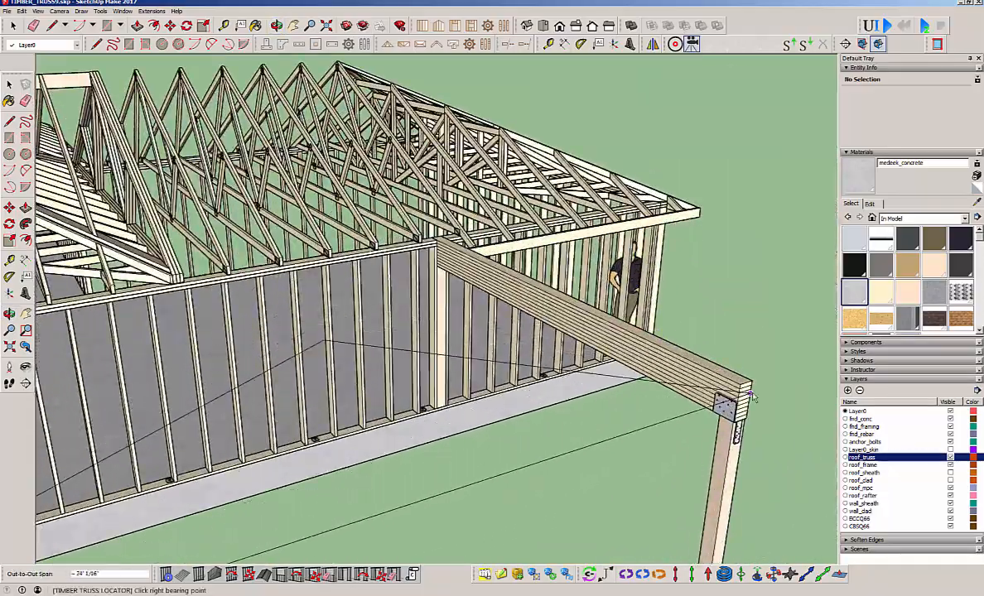
- Set the right bearing point, compare Queen Post and Howe truss types, and close the geometry dialog
left_click(727, 403)
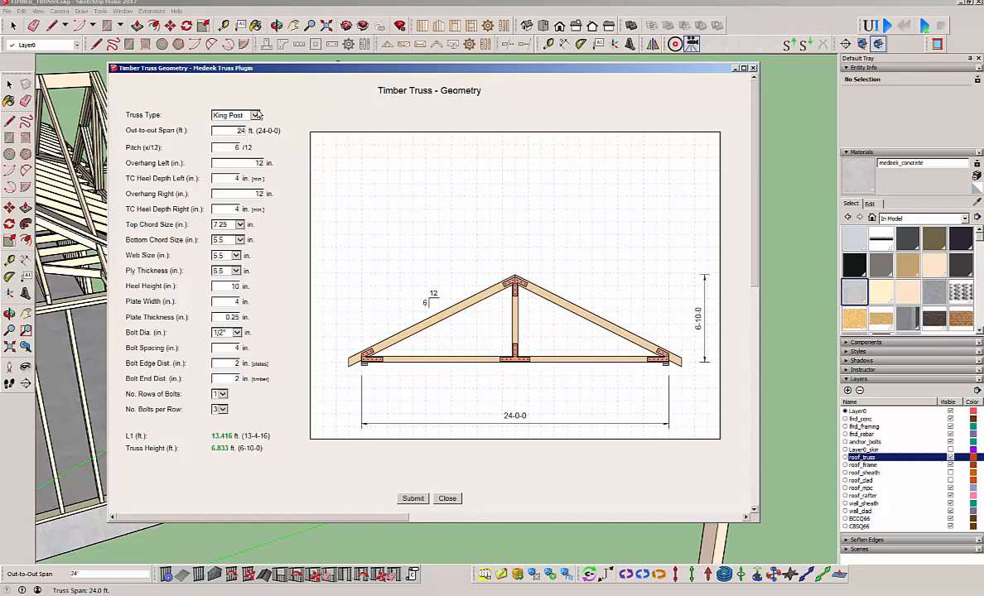
left_click(255, 116)
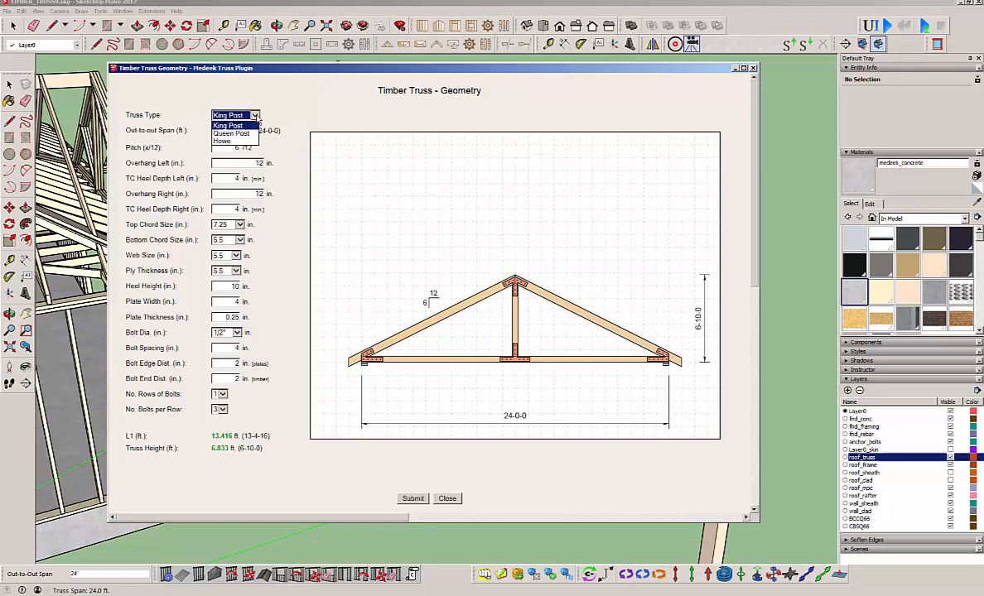
mouse_move(231, 133)
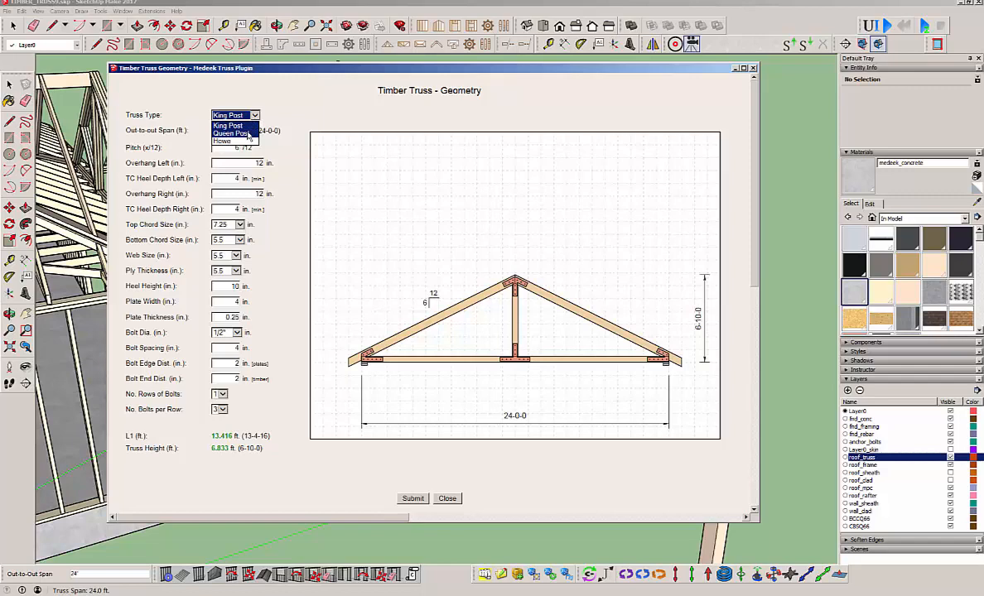
left_click(235, 126)
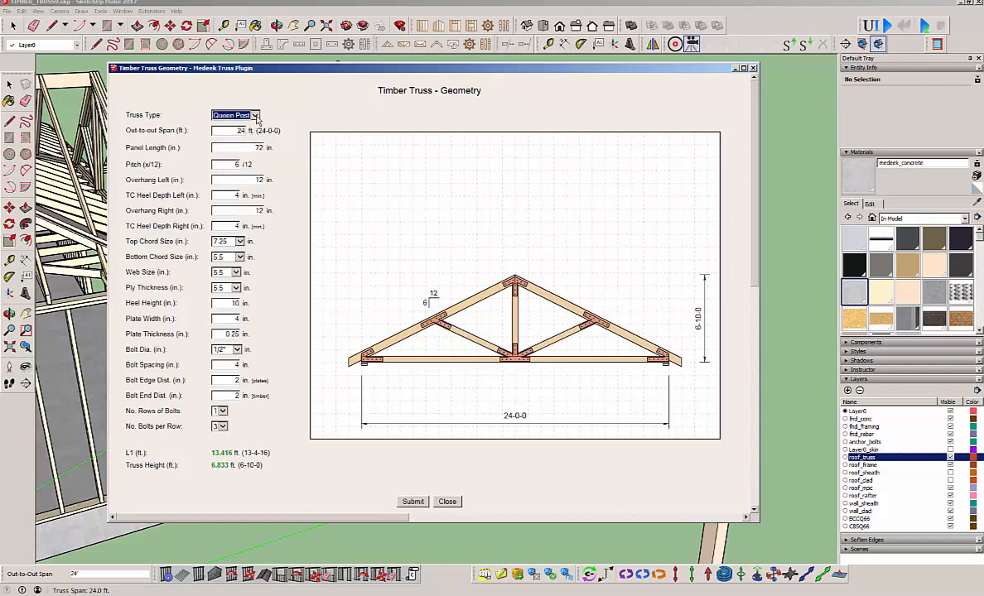
left_click(235, 115)
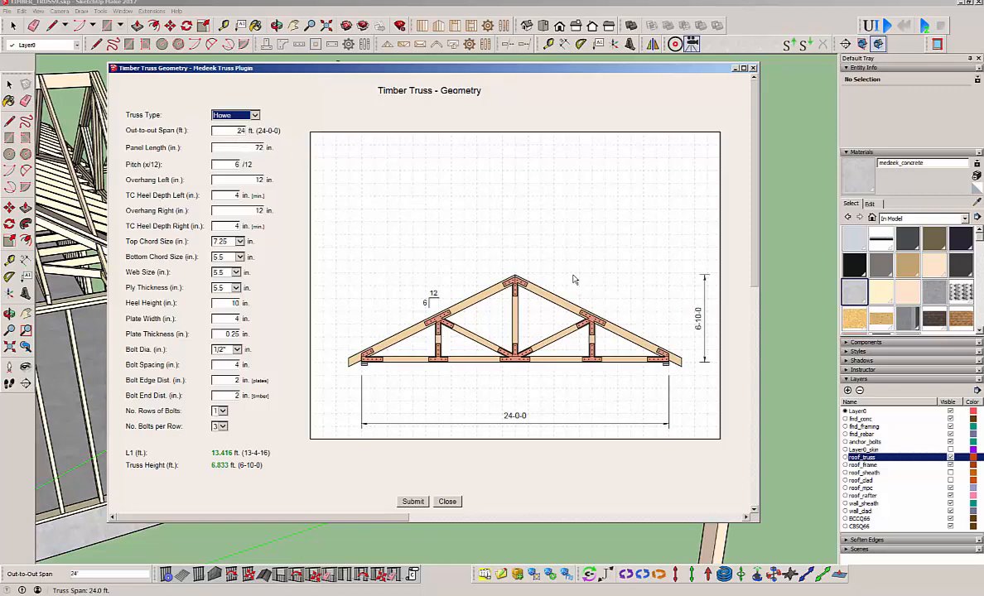
mouse_move(533, 256)
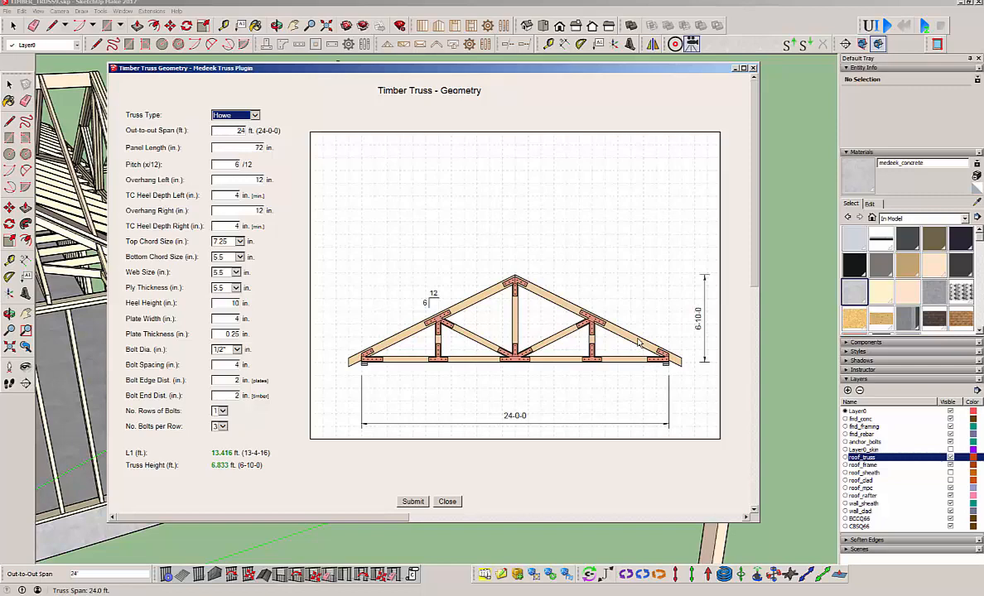
mouse_move(529, 334)
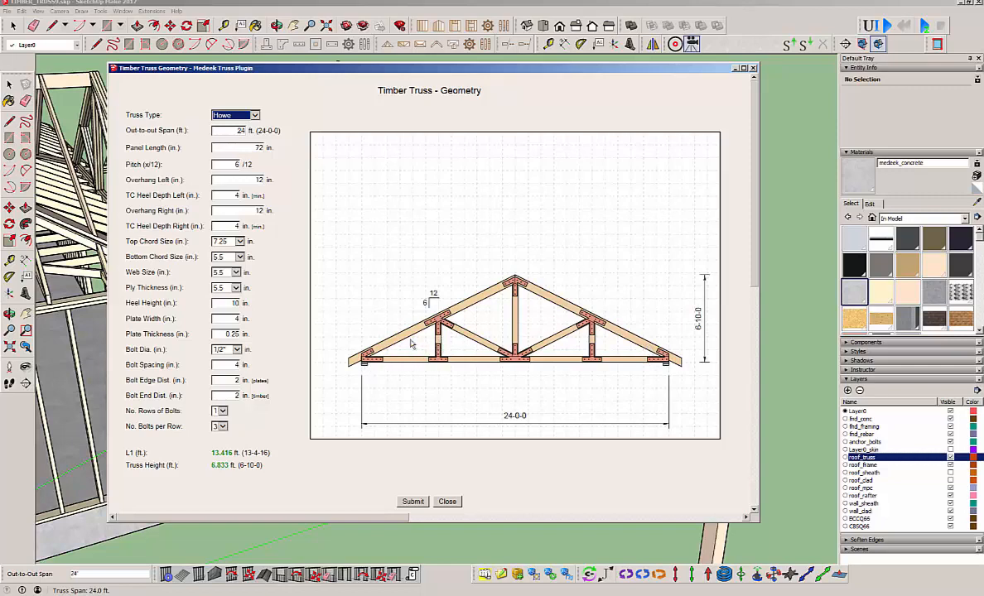
mouse_move(500, 262)
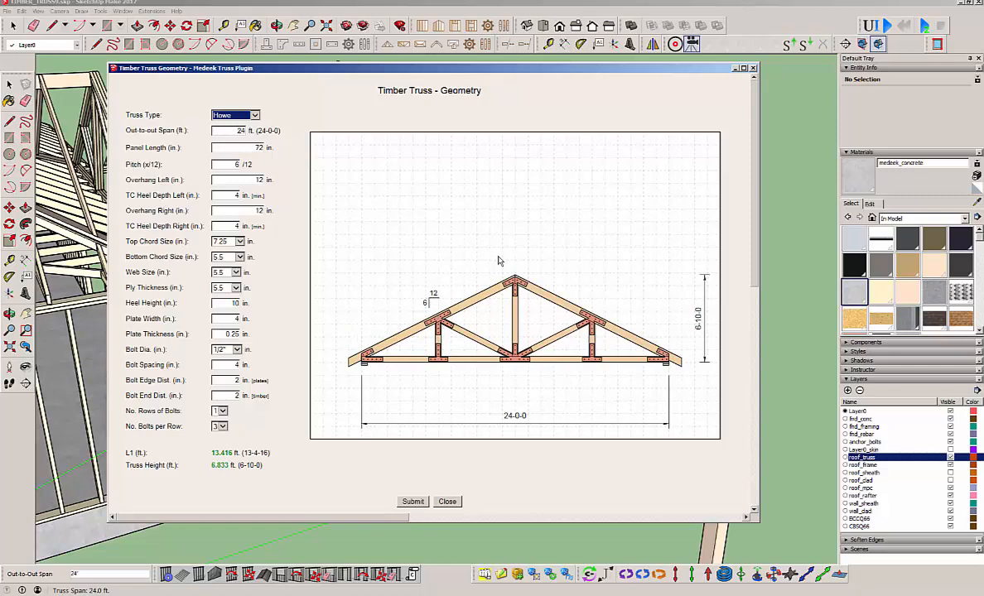
mouse_move(497, 239)
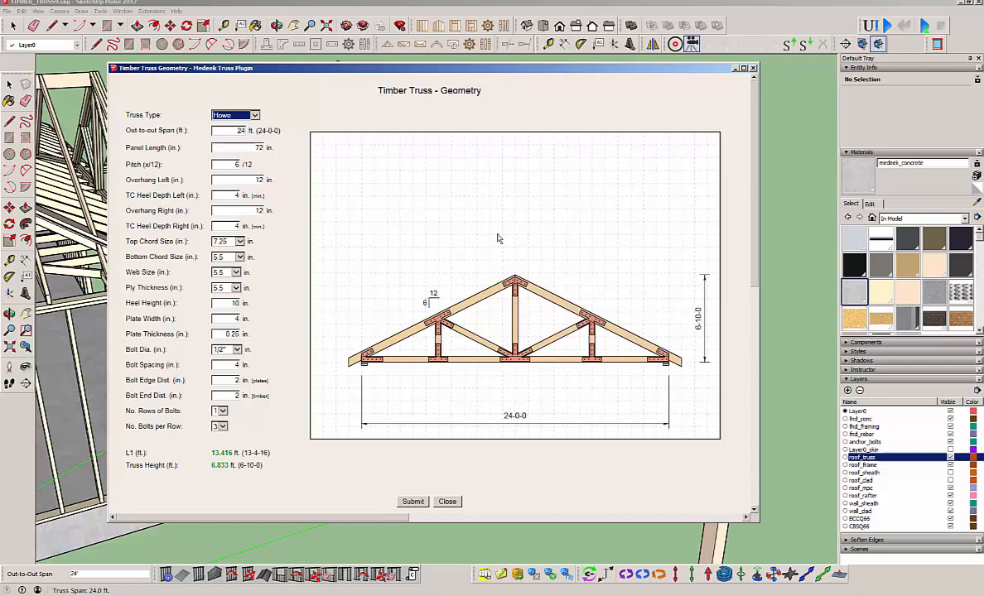
mouse_move(262, 126)
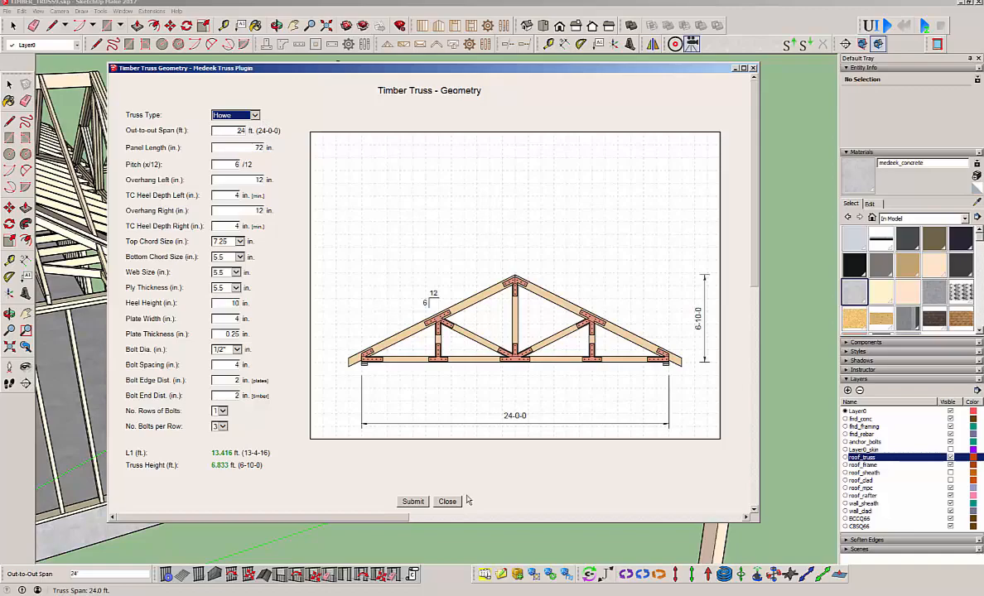
left_click(447, 500)
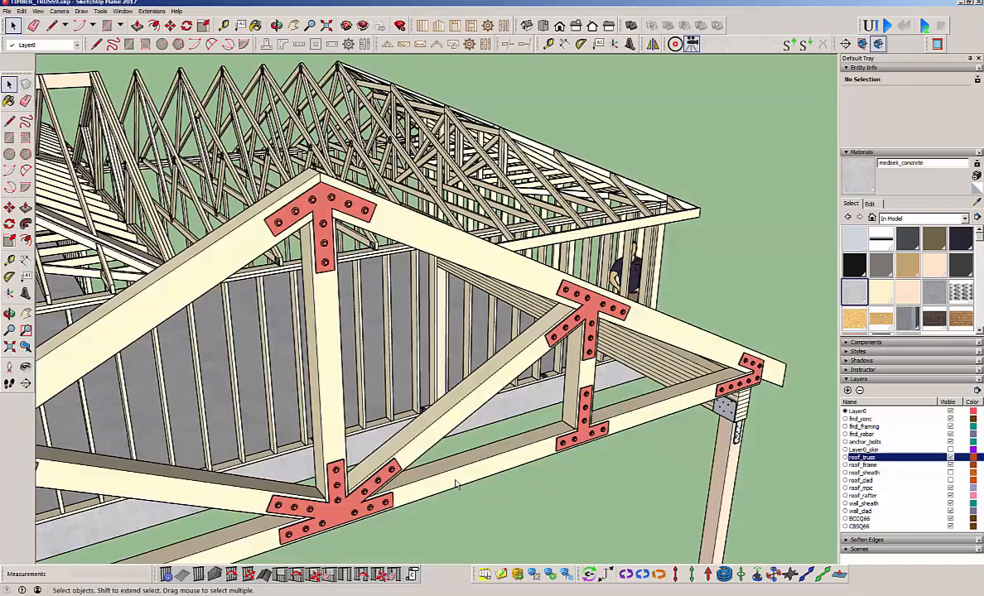
mouse_move(406, 534)
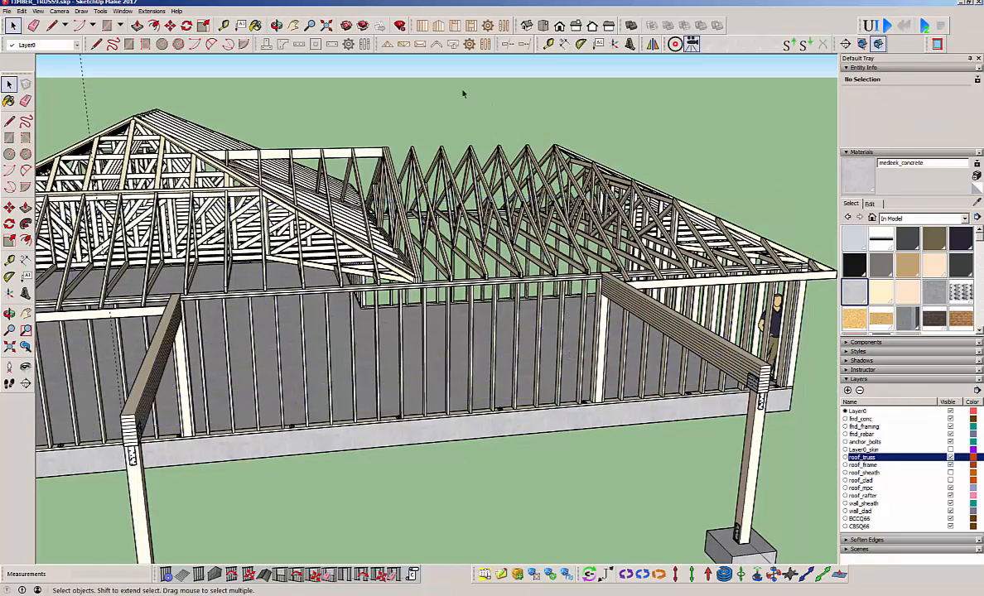
- Start another roof truss and choose the Timber family to reopen its geometry settings
left_click(387, 43)
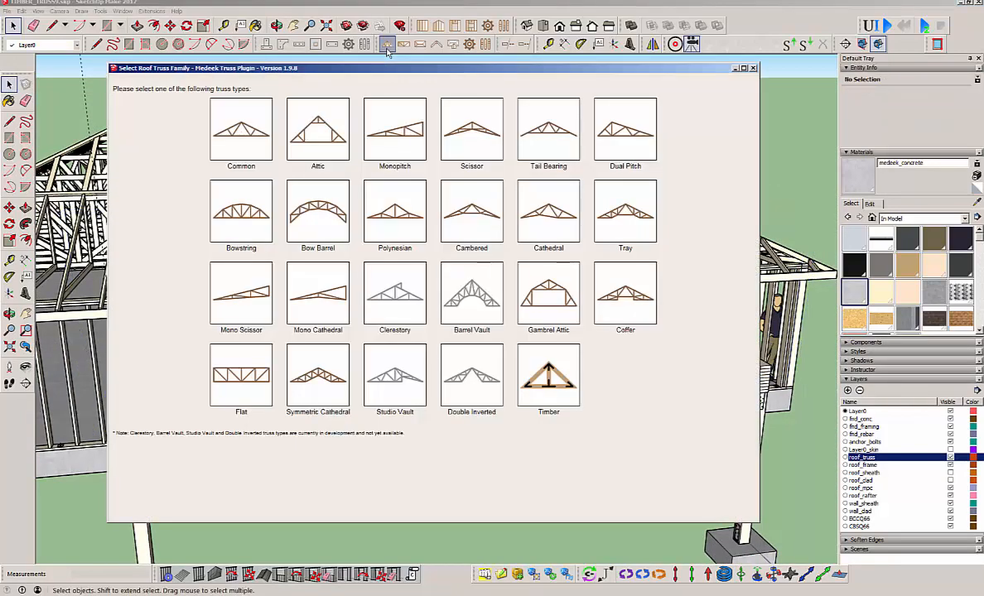
left_click(548, 374)
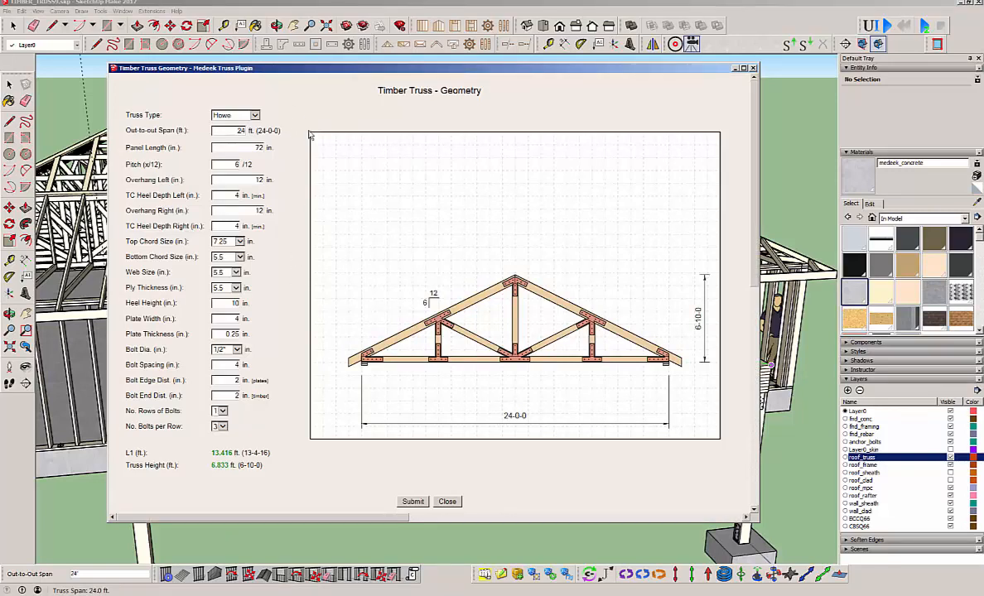
mouse_move(302, 182)
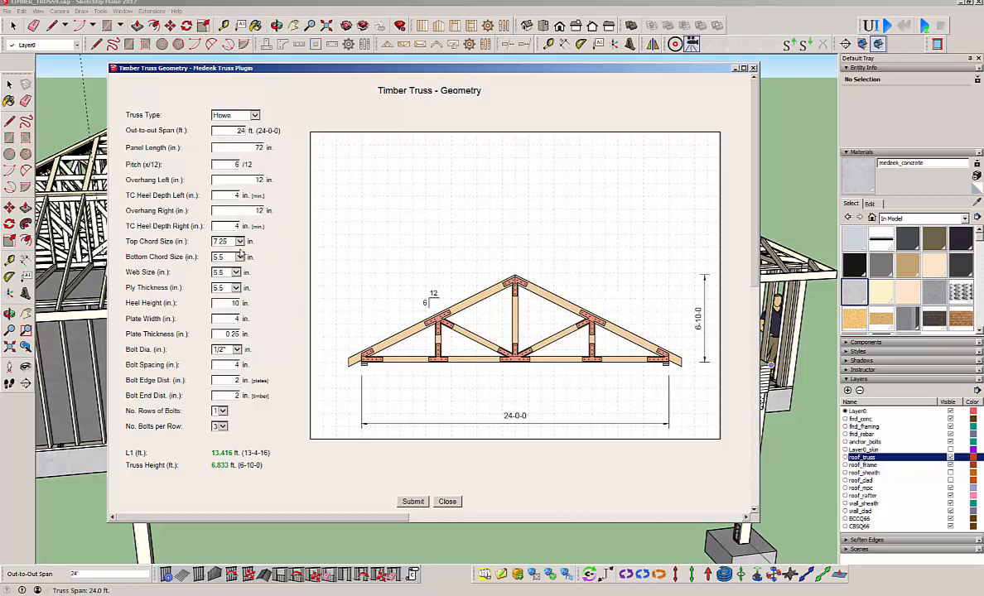
- Set the top chord to 11.25 in., a 10/12 pitch, and the bolt-row count for each plate
left_click(242, 241)
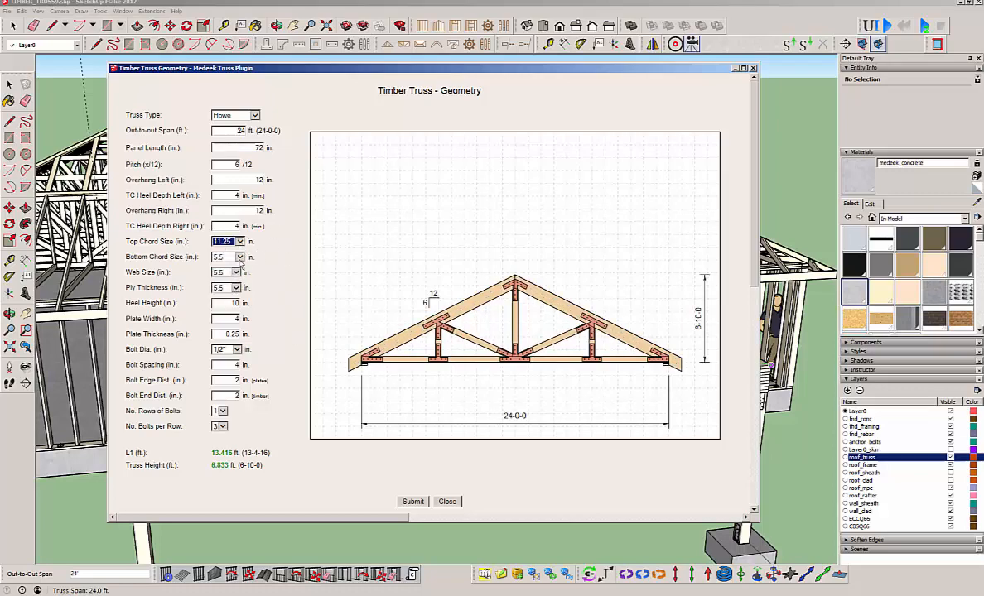
left_click(240, 257)
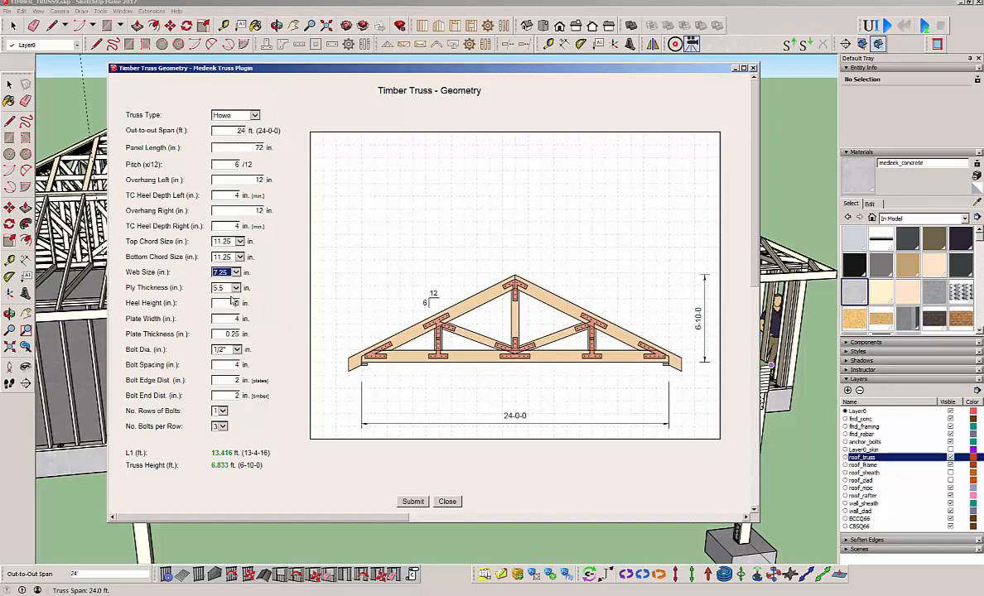
type("10")
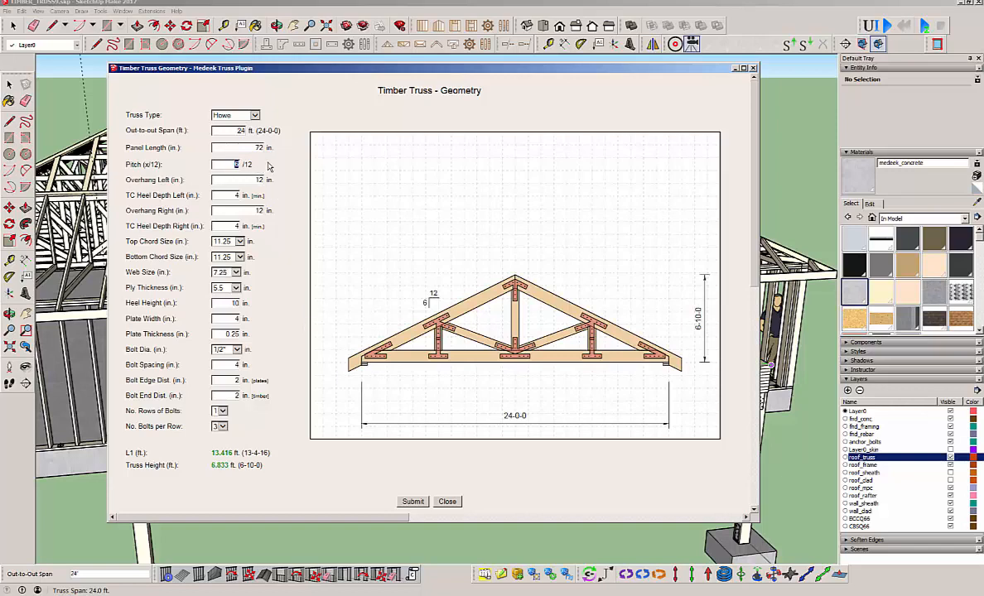
type("8")
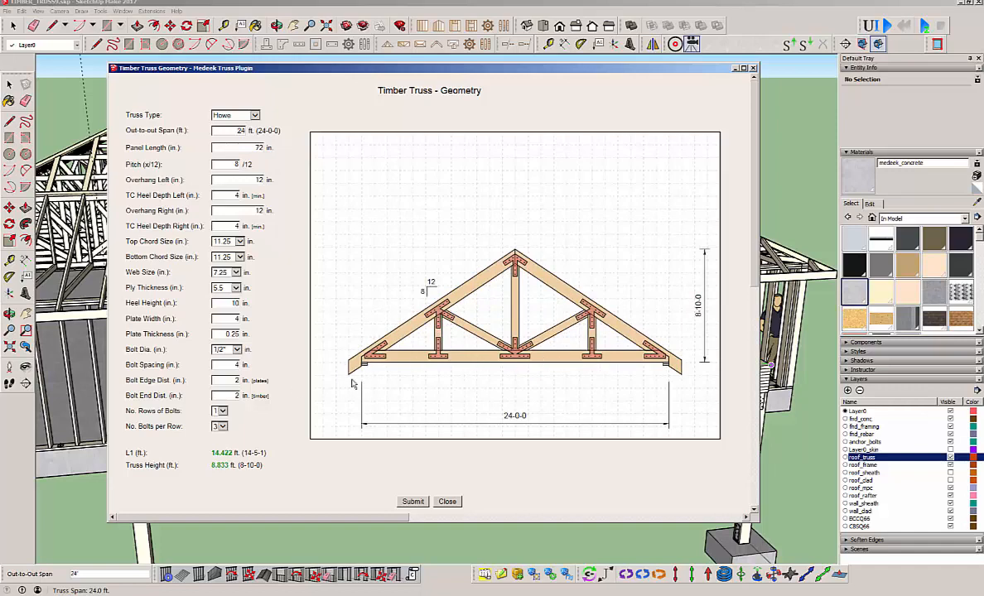
mouse_move(274, 361)
type("6")
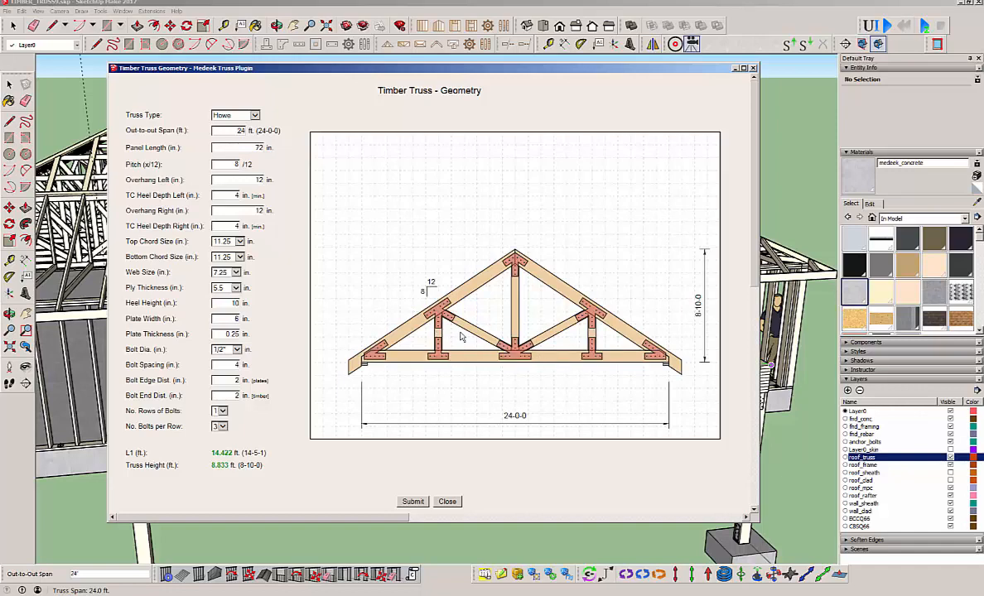
mouse_move(250, 424)
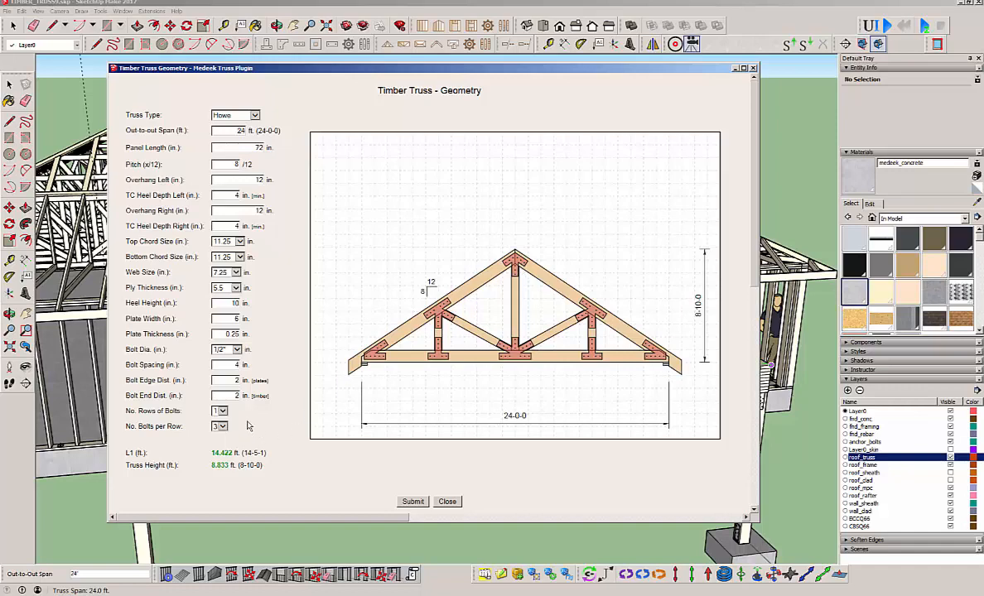
left_click(220, 426)
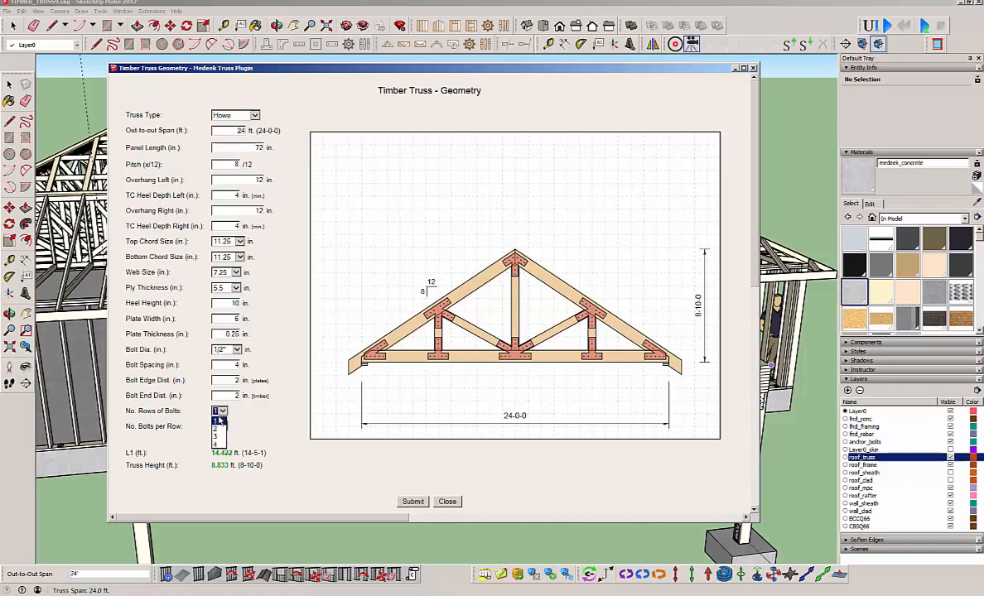
left_click(215, 420)
type("1.5")
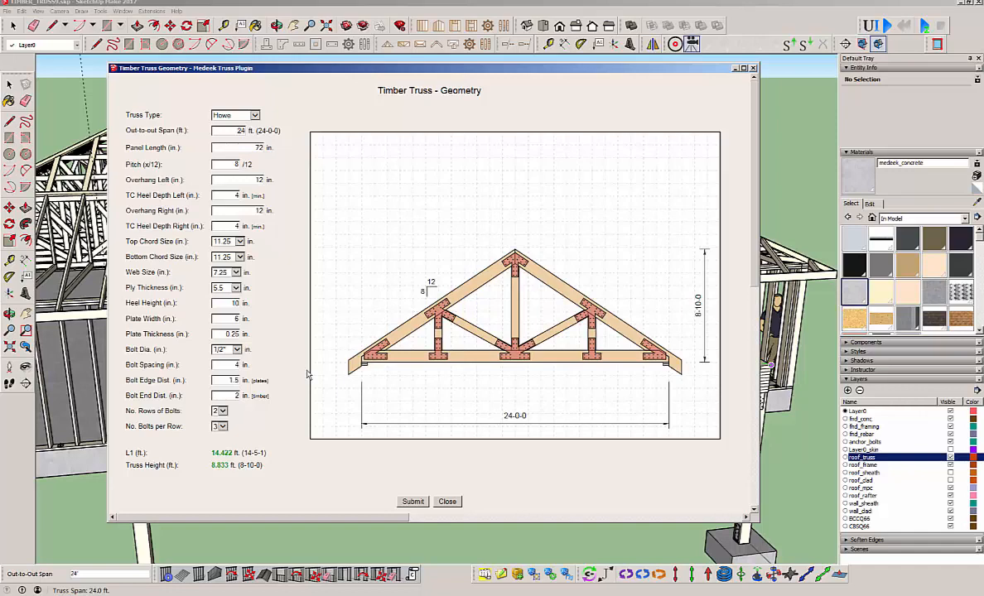
mouse_move(646, 375)
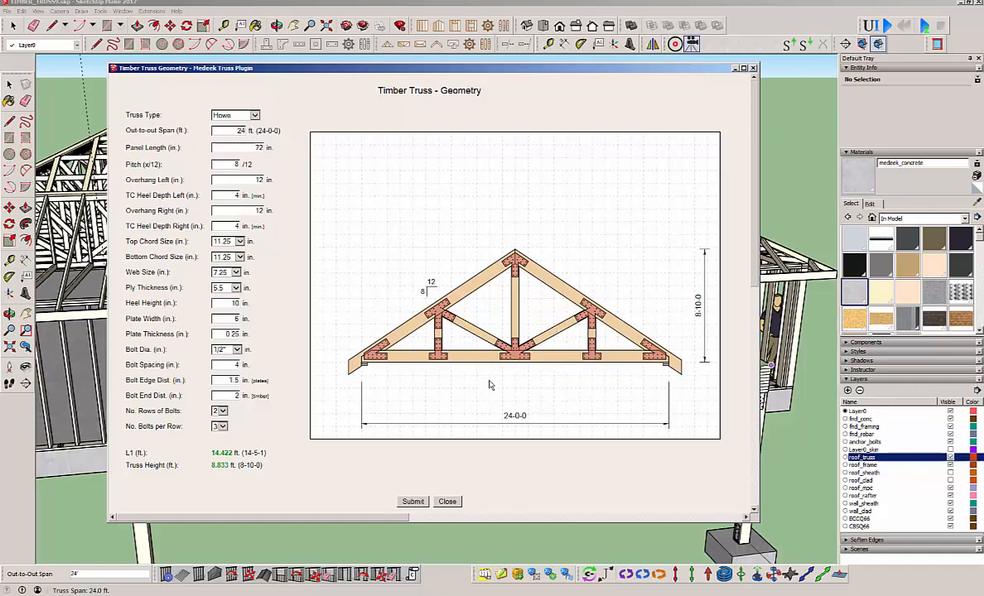
mouse_move(454, 397)
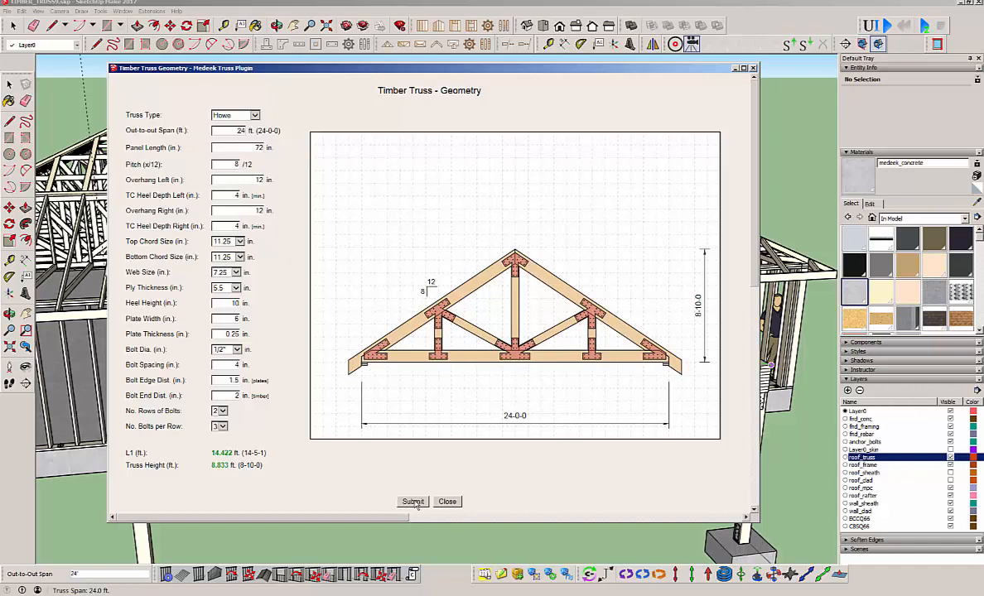
- Generate the heavier Howe truss on the porch beams and orbit to inspect it
left_click(414, 500)
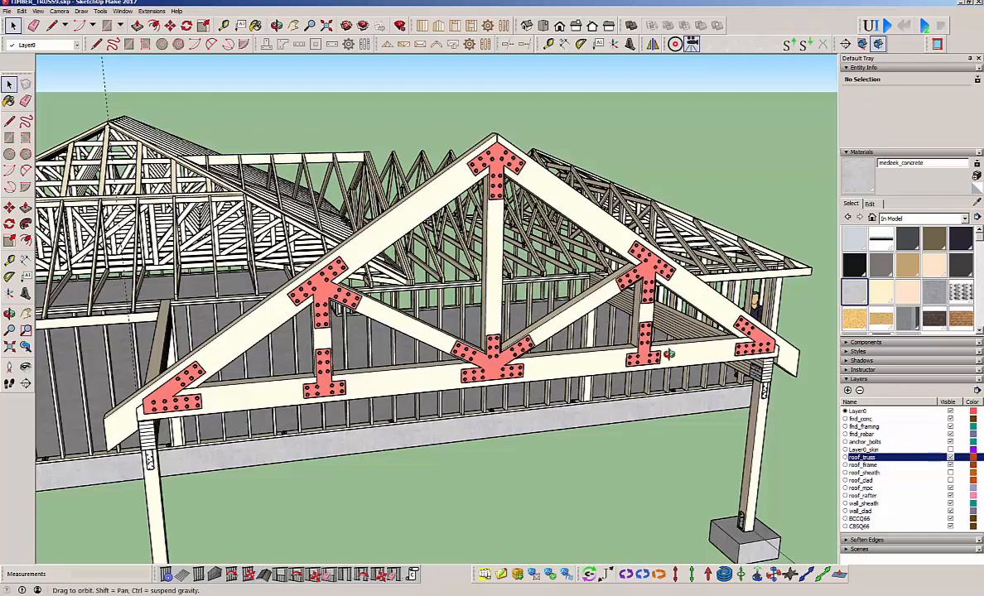
left_click_drag(663, 348, 538, 348)
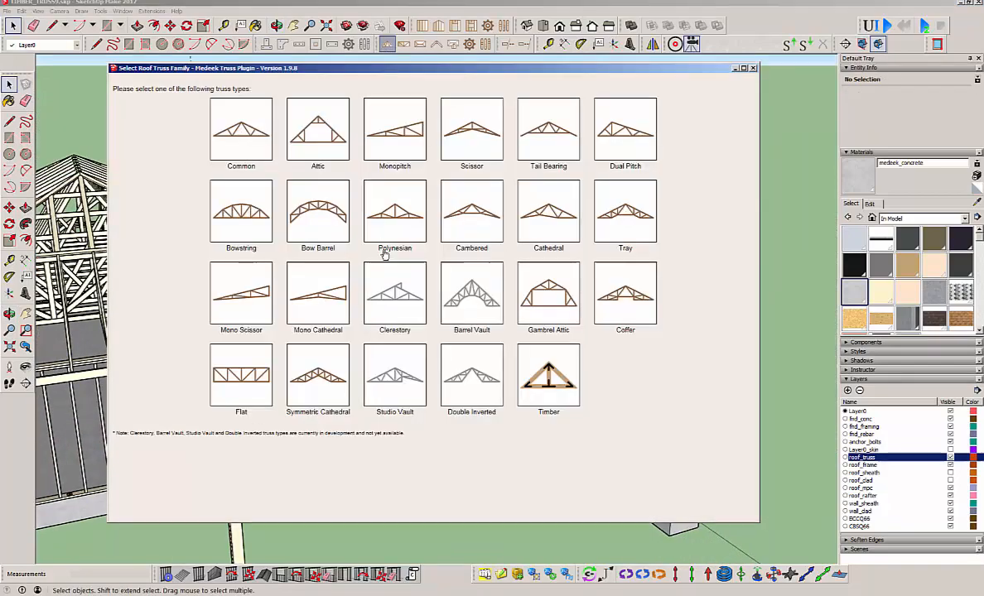
- Start a Timber-family truss and choose the Queen Post type
left_click(548, 378)
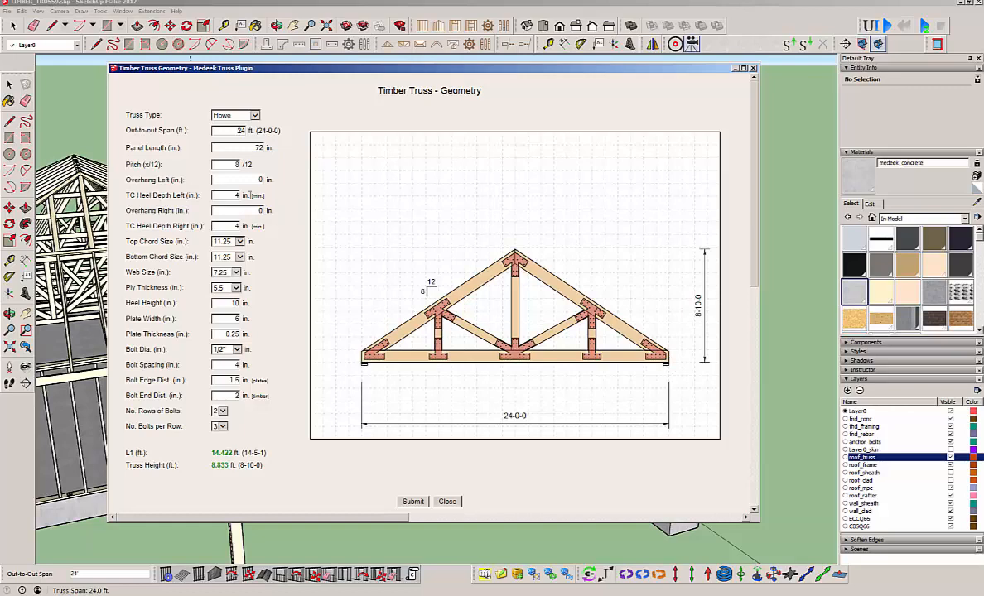
left_click(257, 116)
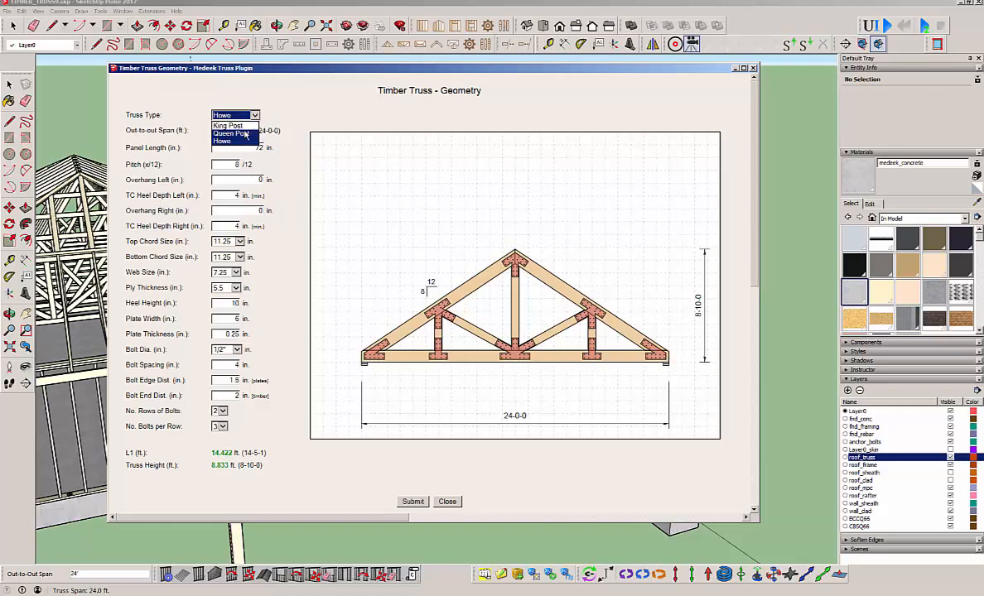
left_click(233, 133)
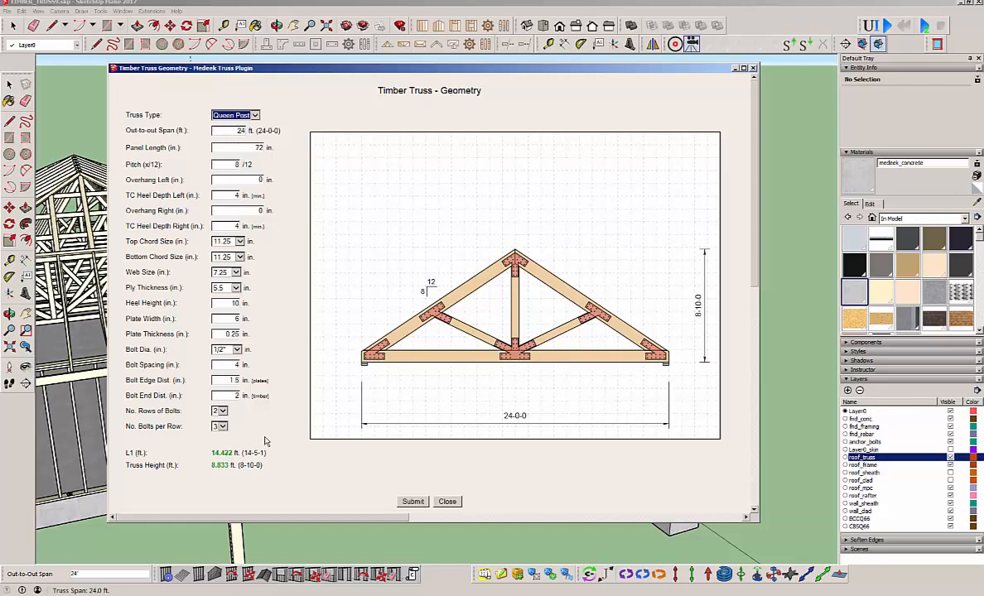
- Adjust the bolt rows, bolts per row, and pick a different bolt diameter
left_click(225, 425)
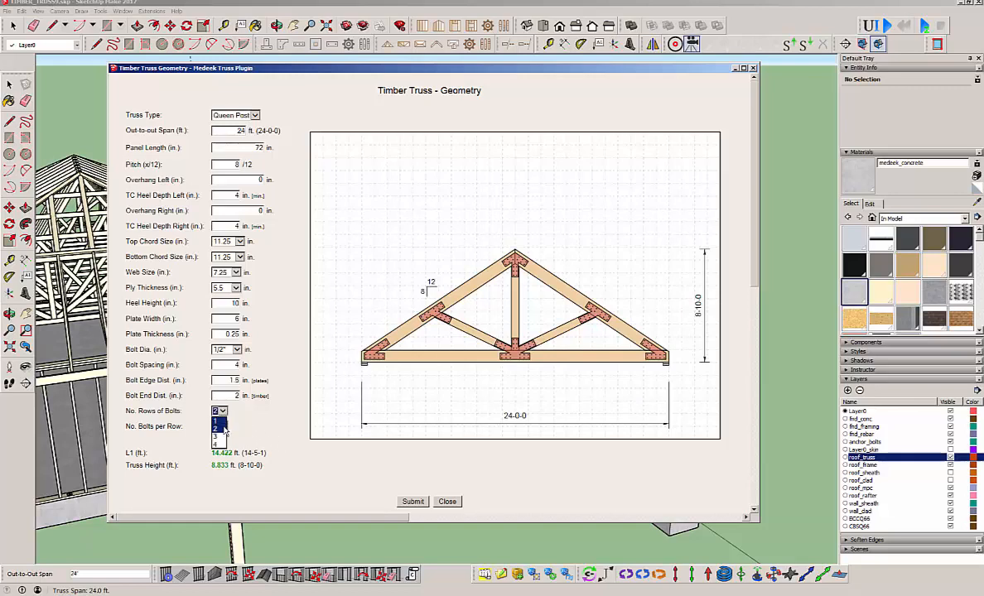
left_click(215, 428)
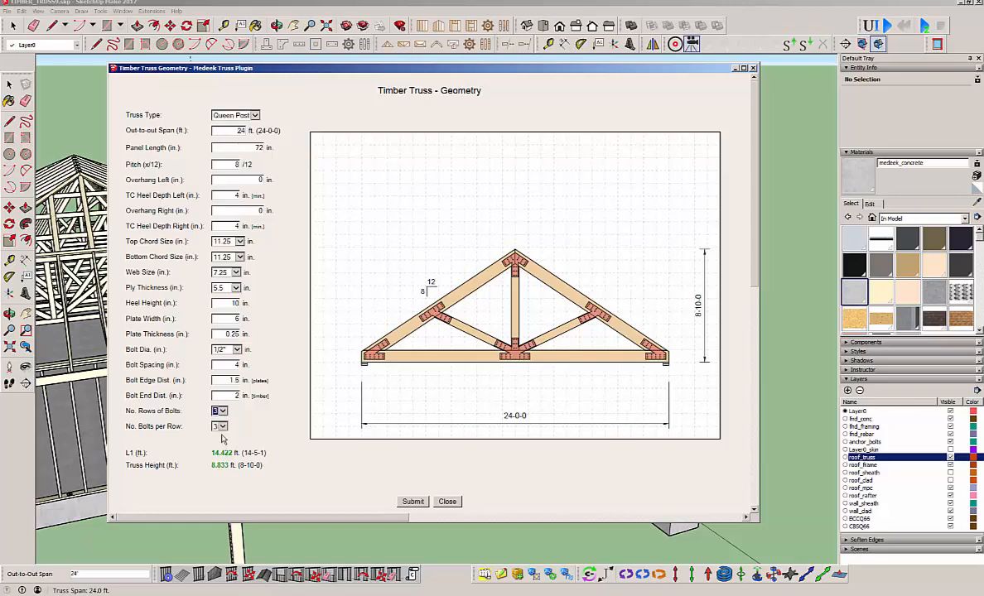
left_click(223, 425)
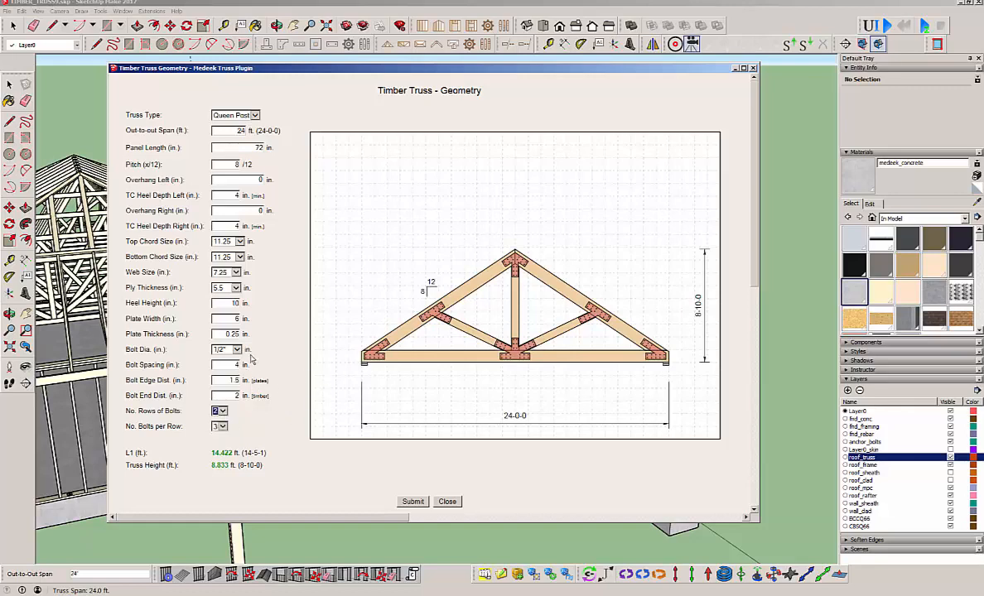
left_click(235, 347)
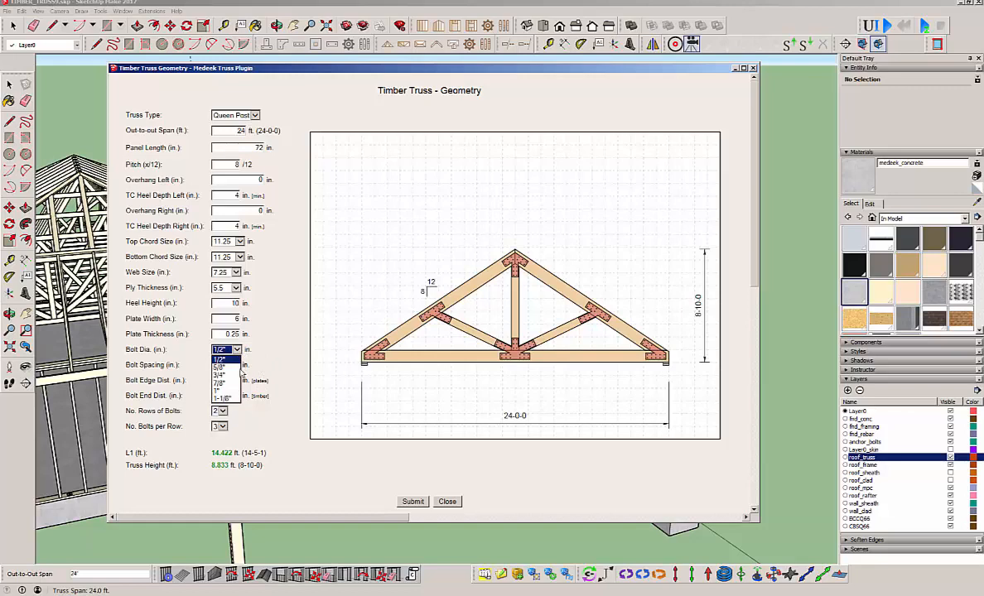
mouse_move(221, 376)
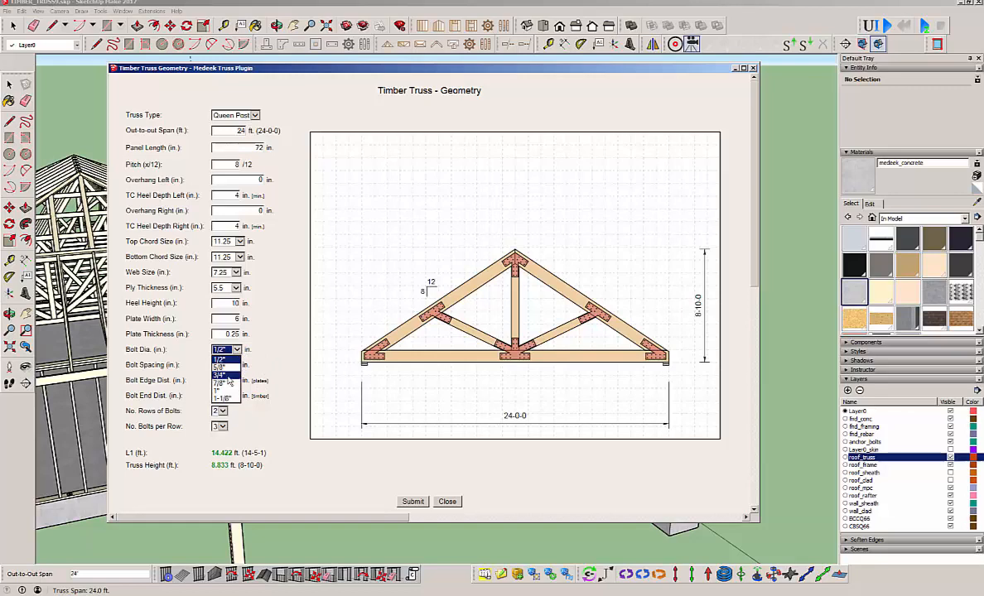
left_click(222, 375)
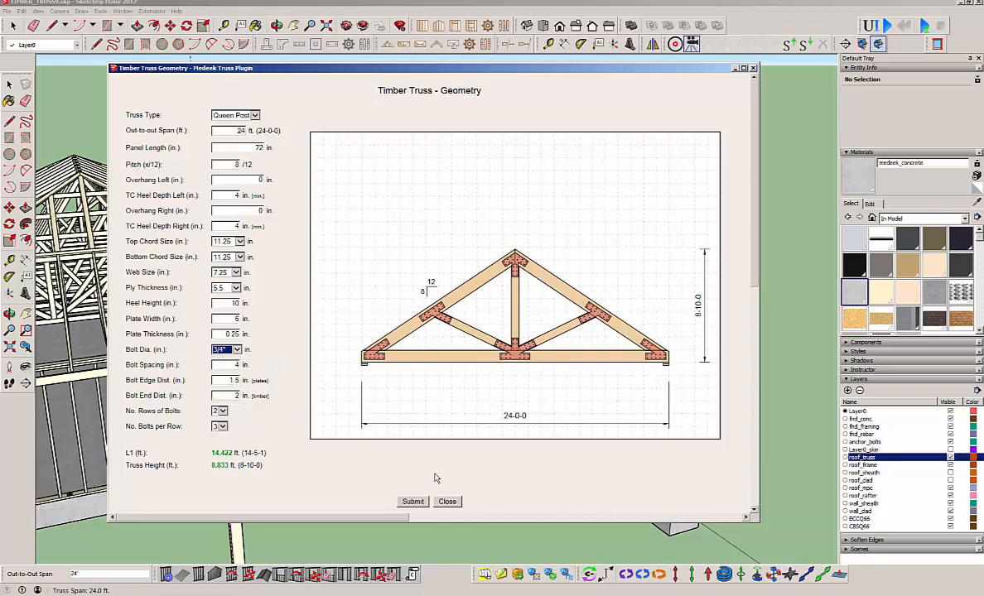
mouse_move(520, 454)
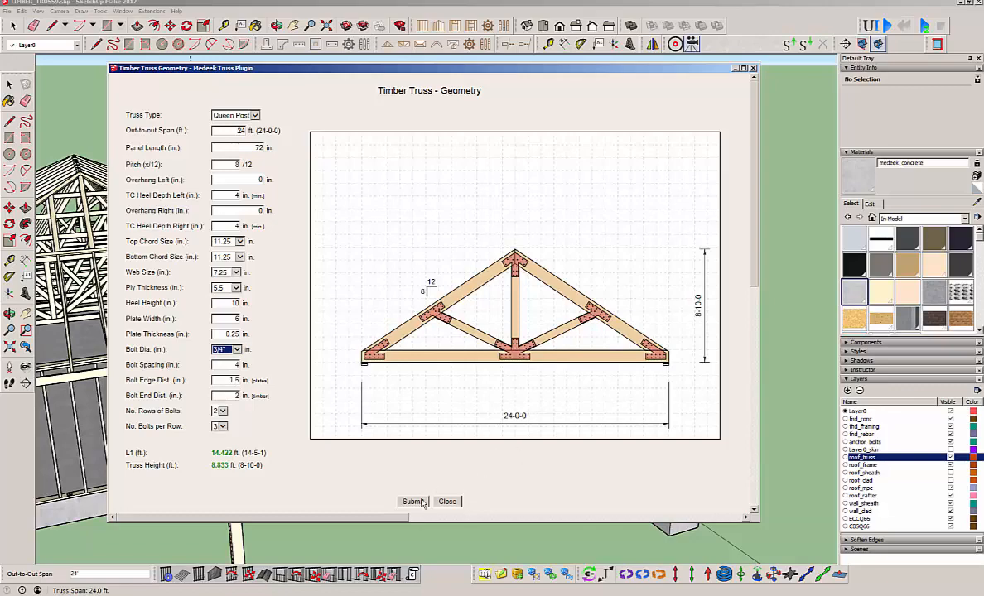
- Build the Queen Post truss on the porch beam and zoom in on its bolted plates
left_click(413, 500)
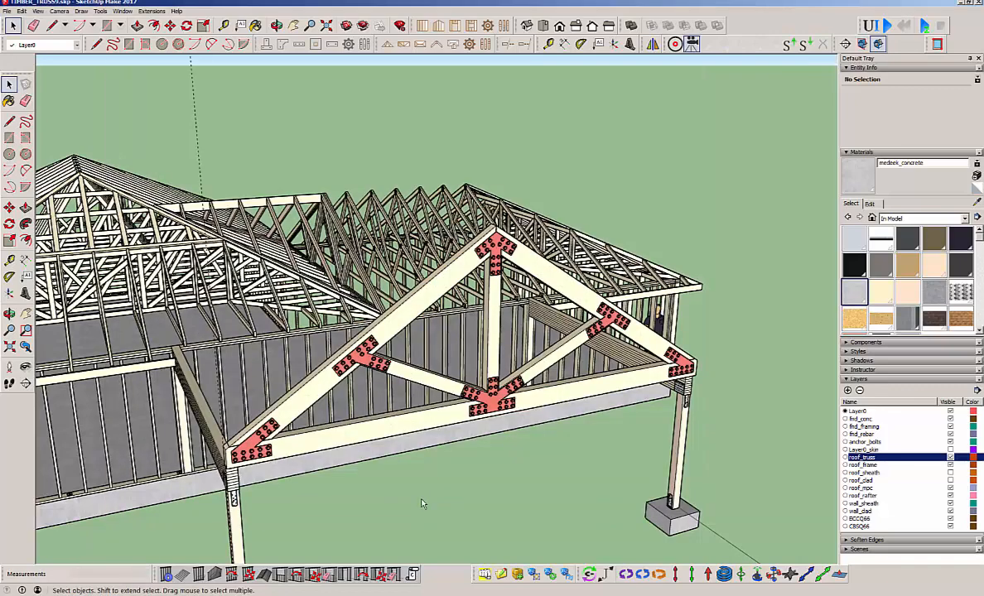
left_click_drag(422, 504, 477, 410)
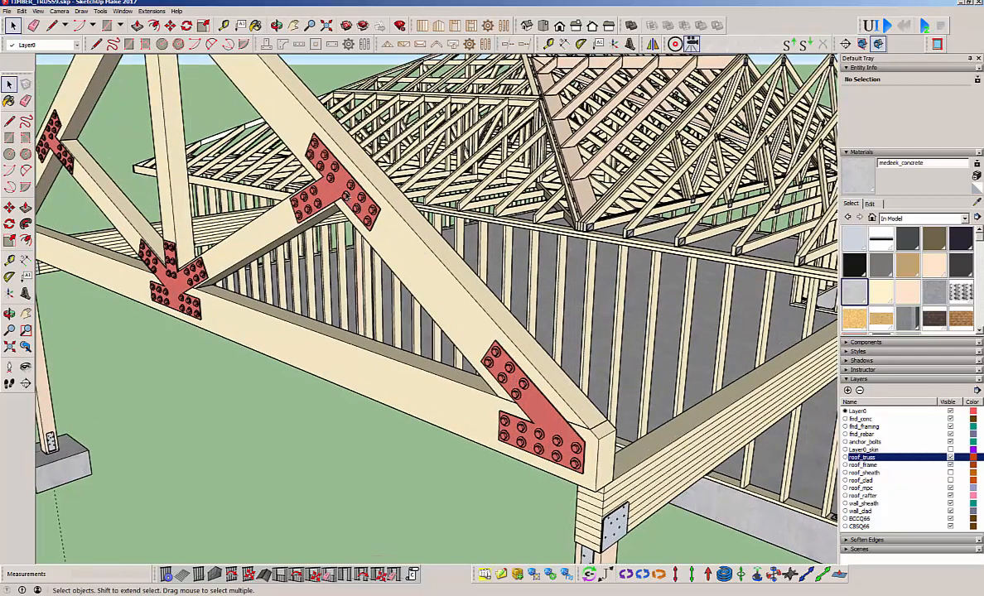
mouse_move(560, 474)
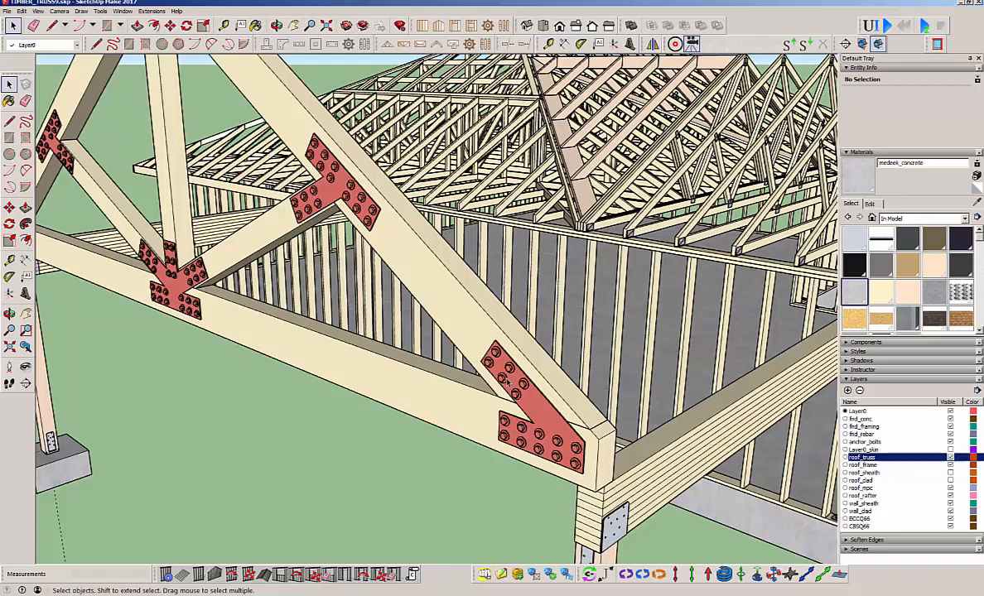
mouse_move(509, 382)
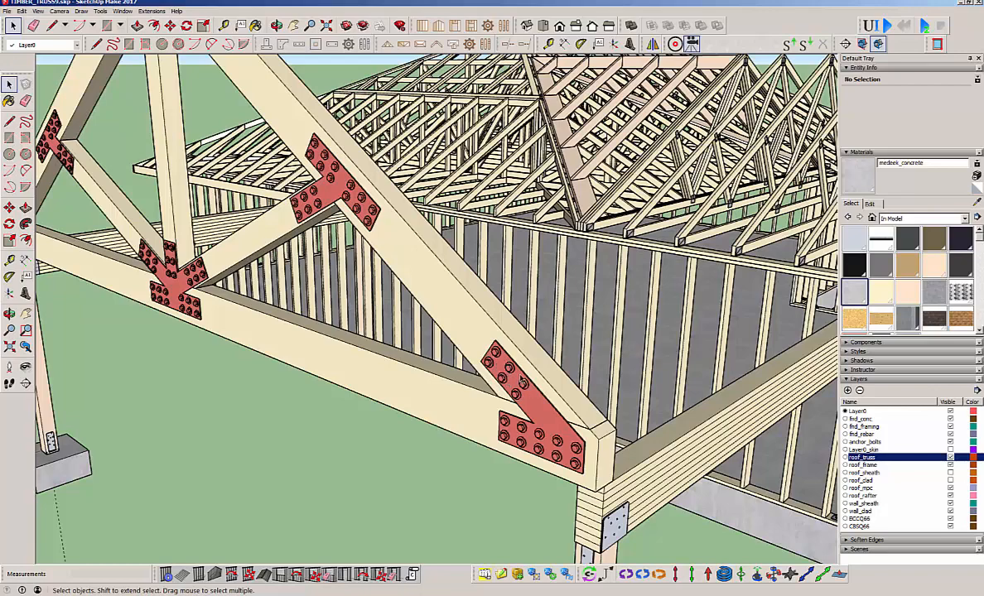
mouse_move(480, 363)
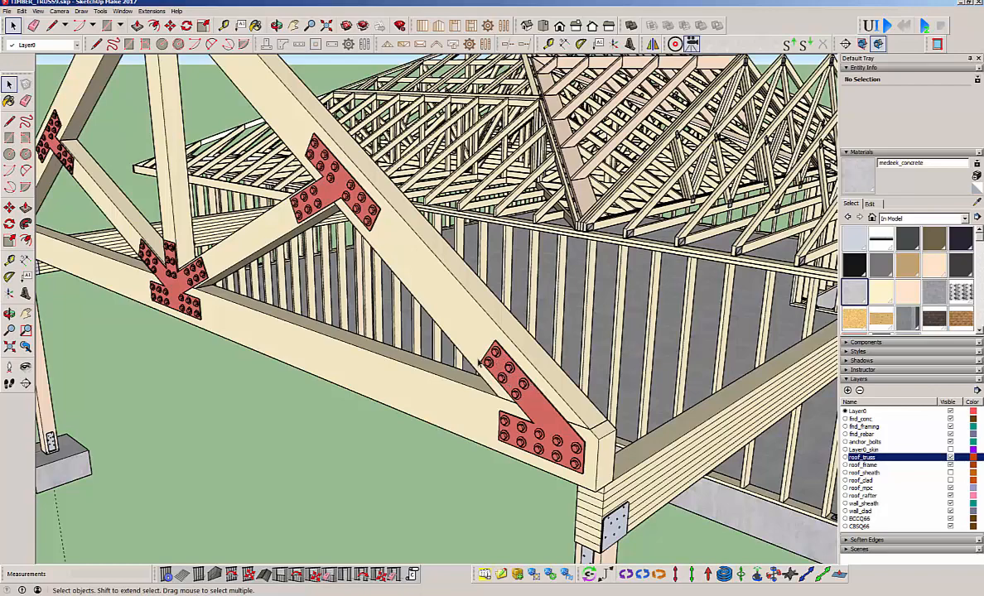
mouse_move(556, 454)
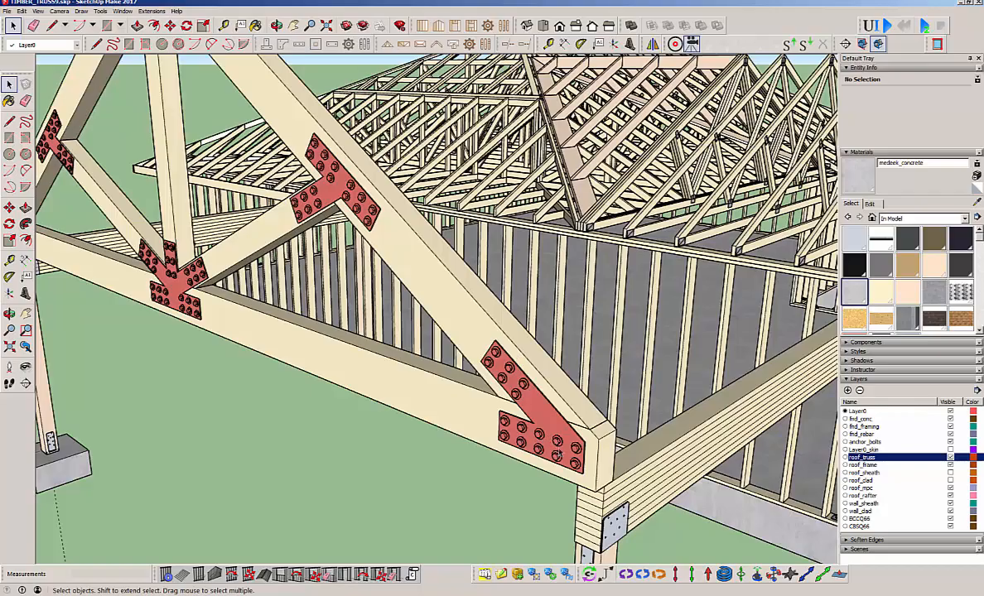
mouse_move(586, 444)
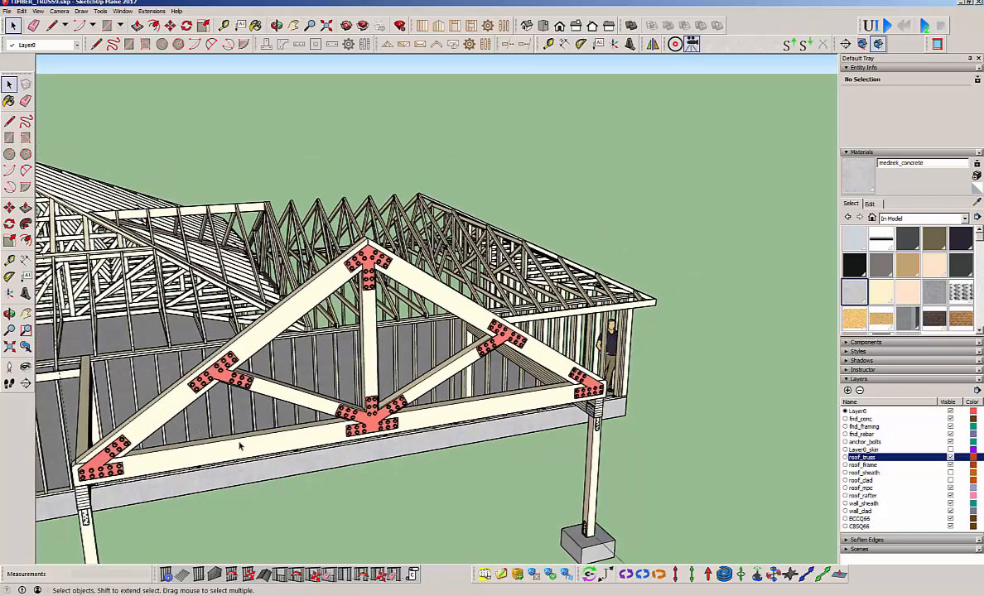
mouse_move(224, 453)
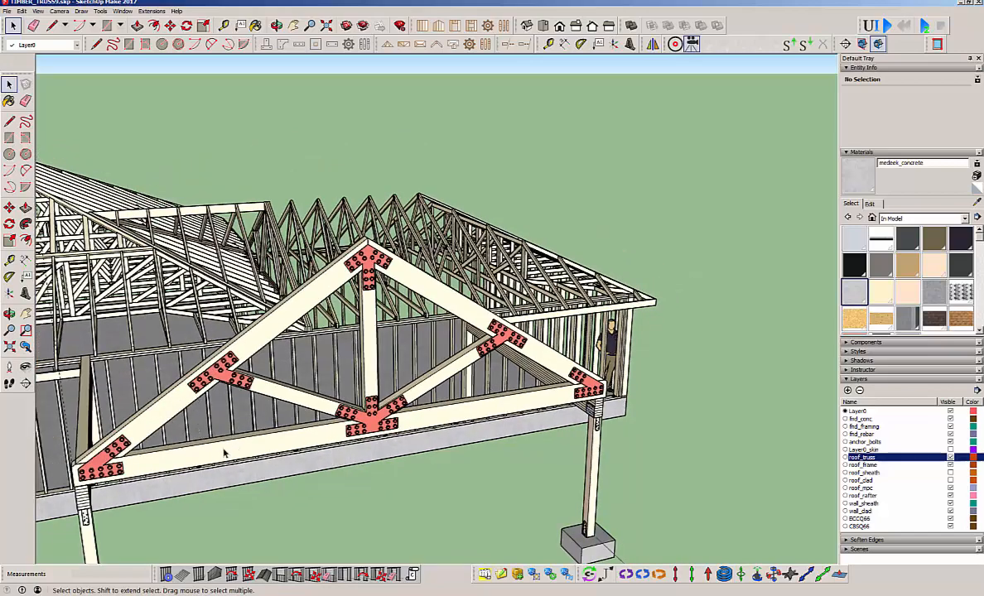
mouse_move(209, 460)
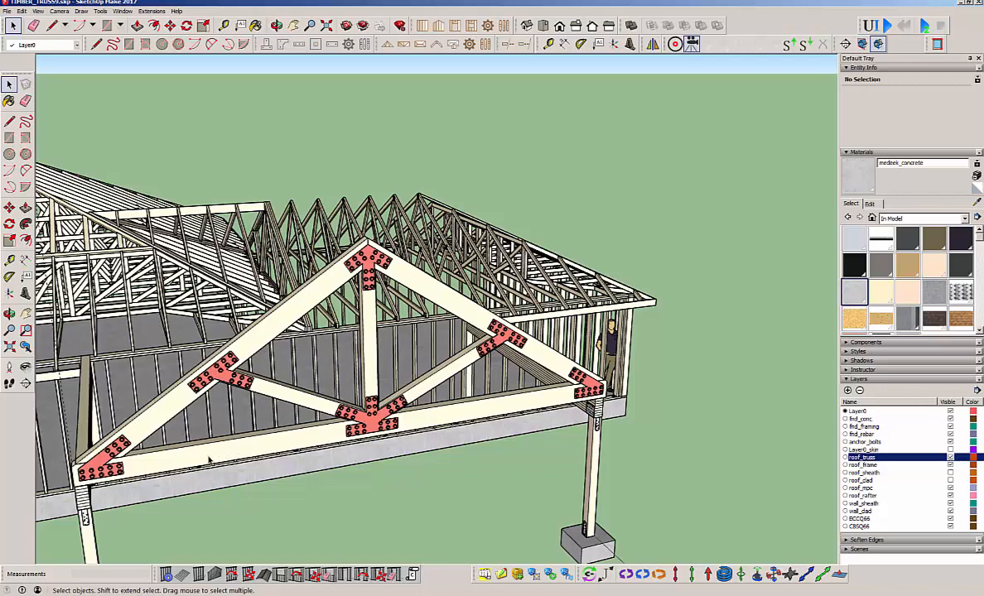
mouse_move(230, 453)
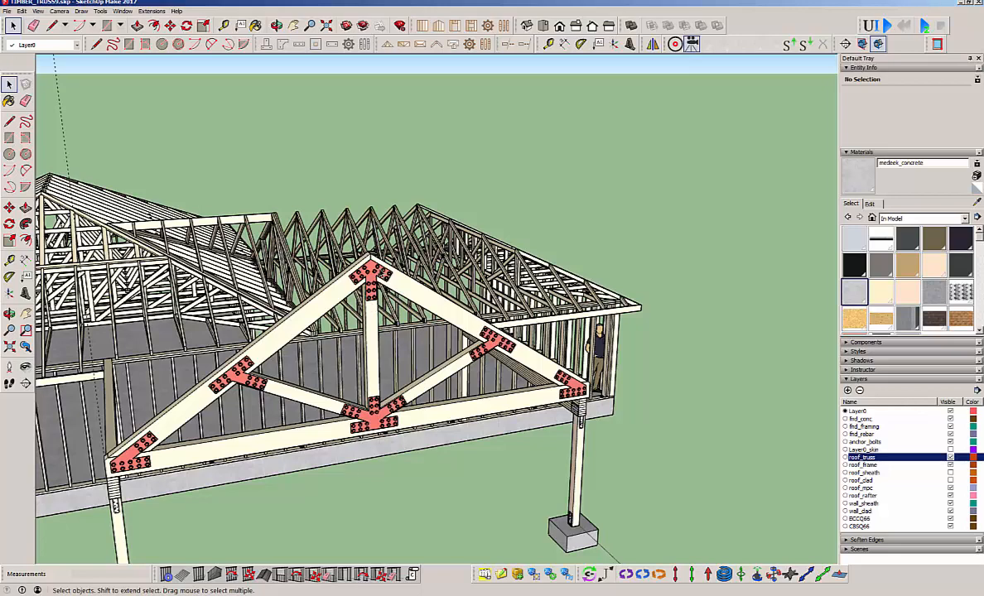
mouse_move(302, 348)
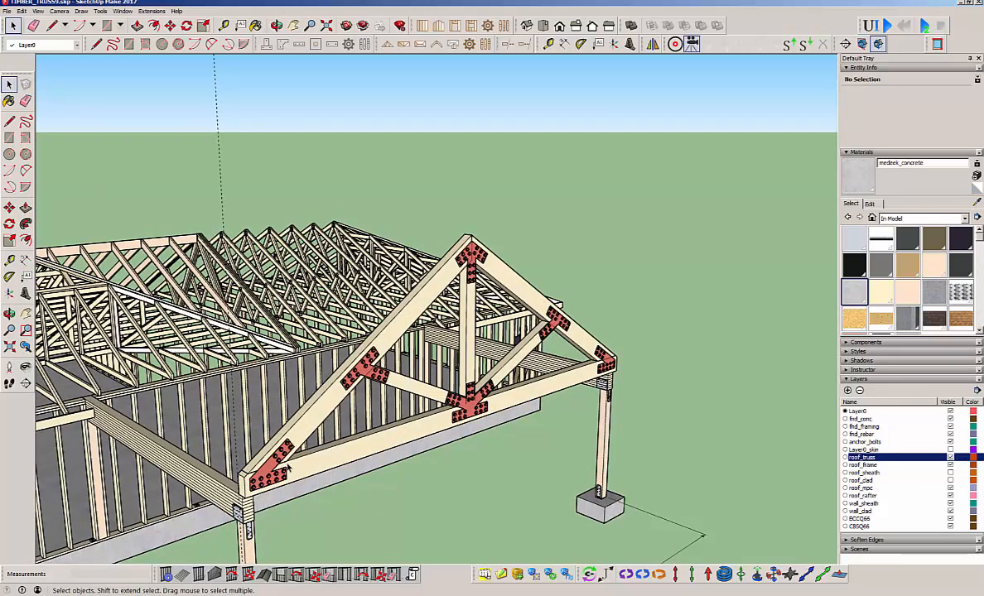
mouse_move(315, 462)
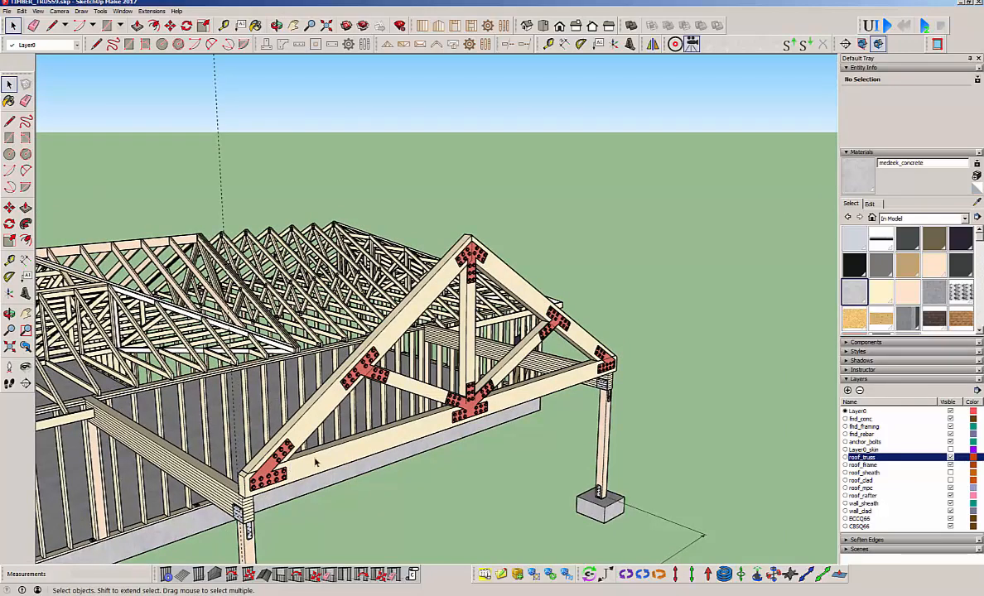
left_click(384, 43)
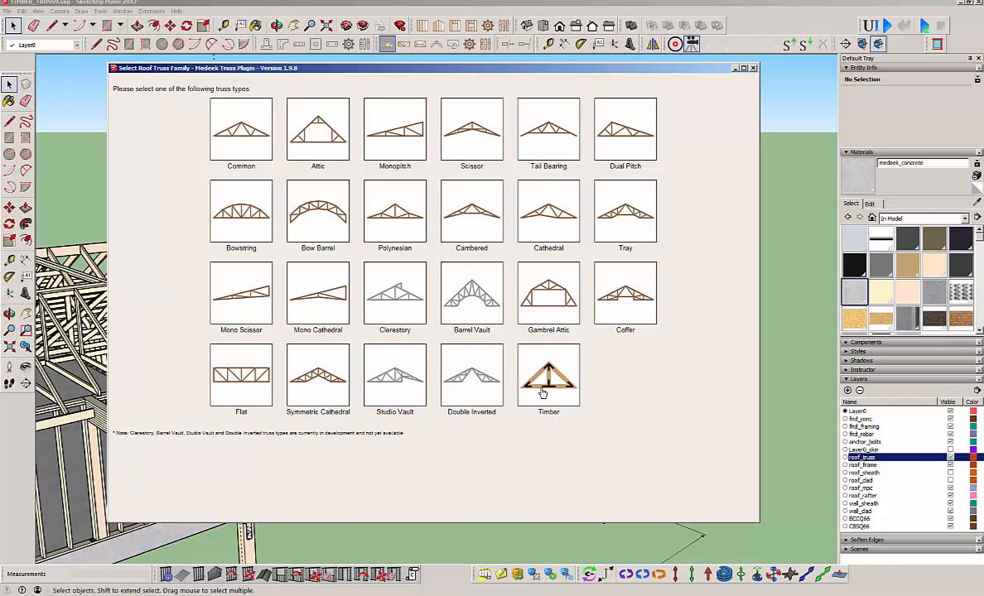
mouse_move(729, 99)
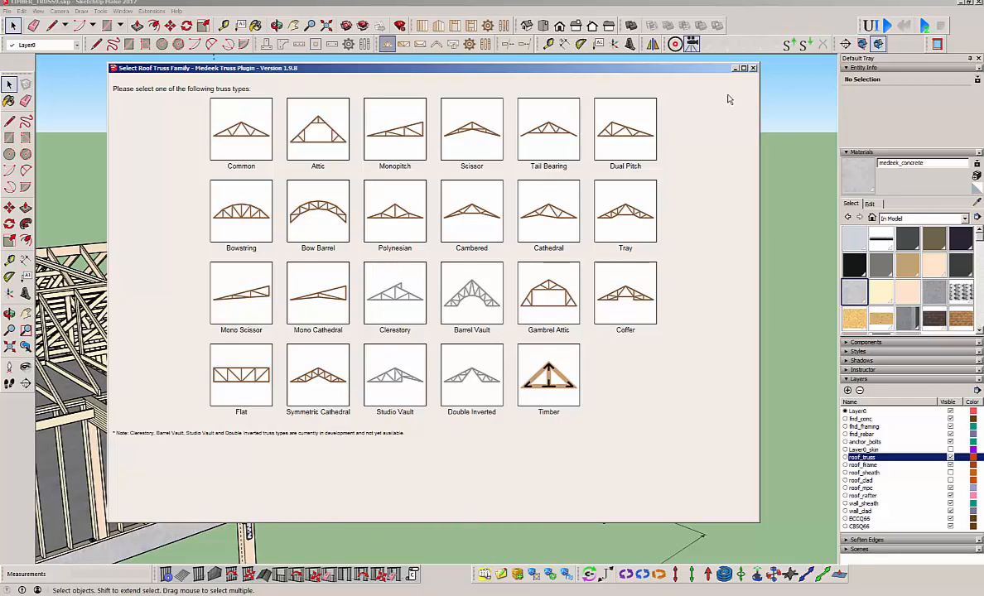
mouse_move(755, 73)
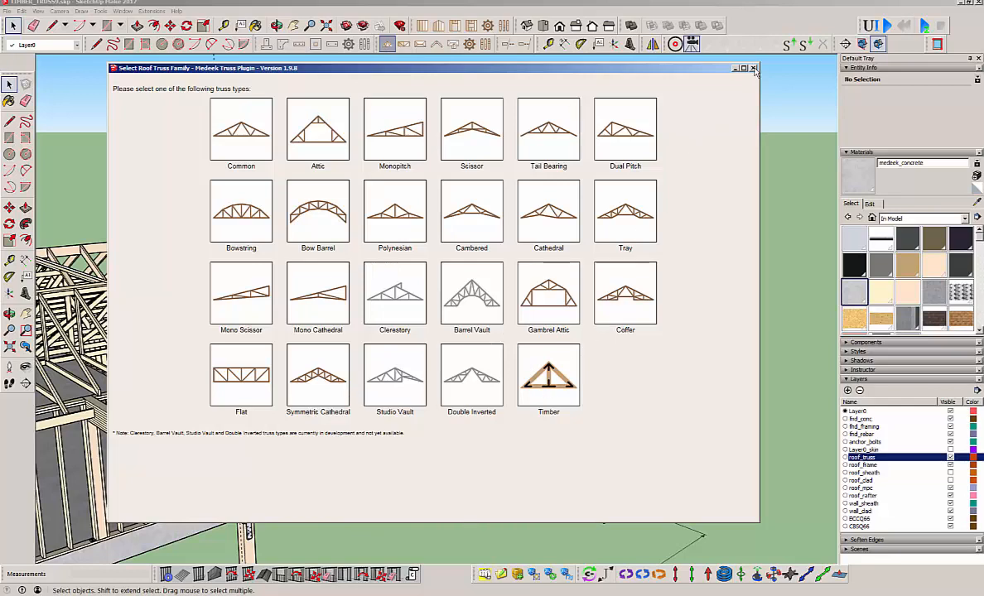
left_click(754, 68)
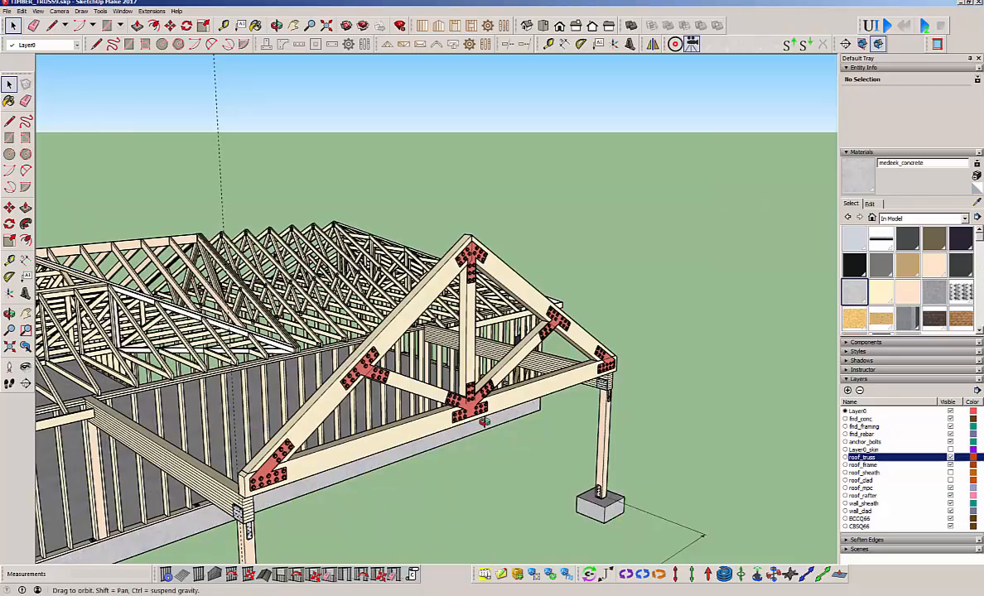